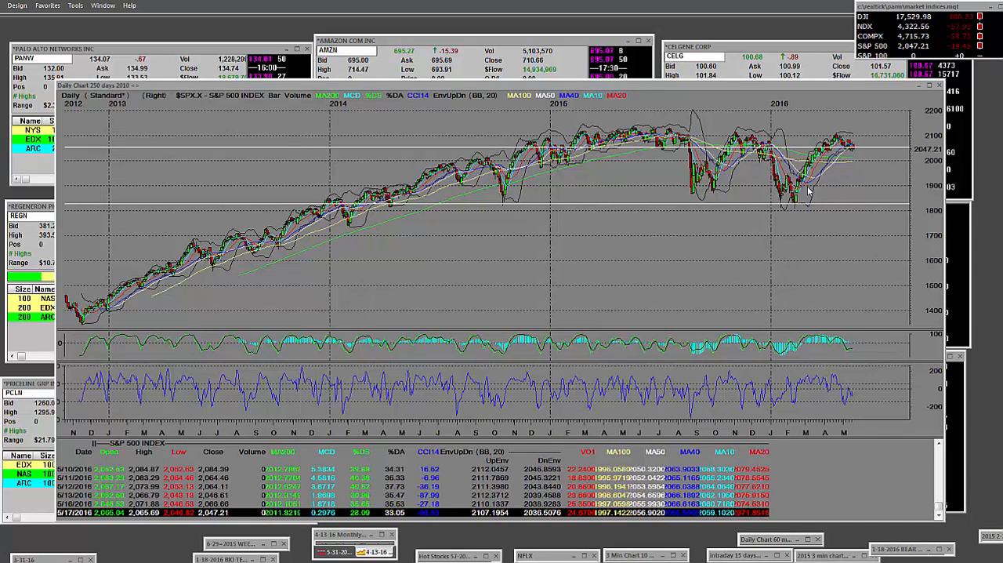
mouse_move(869, 165)
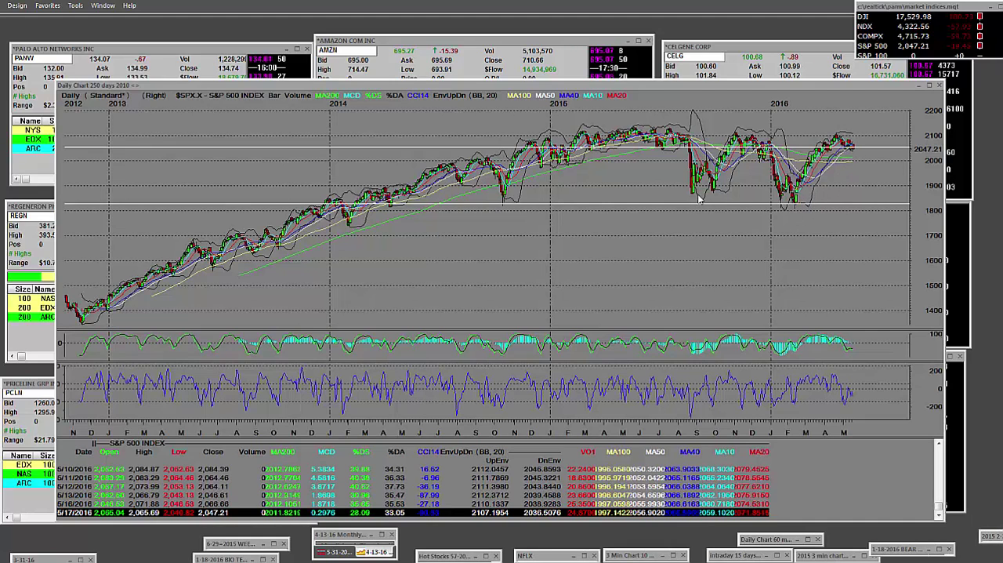
mouse_move(672, 227)
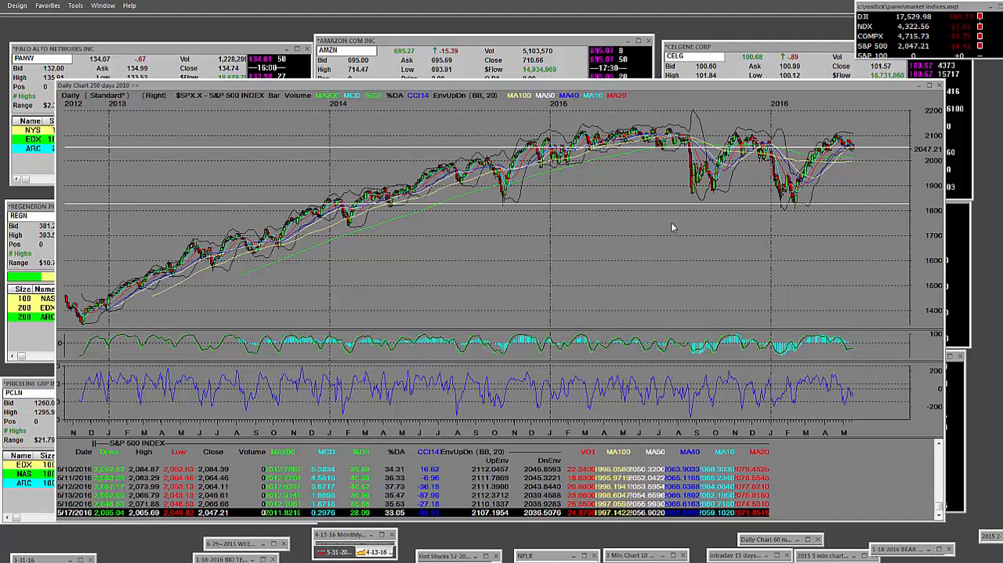
- Pick the Zoom tool from the chart's context menu to zoom into April–May
right_click(671, 225)
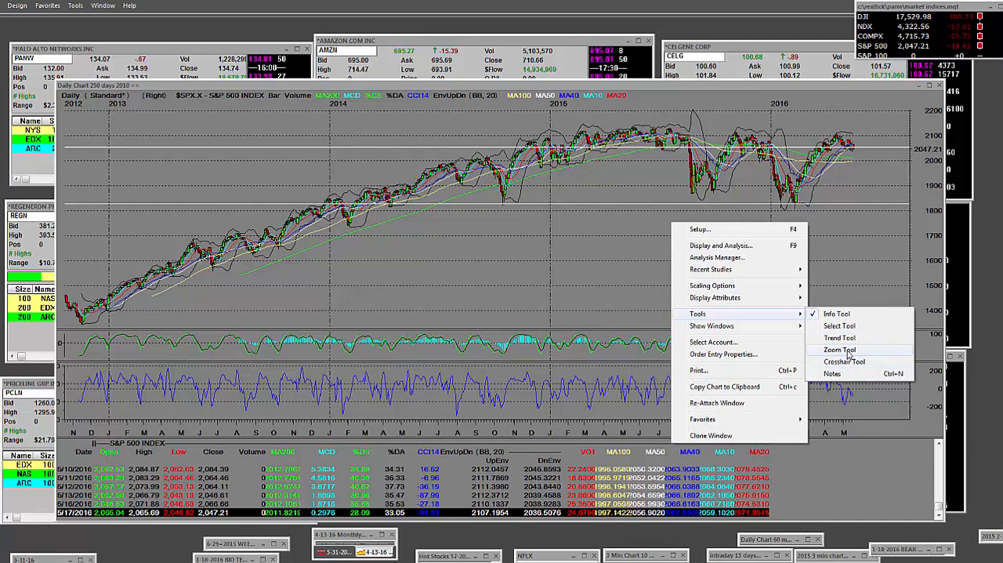
click(840, 349)
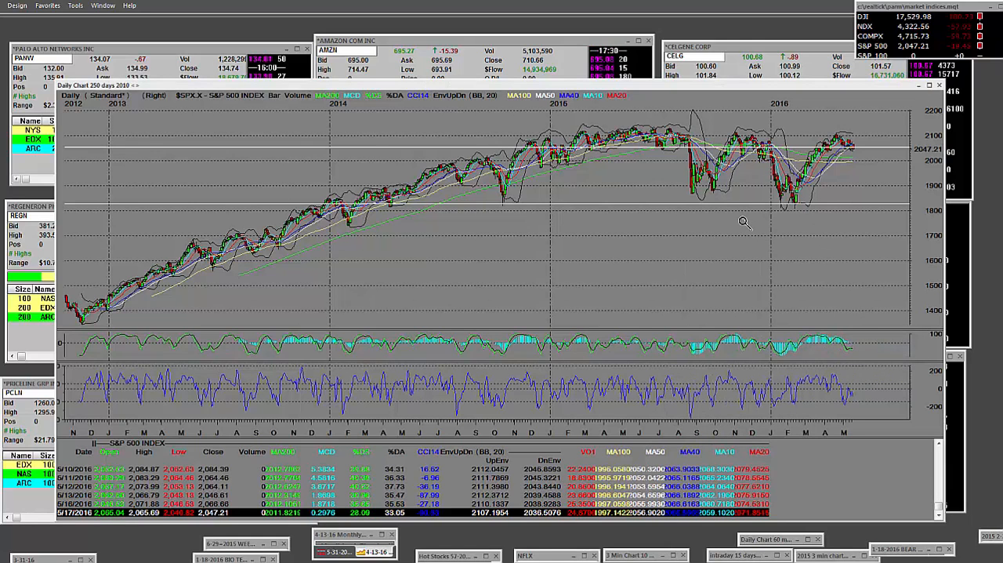
mouse_move(893, 125)
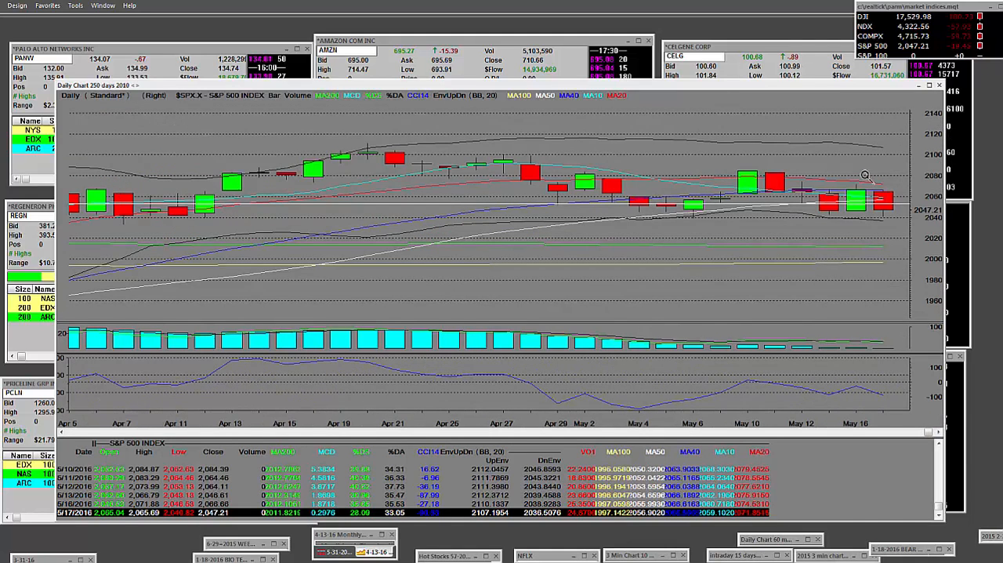
mouse_move(881, 253)
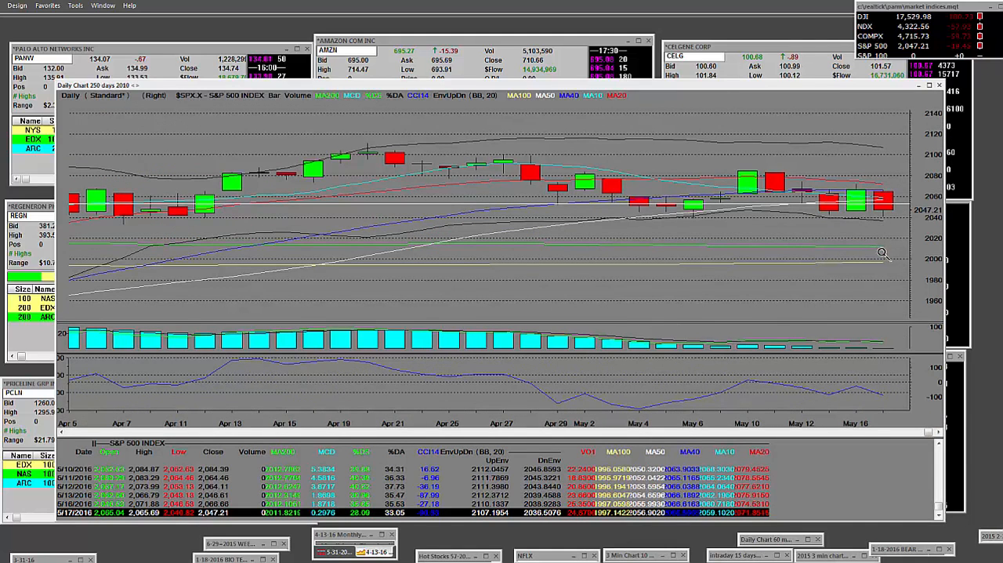
mouse_move(825, 230)
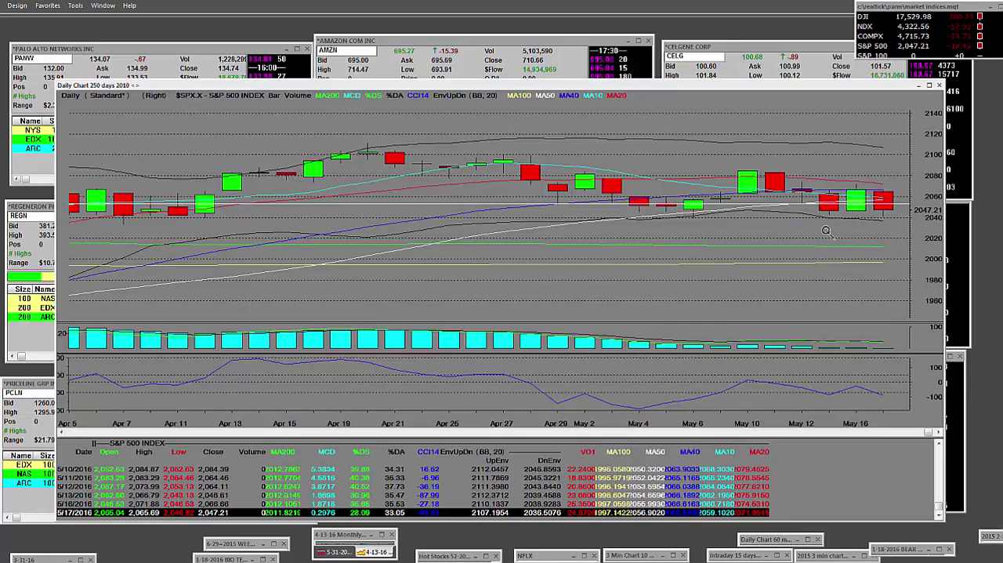
mouse_move(893, 207)
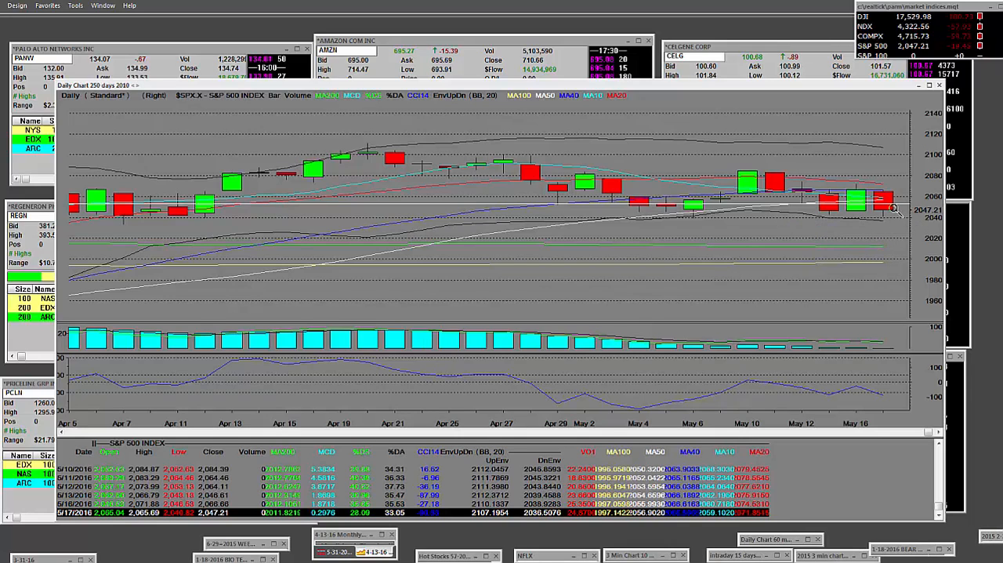
mouse_move(833, 237)
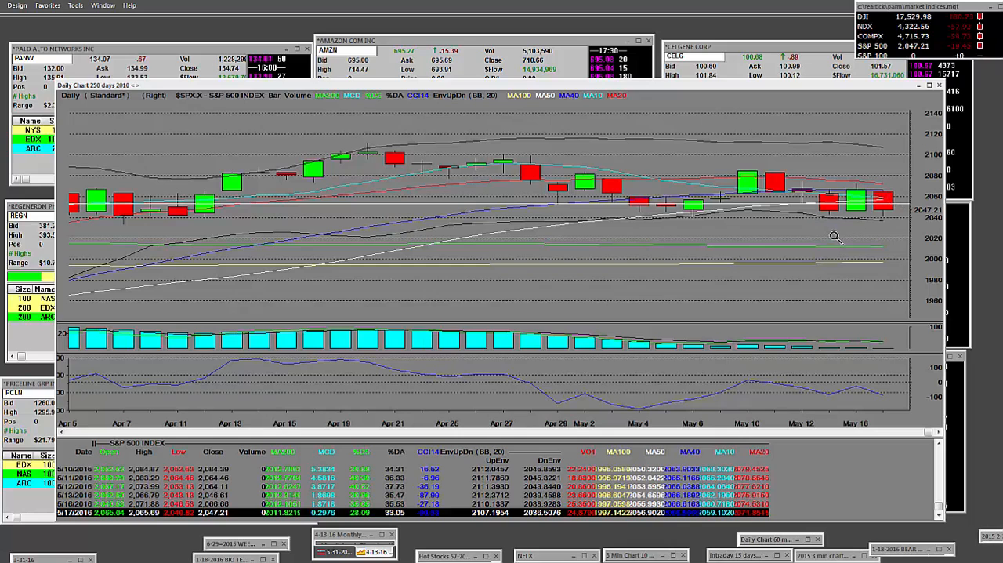
mouse_move(880, 201)
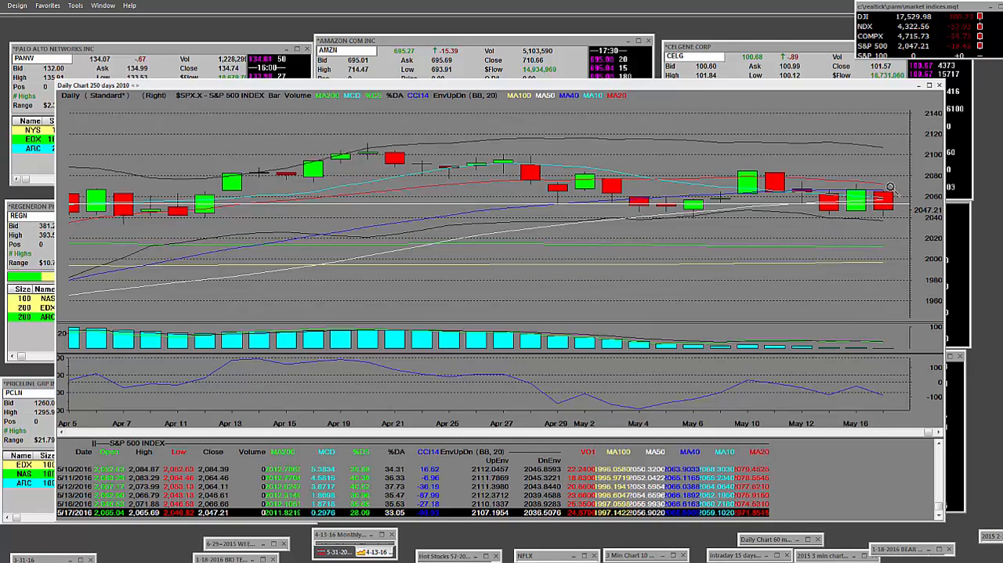
mouse_move(881, 241)
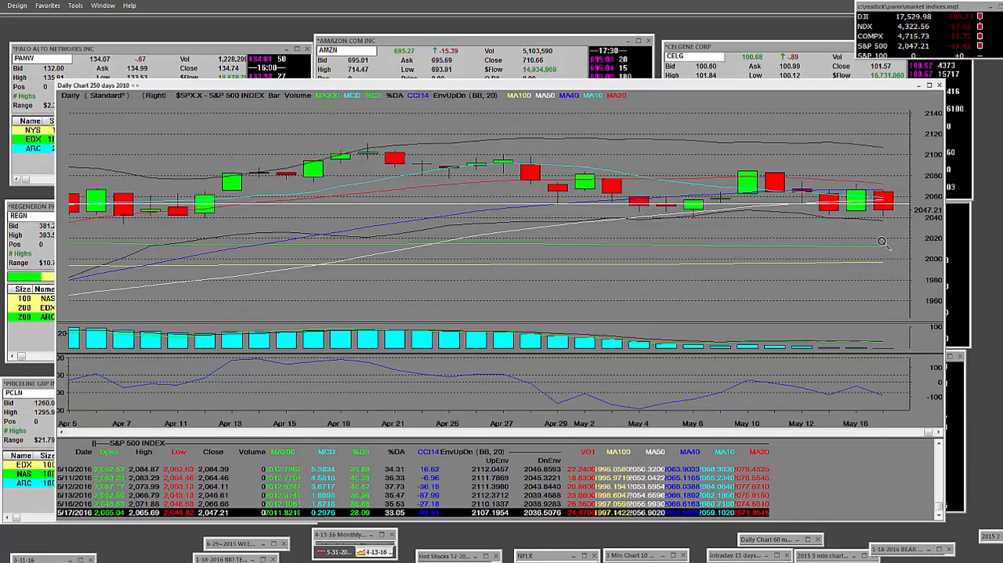
mouse_move(799, 241)
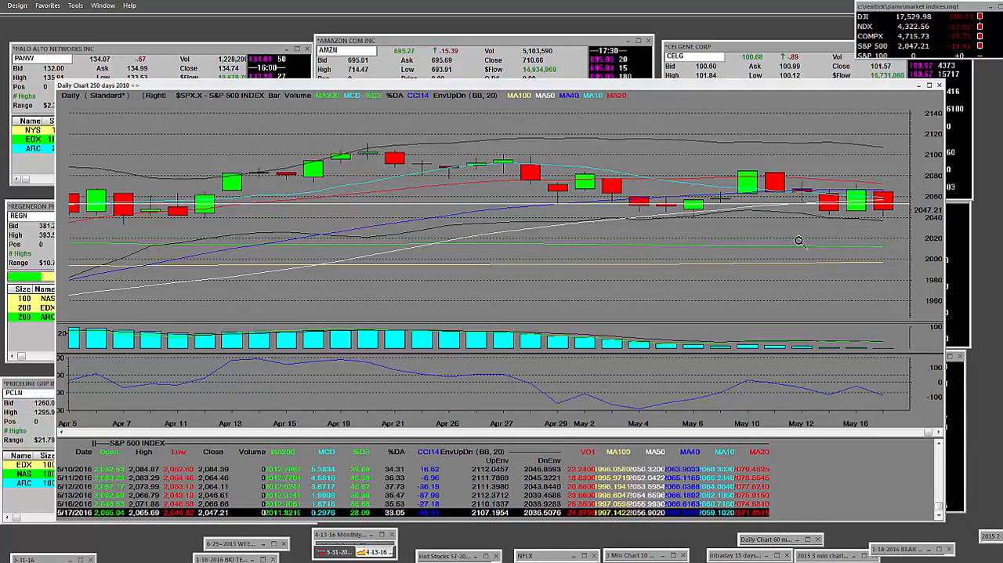
mouse_move(474, 267)
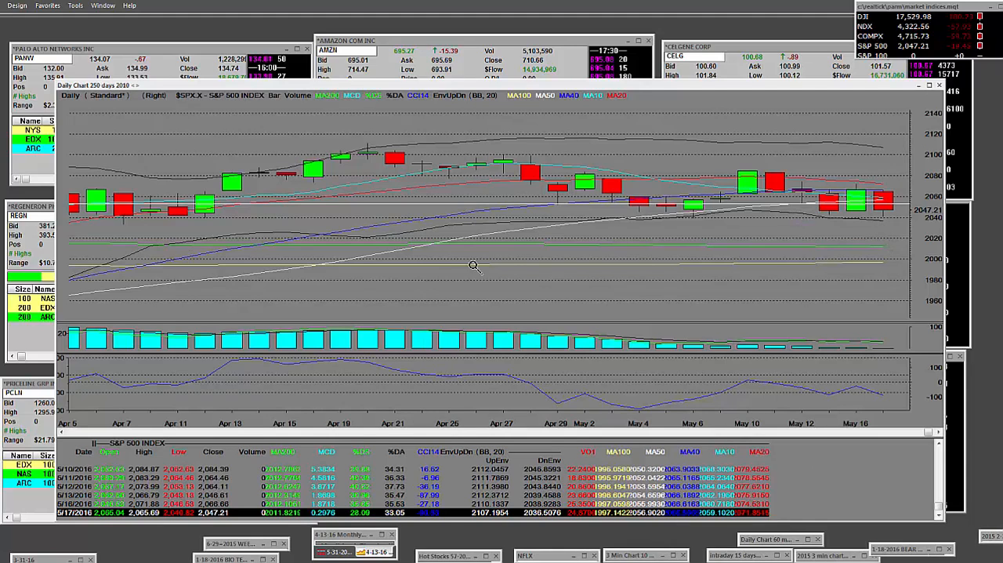
- Re-select the Zoom tool via the context menu's Tools list to narrow to May 5–17
right_click(474, 266)
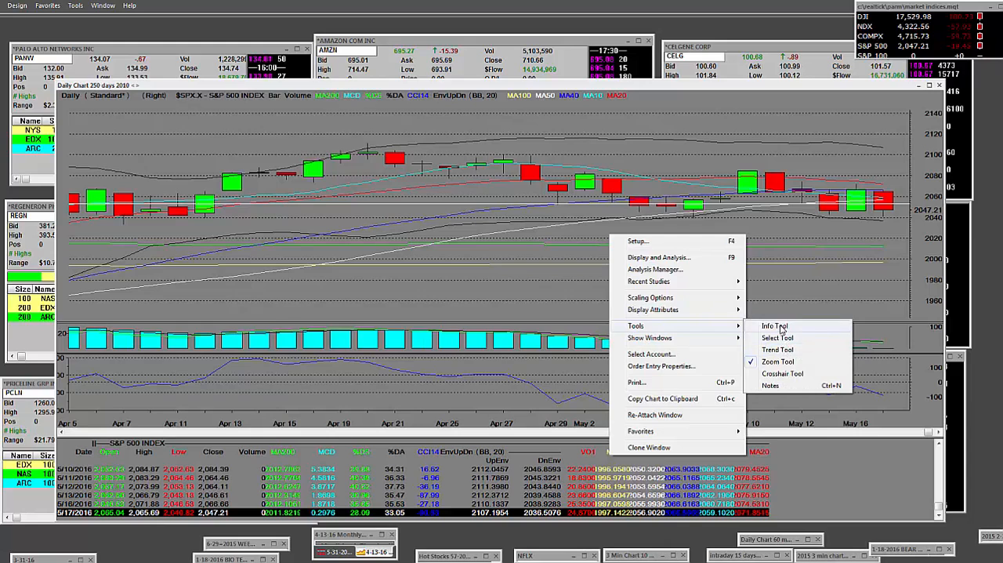
click(777, 361)
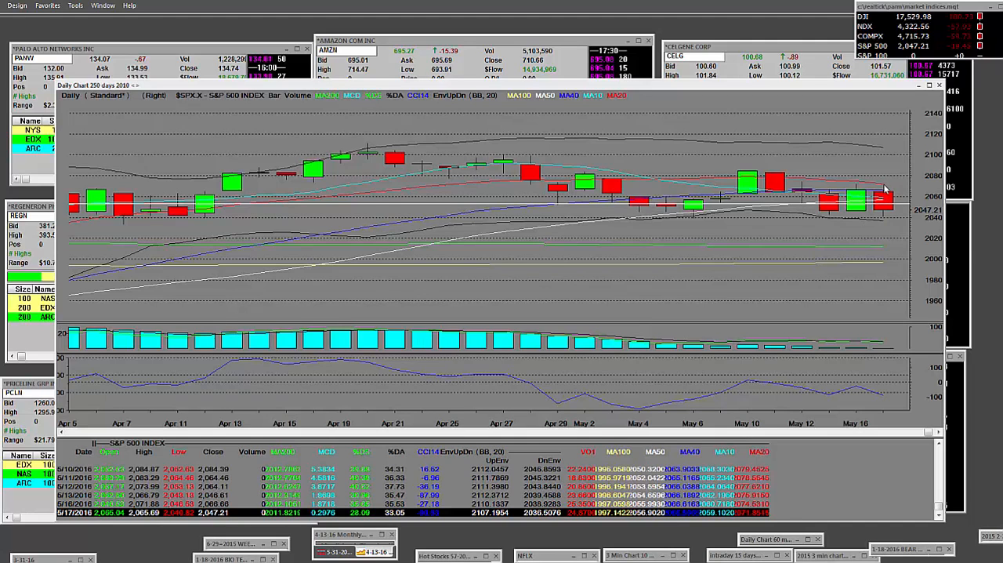
mouse_move(852, 226)
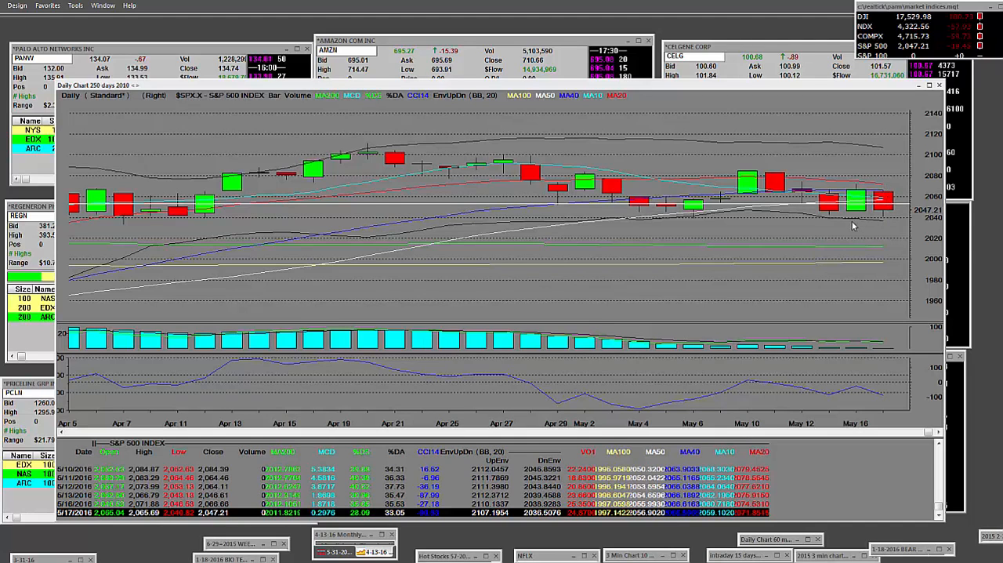
right_click(853, 226)
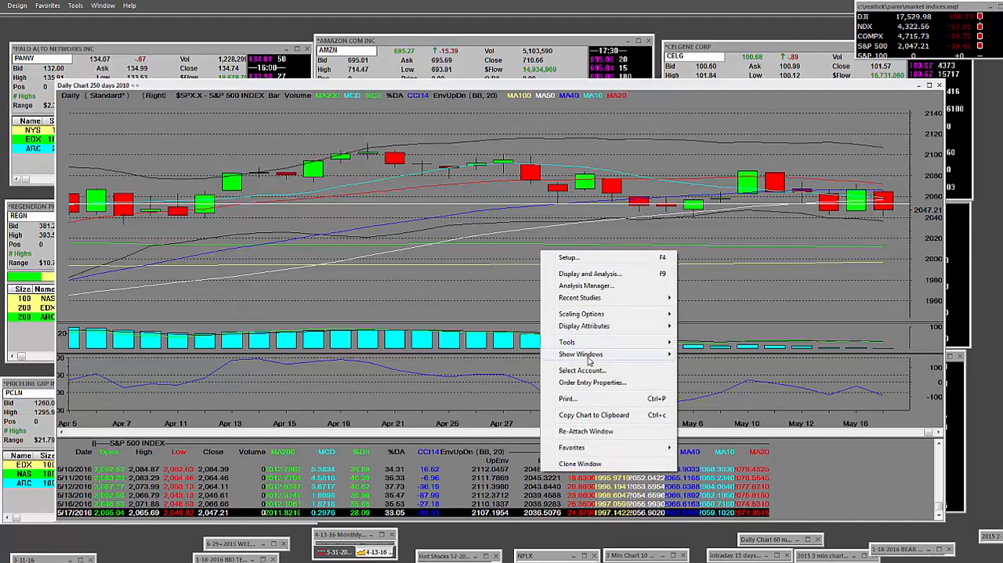
click(567, 342)
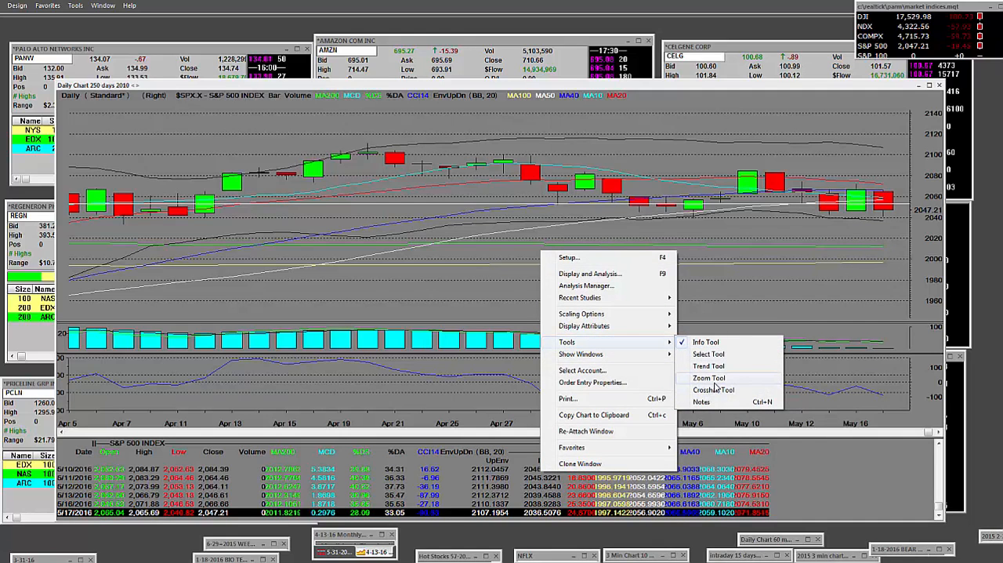
click(709, 377)
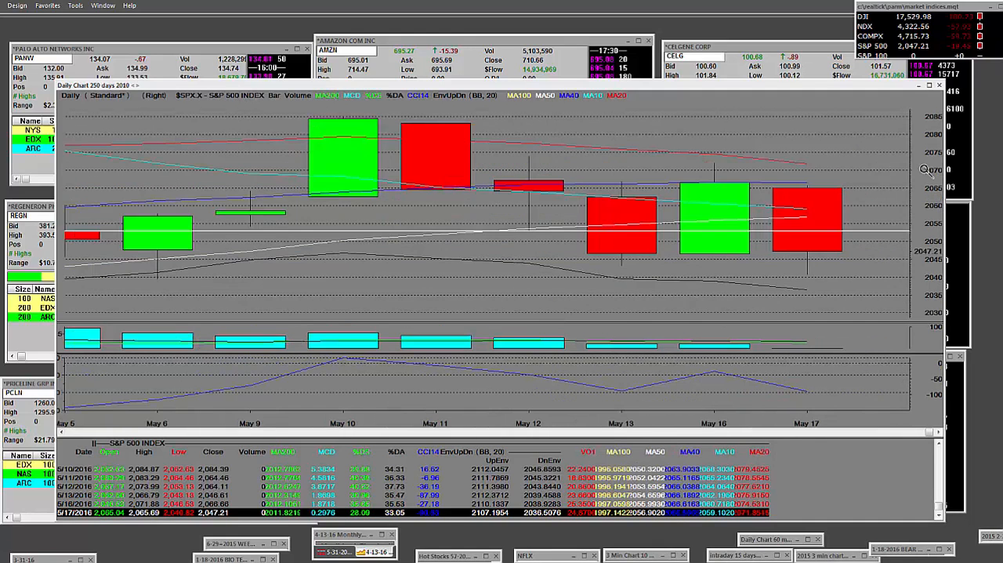
mouse_move(790, 198)
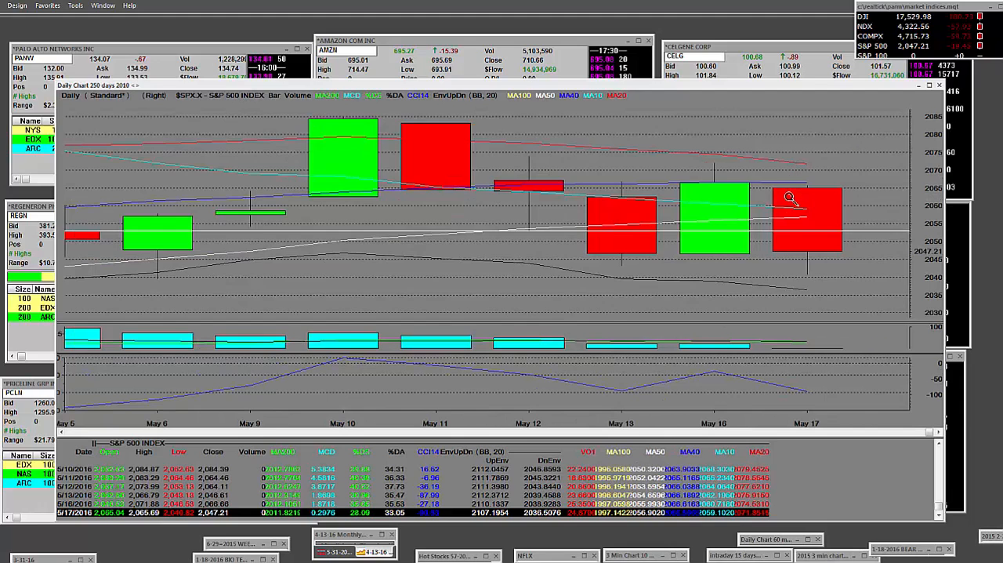
mouse_move(807, 213)
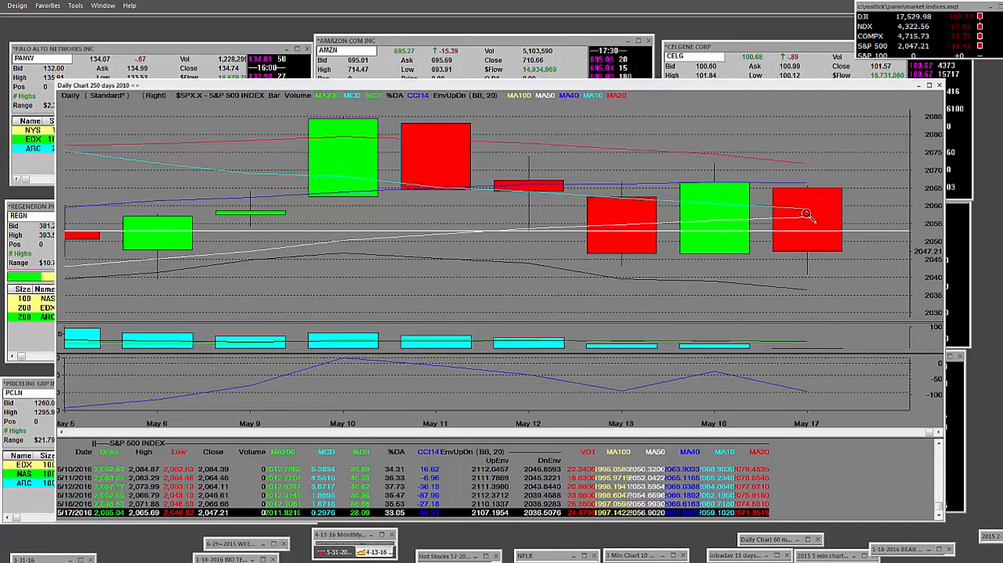
mouse_move(792, 203)
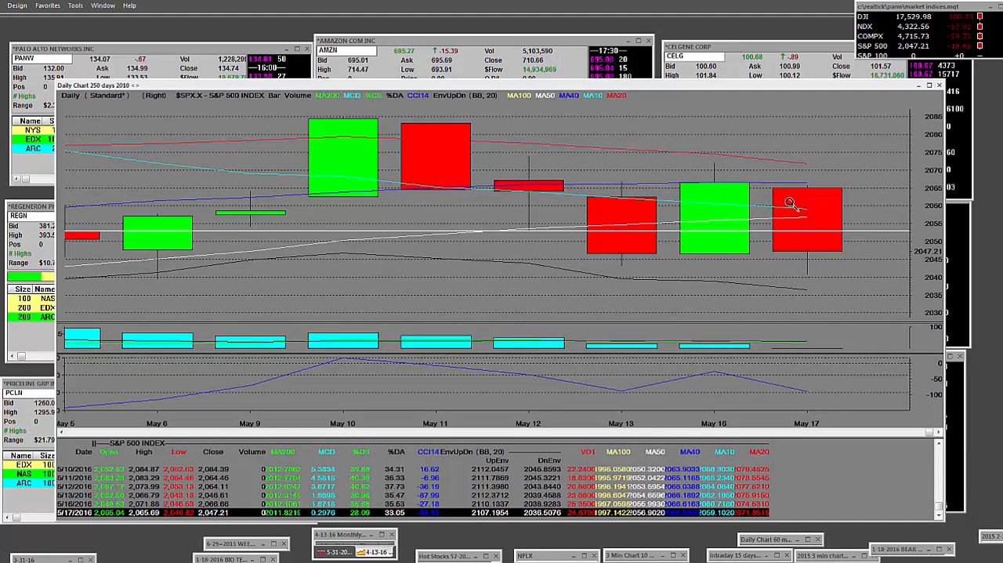
mouse_move(713, 238)
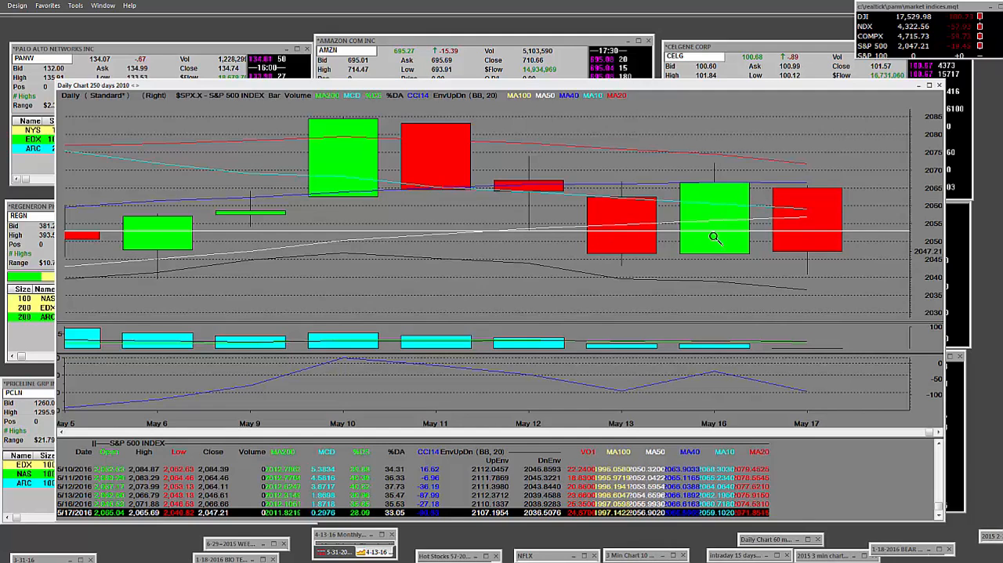
mouse_move(815, 279)
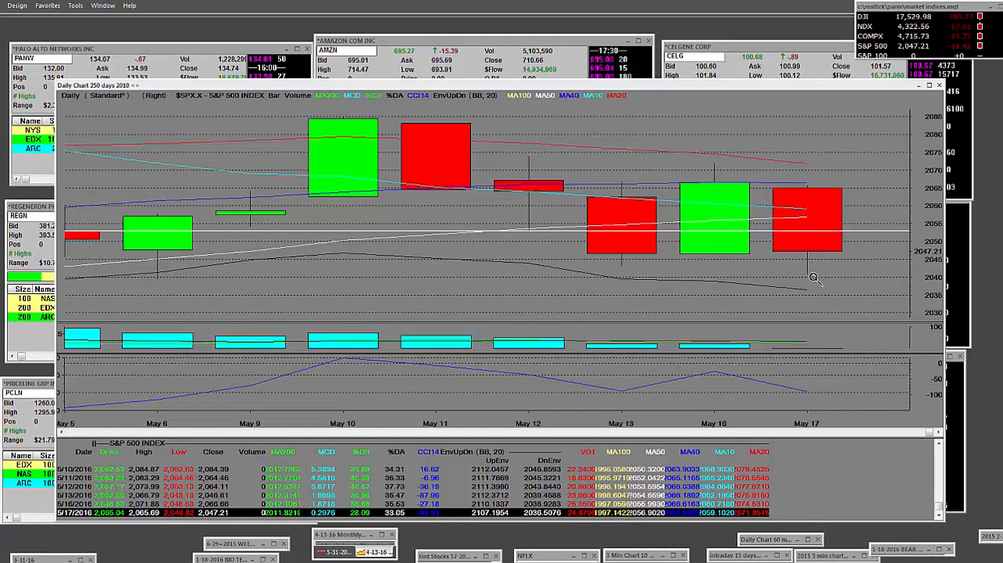
- Choose the Trend tool, review the horizontal trend line settings, and close them
right_click(812, 278)
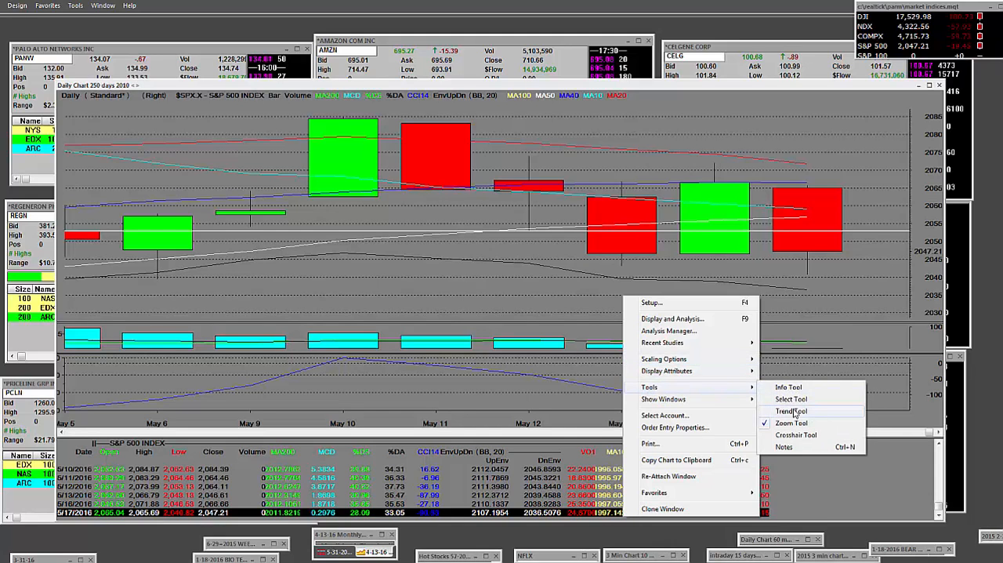
click(792, 411)
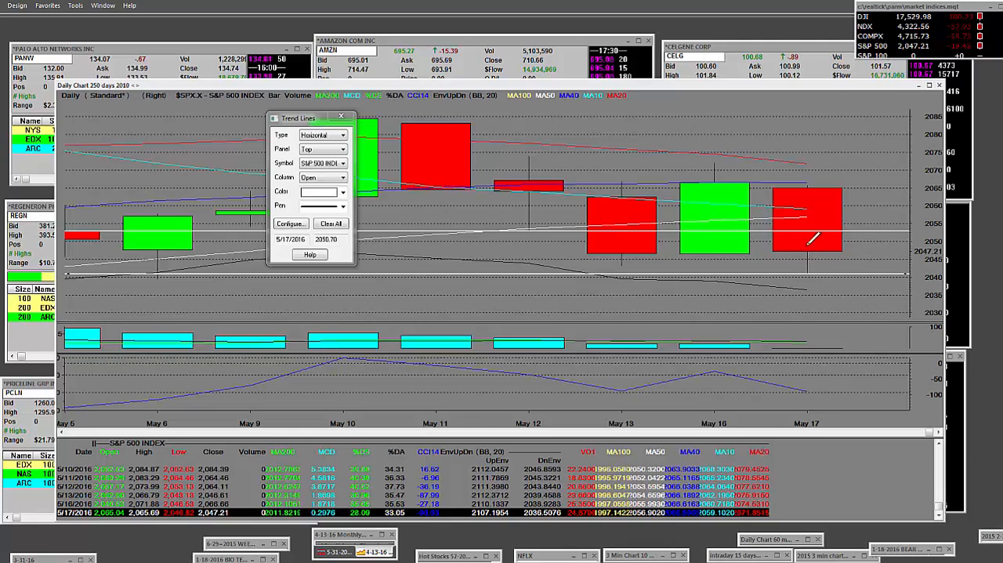
mouse_move(811, 182)
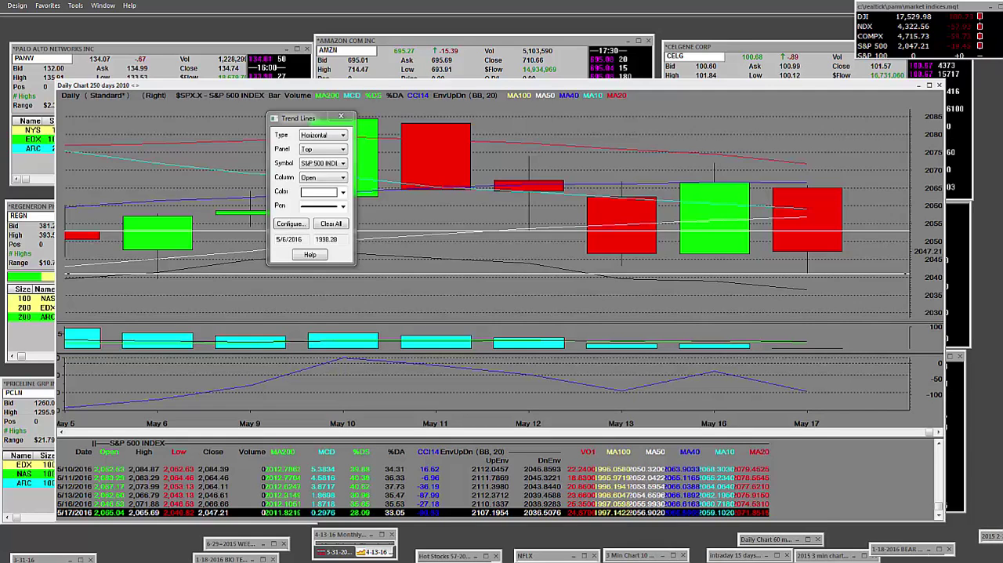
click(342, 117)
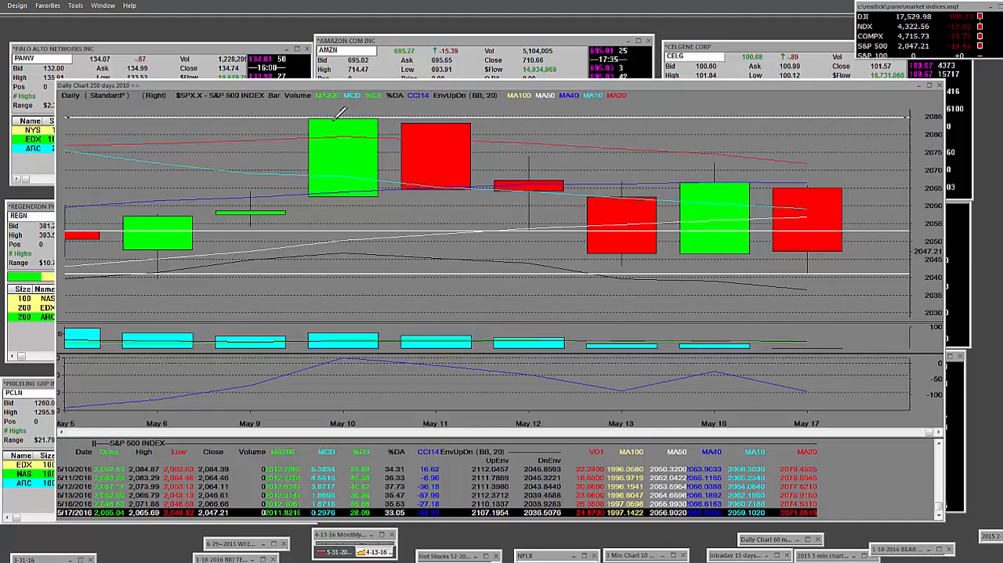
mouse_move(745, 226)
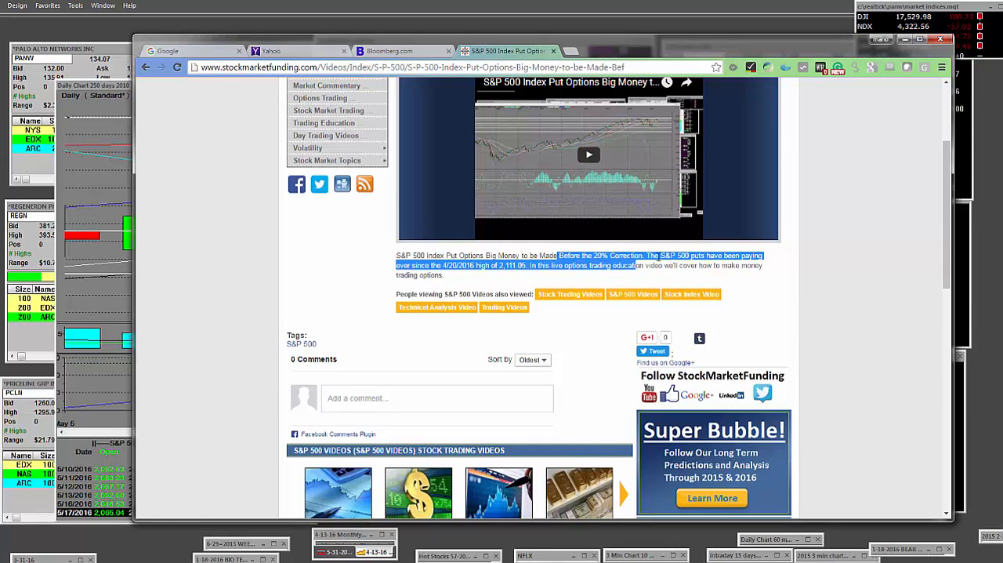
mouse_move(414, 279)
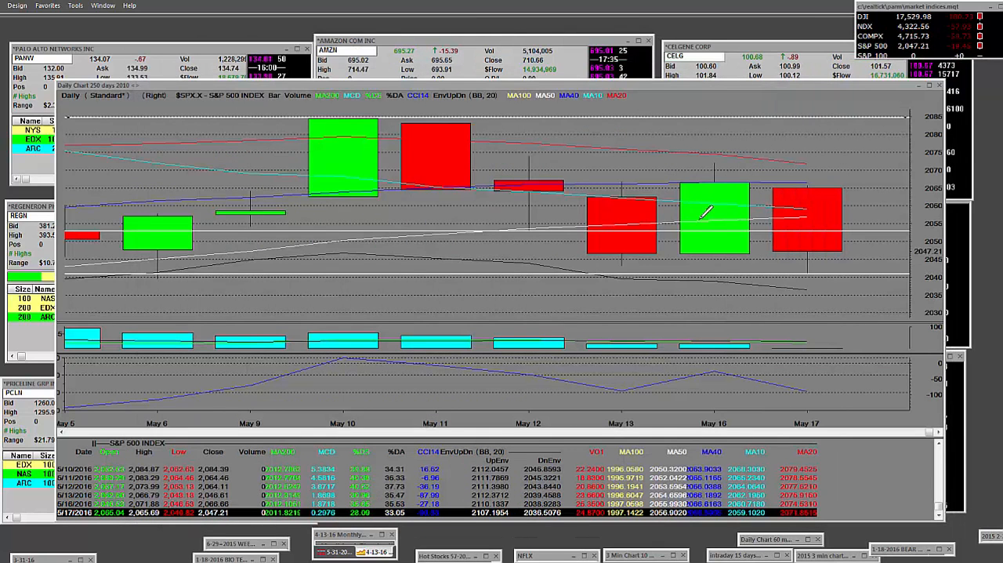
mouse_move(803, 216)
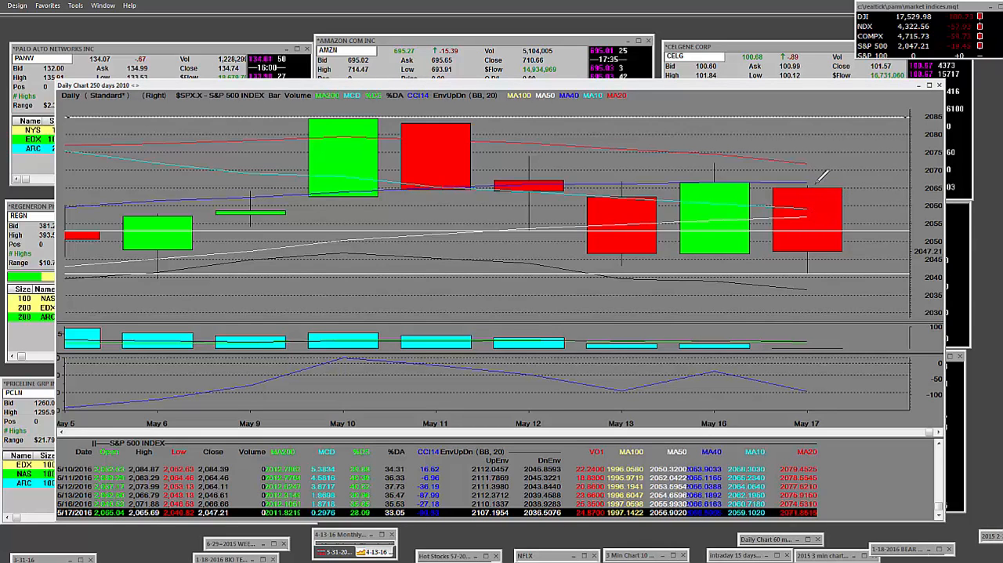
mouse_move(799, 210)
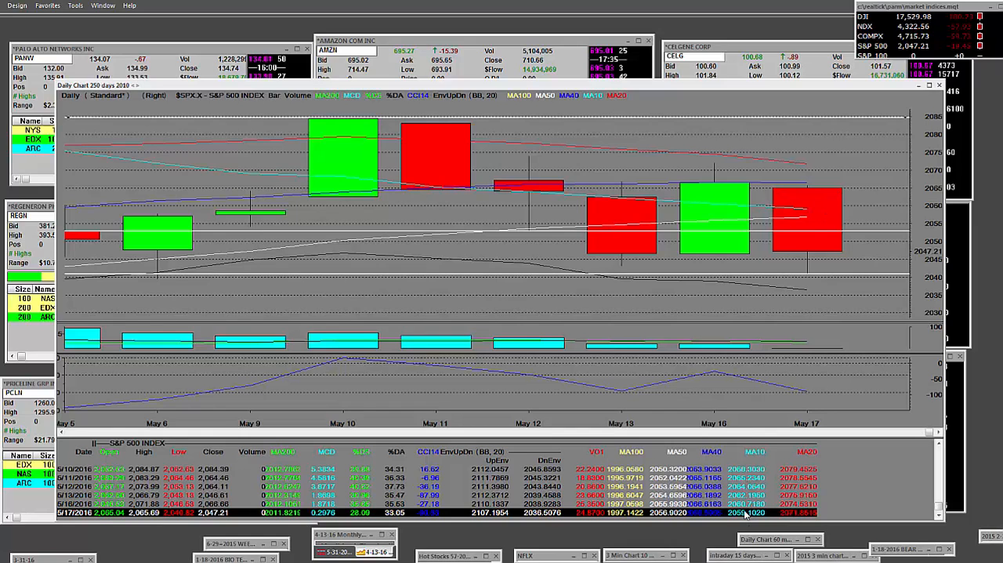
mouse_move(721, 371)
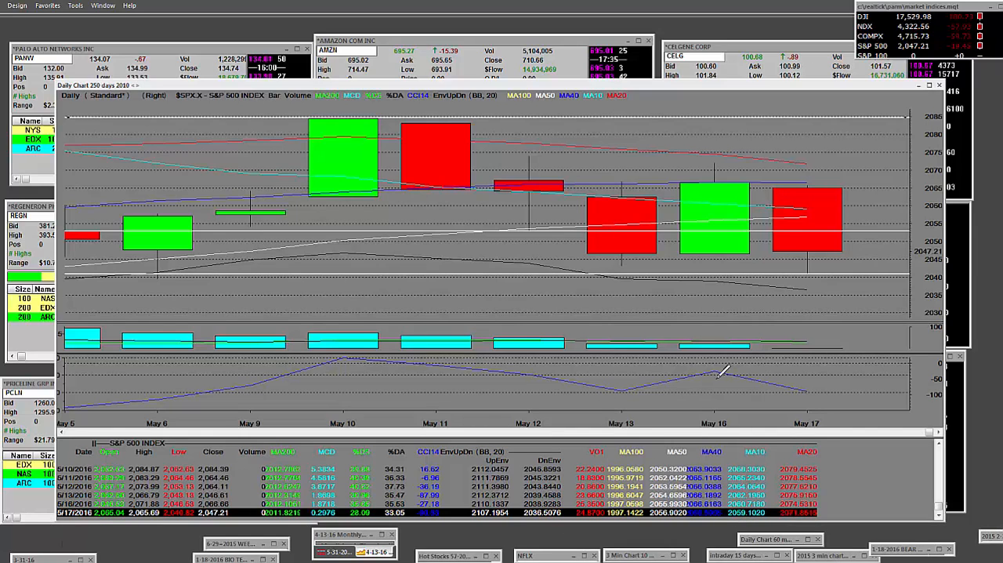
mouse_move(706, 235)
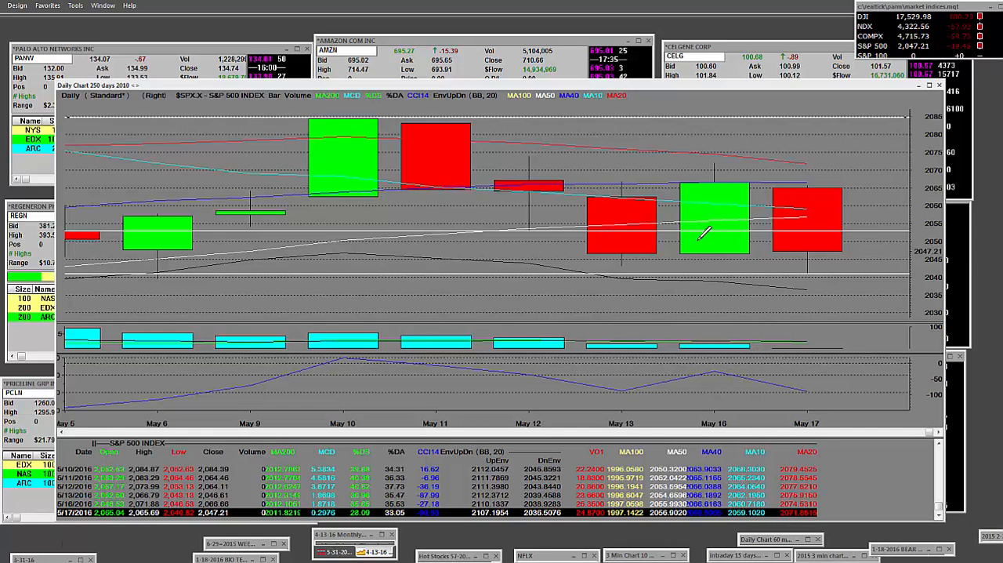
mouse_move(800, 275)
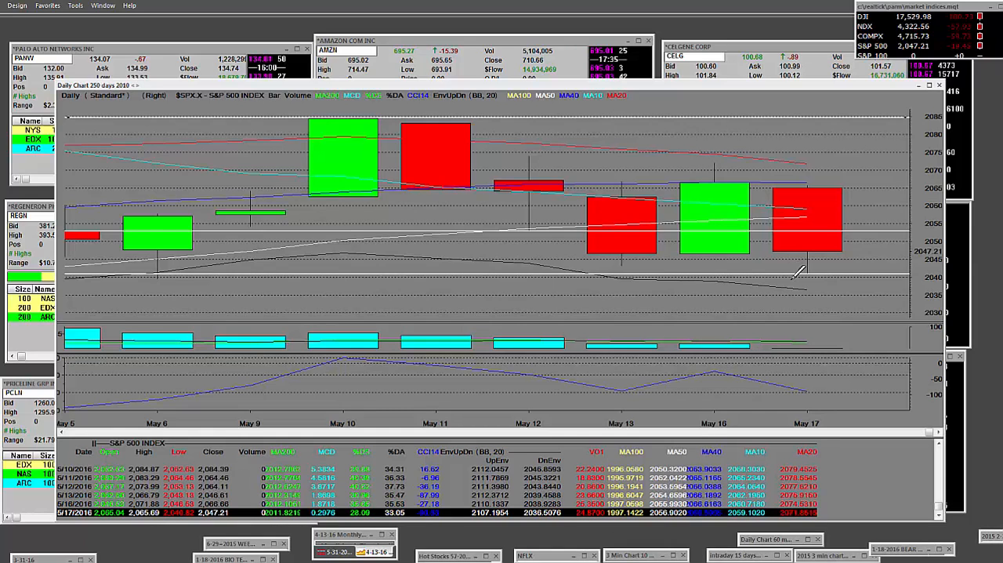
mouse_move(815, 264)
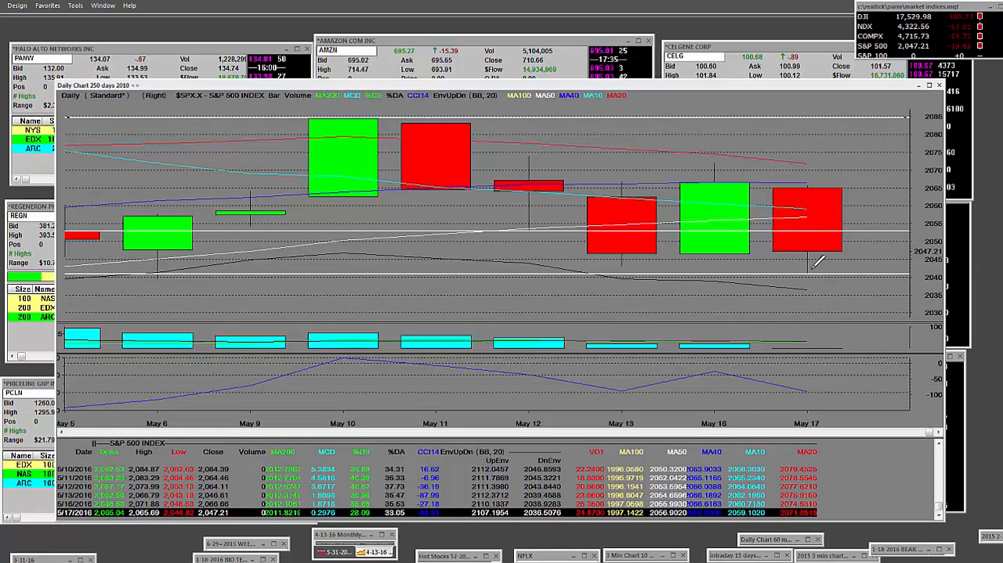
mouse_move(736, 243)
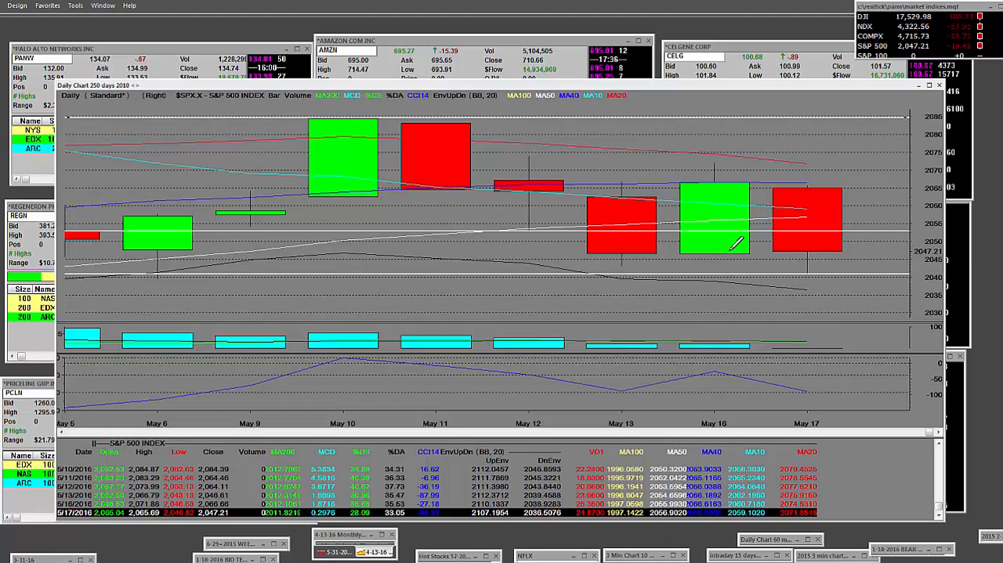
mouse_move(614, 235)
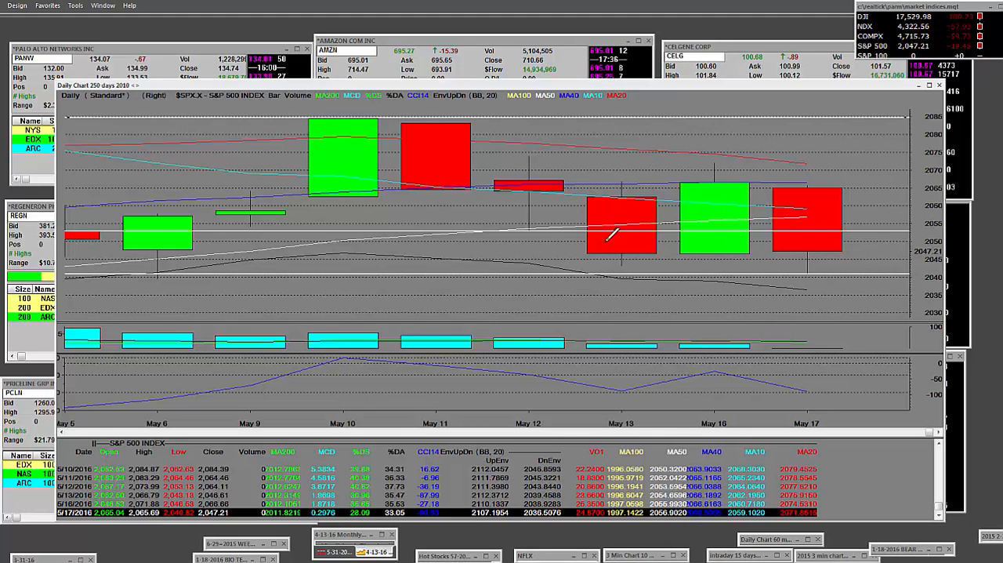
mouse_move(761, 274)
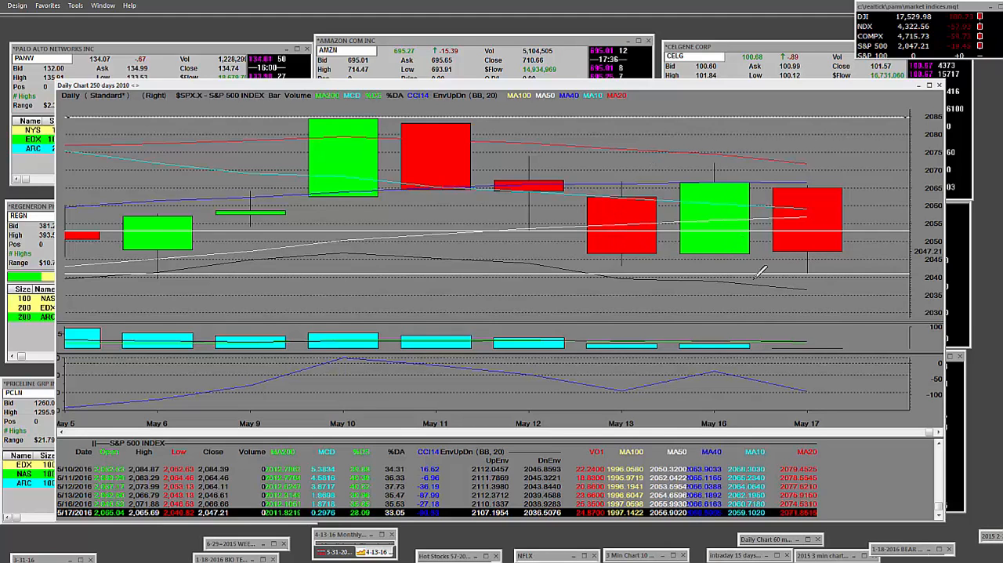
mouse_move(164, 251)
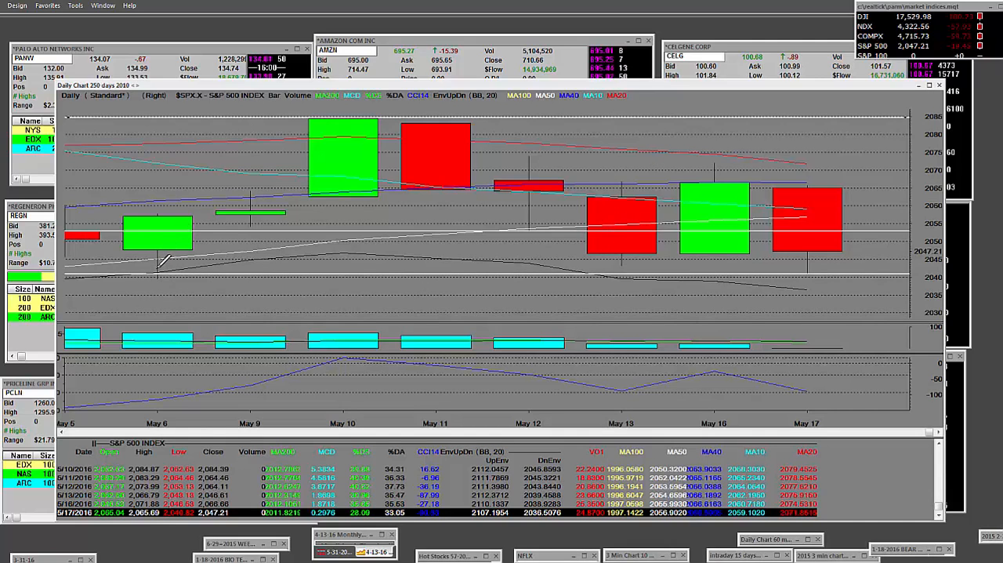
mouse_move(379, 110)
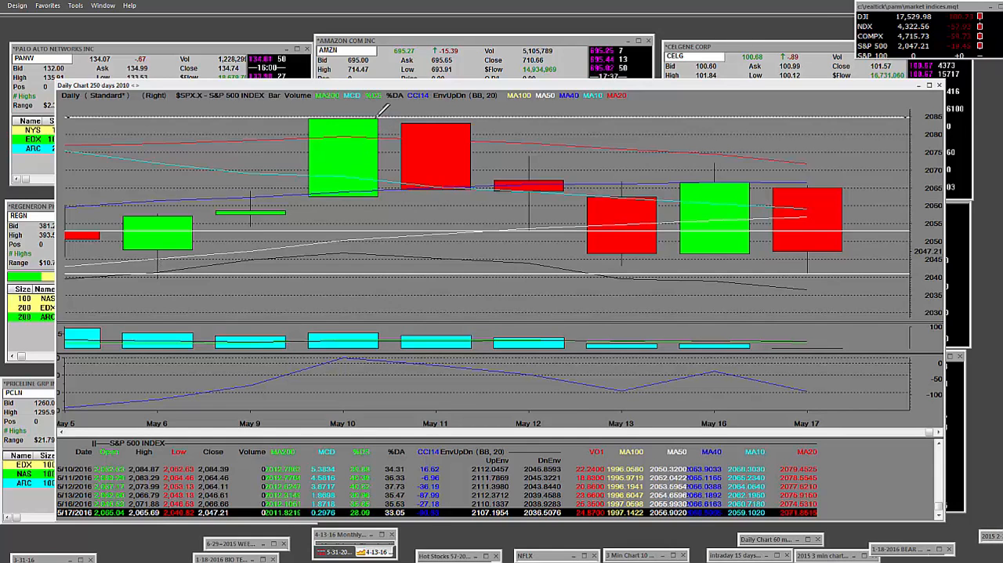
mouse_move(436, 178)
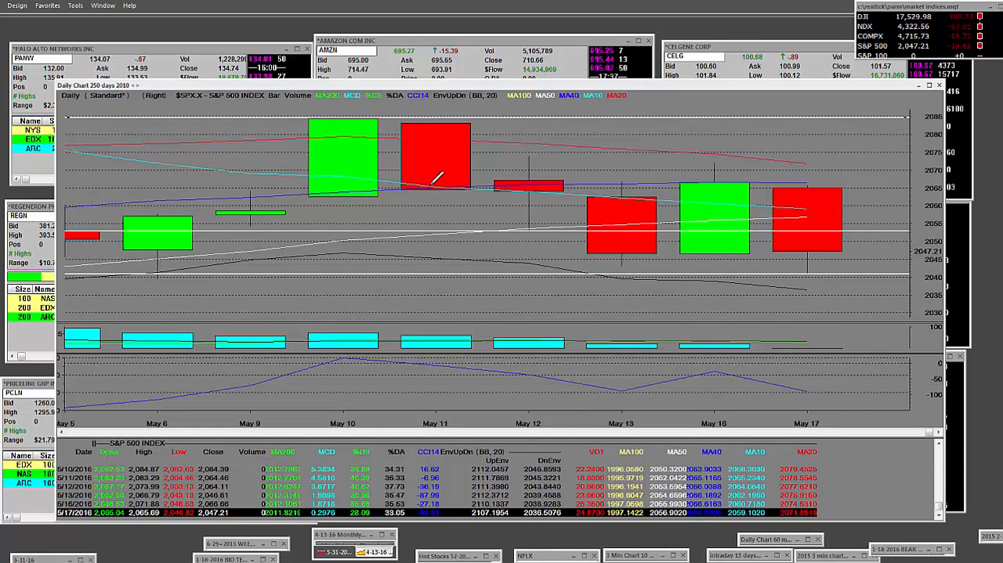
mouse_move(541, 222)
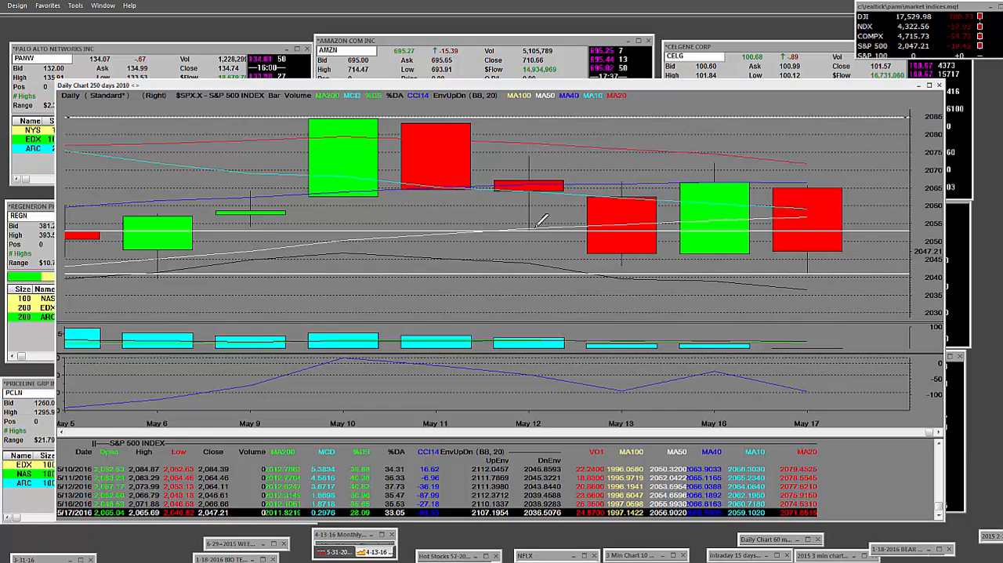
mouse_move(627, 258)
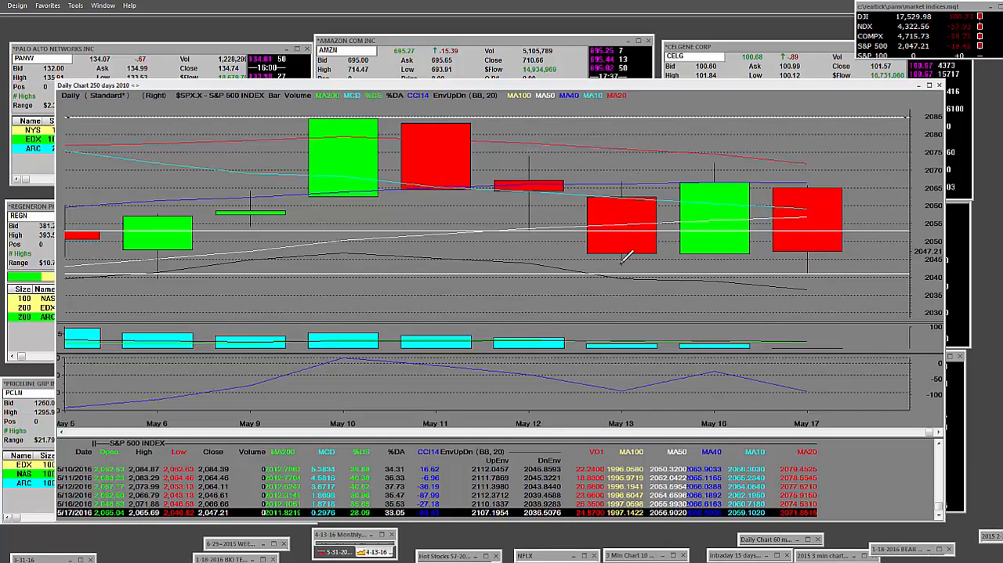
mouse_move(787, 263)
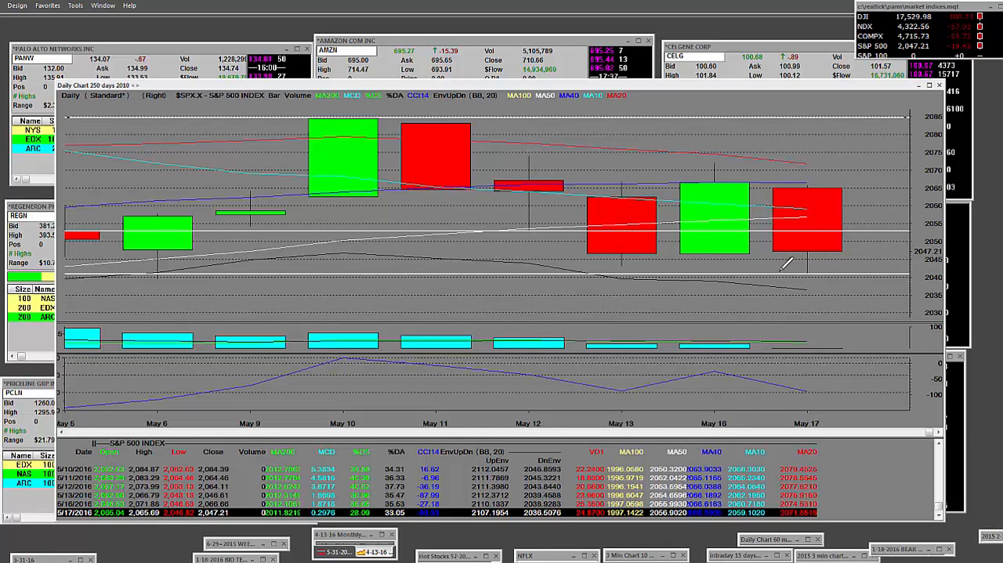
mouse_move(627, 243)
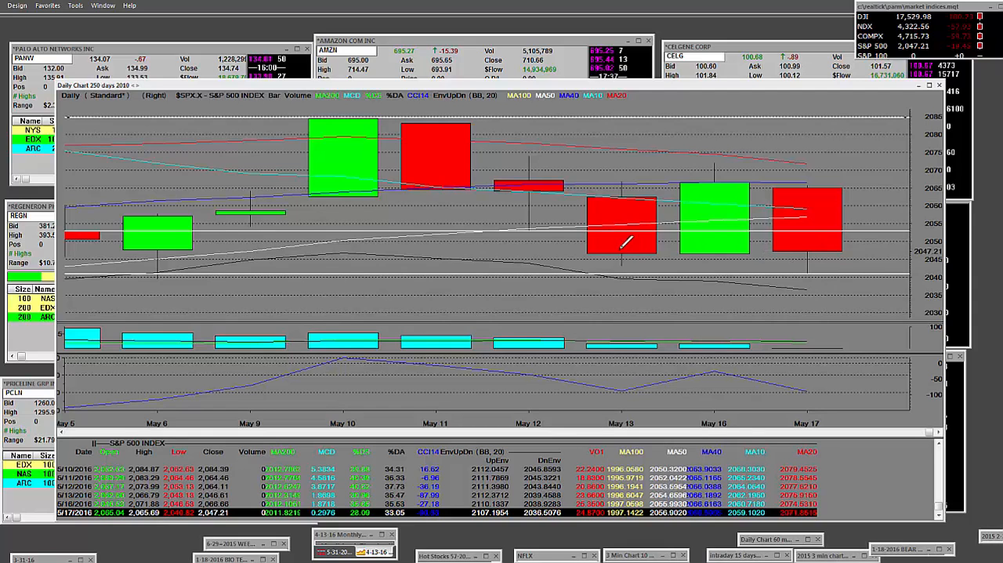
mouse_move(200, 242)
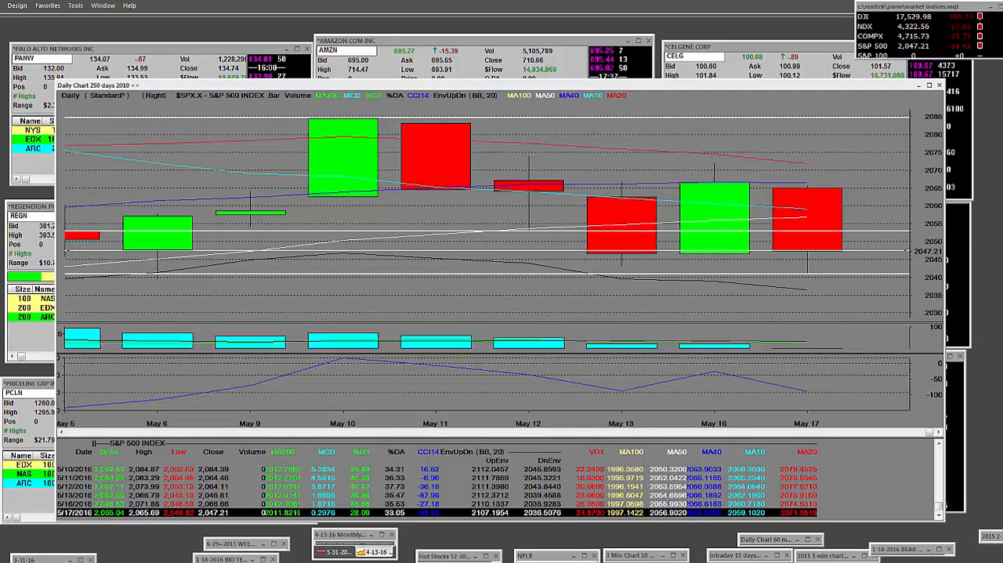
mouse_move(823, 259)
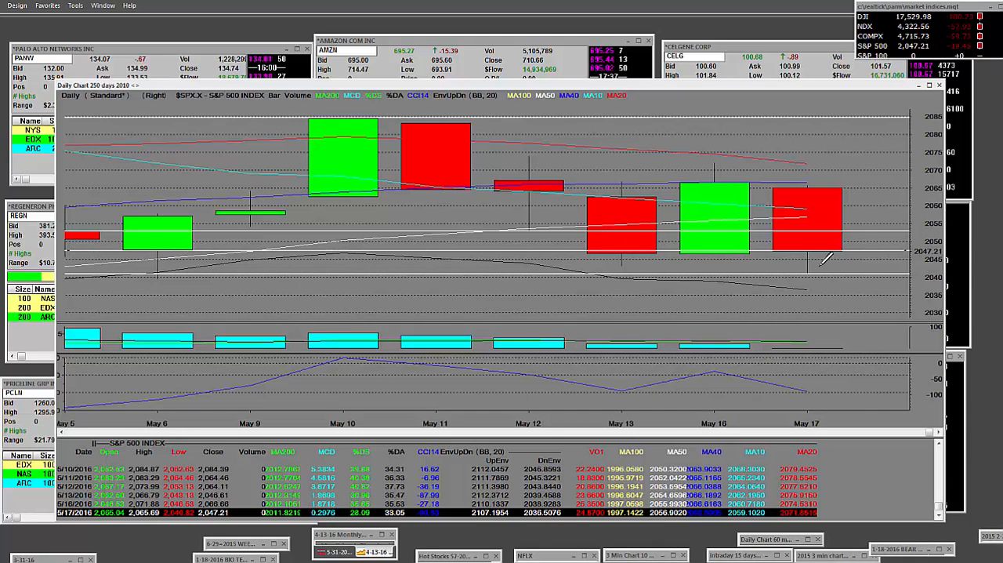
mouse_move(823, 259)
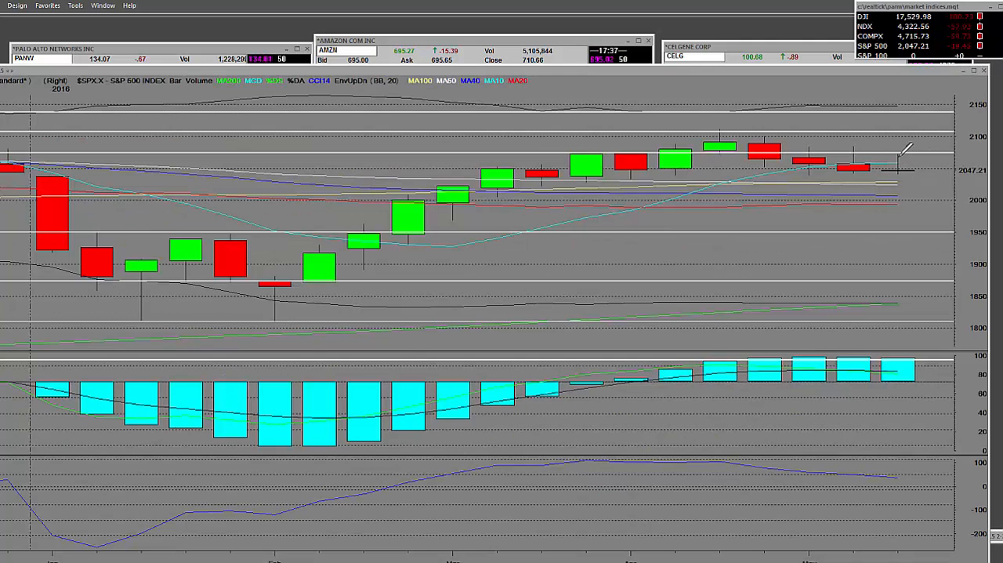
mouse_move(800, 160)
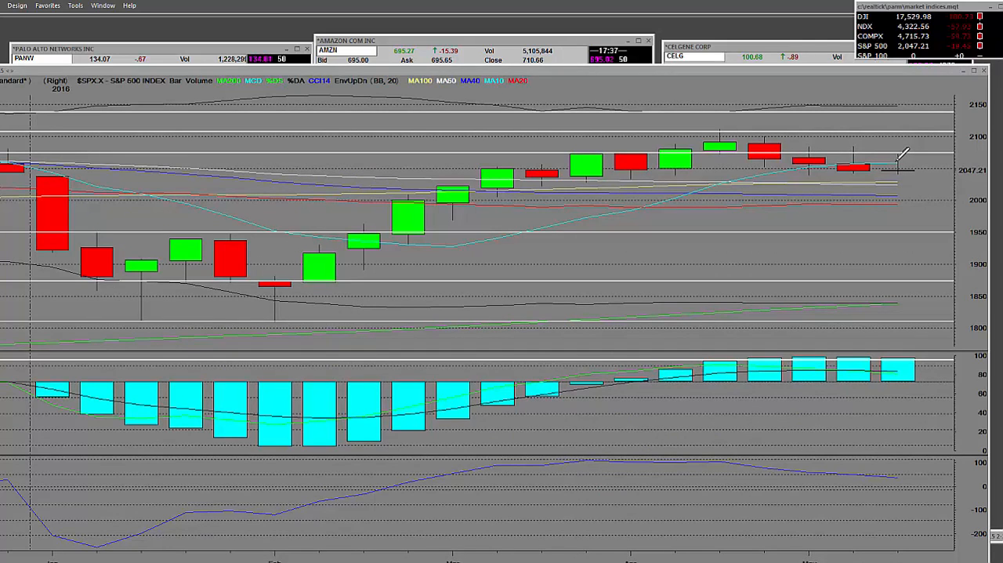
mouse_move(783, 181)
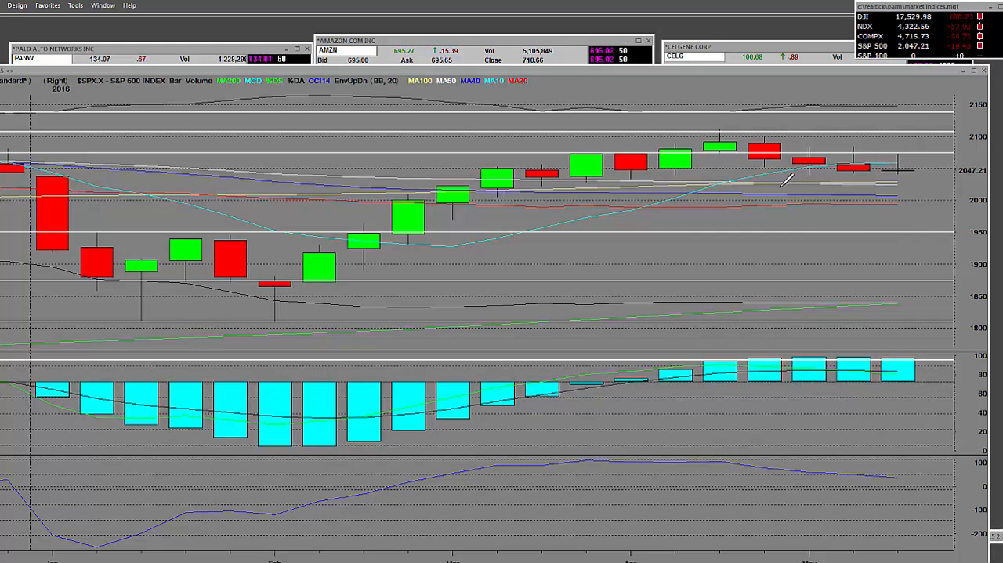
mouse_move(273, 321)
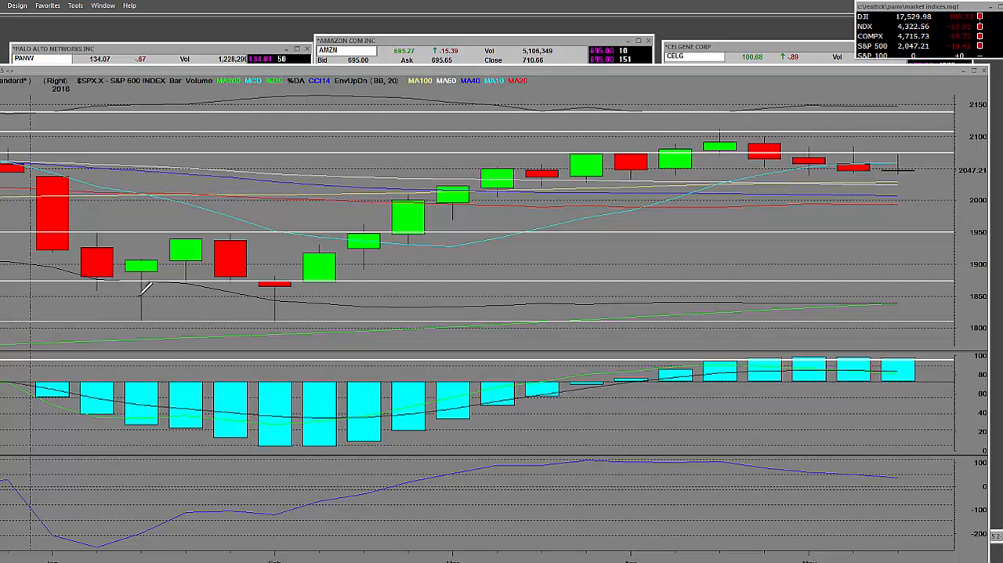
mouse_move(251, 337)
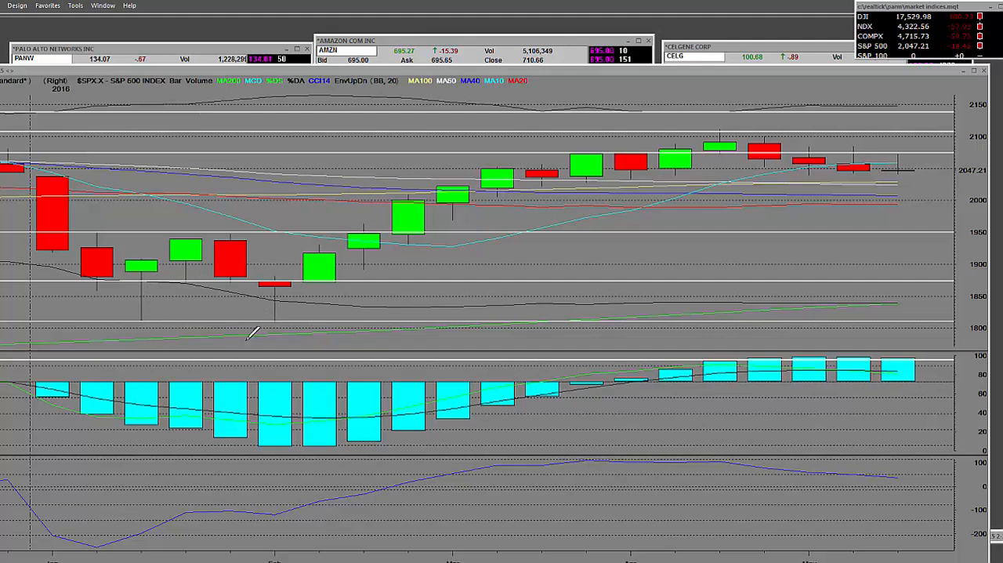
mouse_move(281, 312)
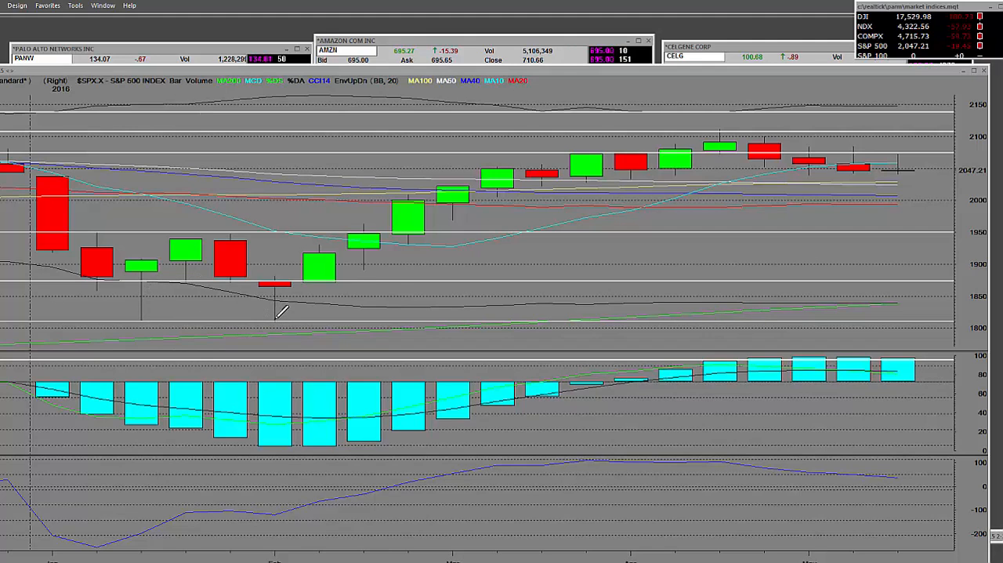
mouse_move(571, 168)
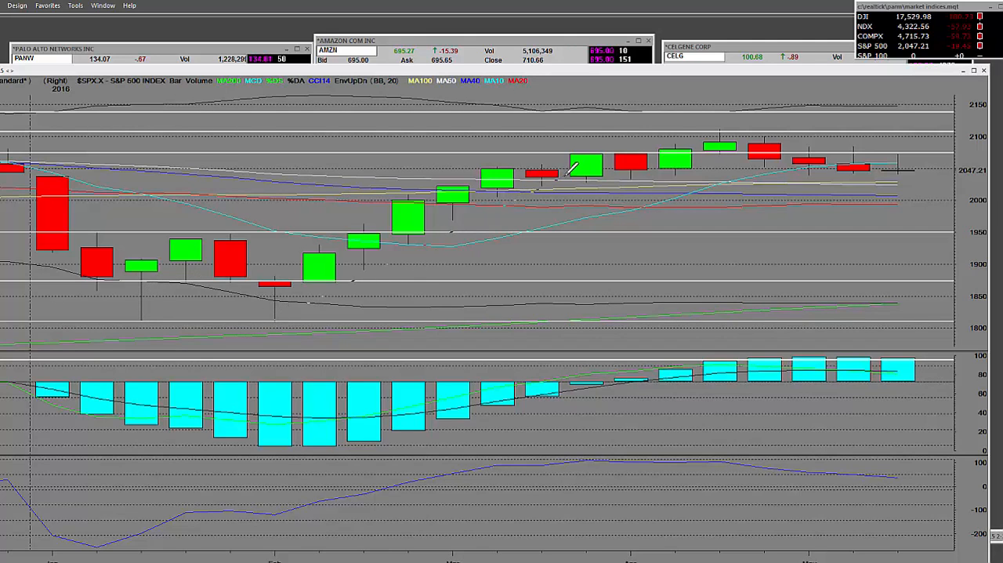
mouse_move(780, 129)
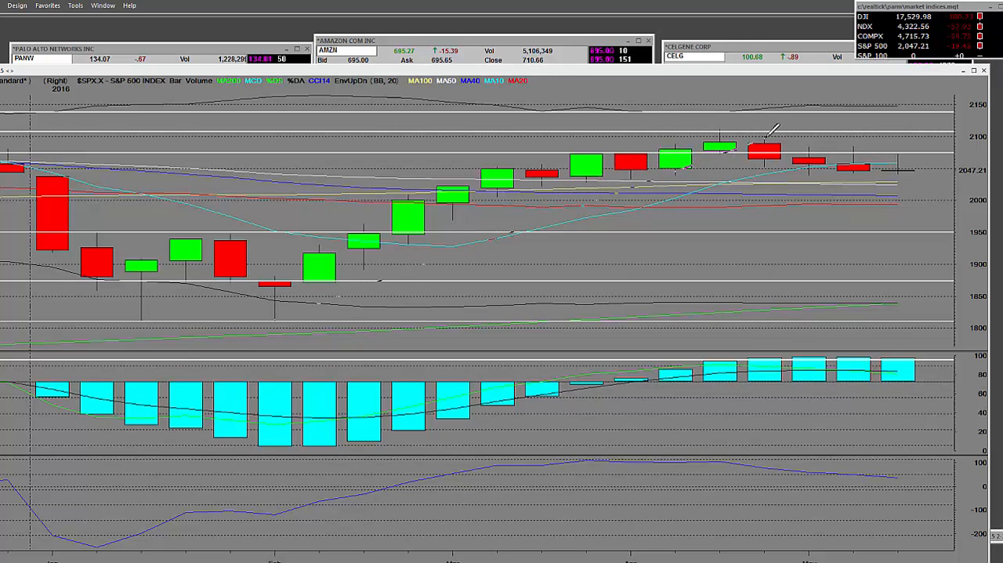
- Draw a trend line from the swing low to the peak near 2100, then pick the Zoom tool
drag(275, 320, 772, 129)
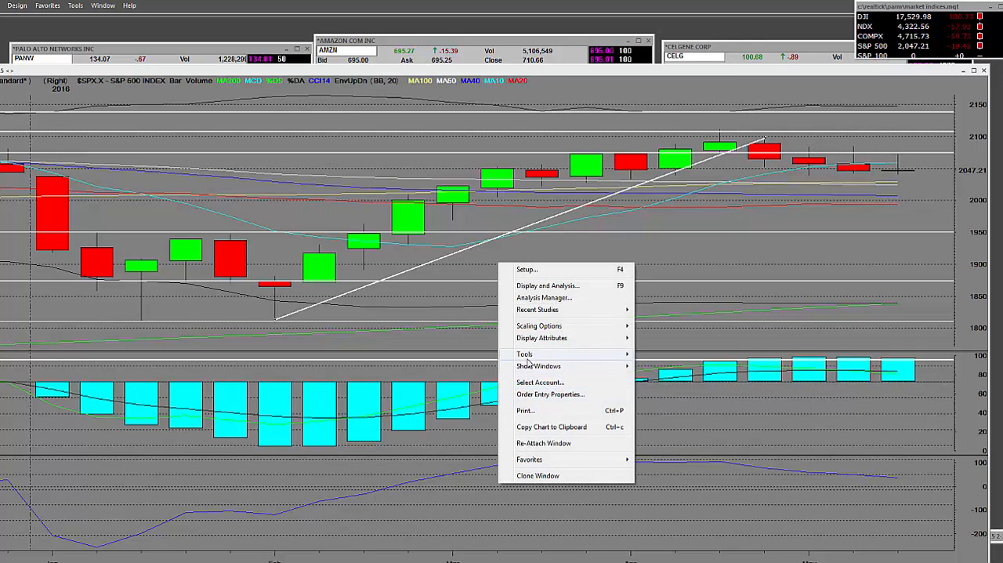
click(524, 353)
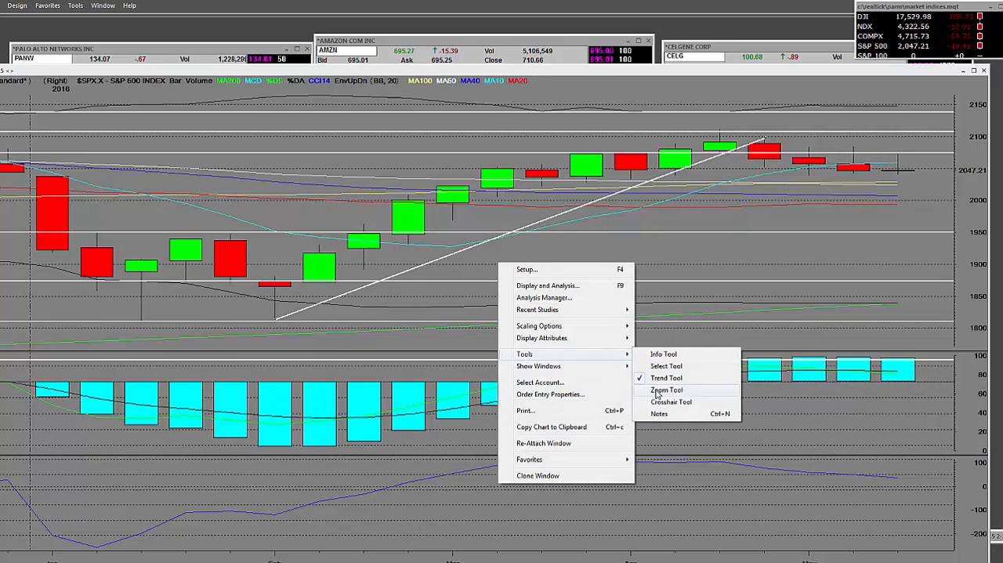
click(666, 388)
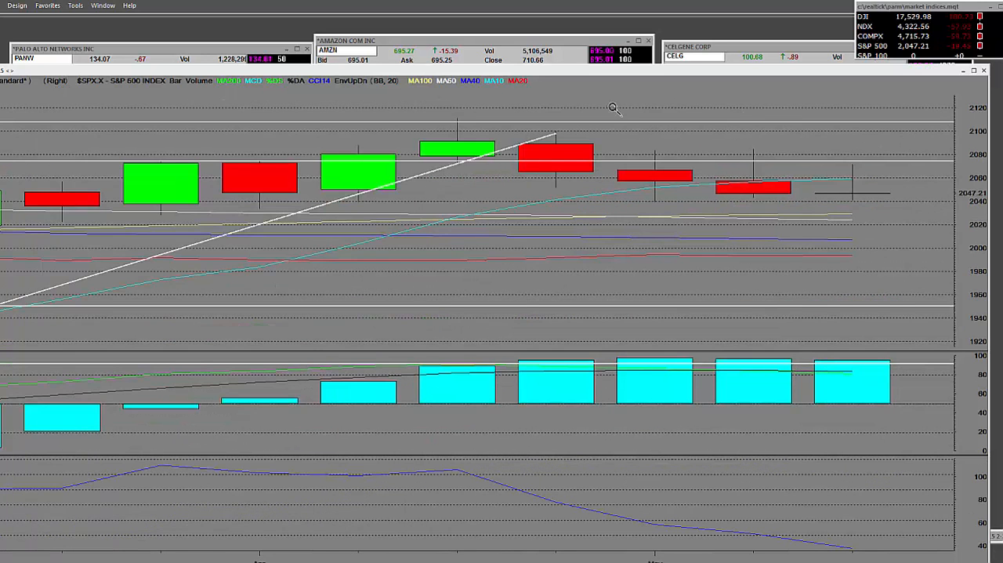
mouse_move(464, 114)
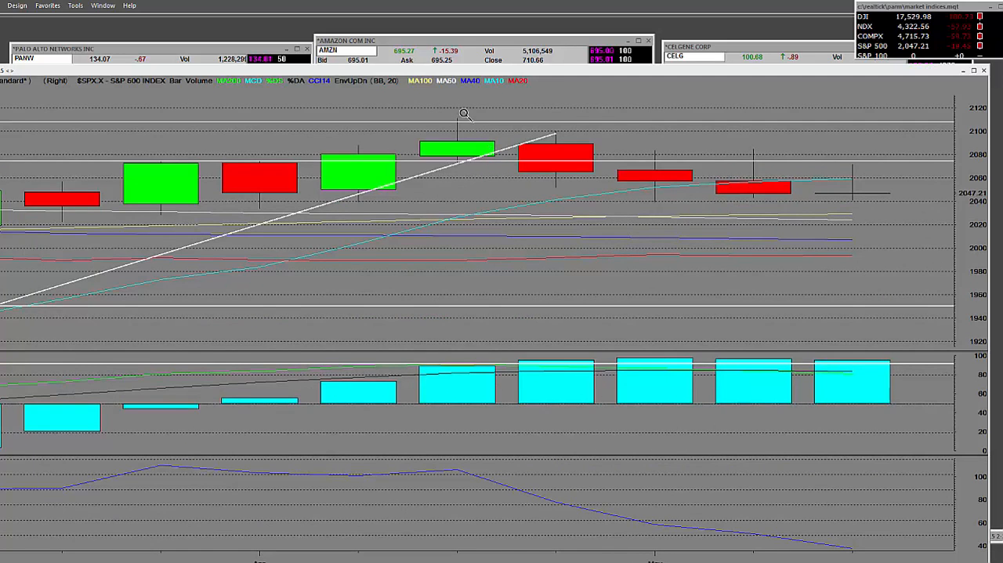
mouse_move(830, 187)
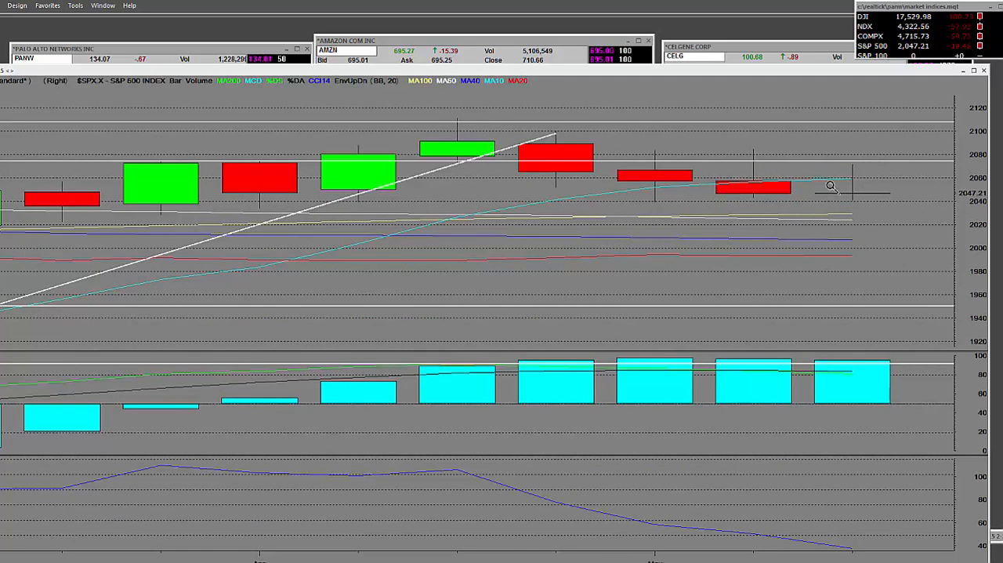
mouse_move(863, 174)
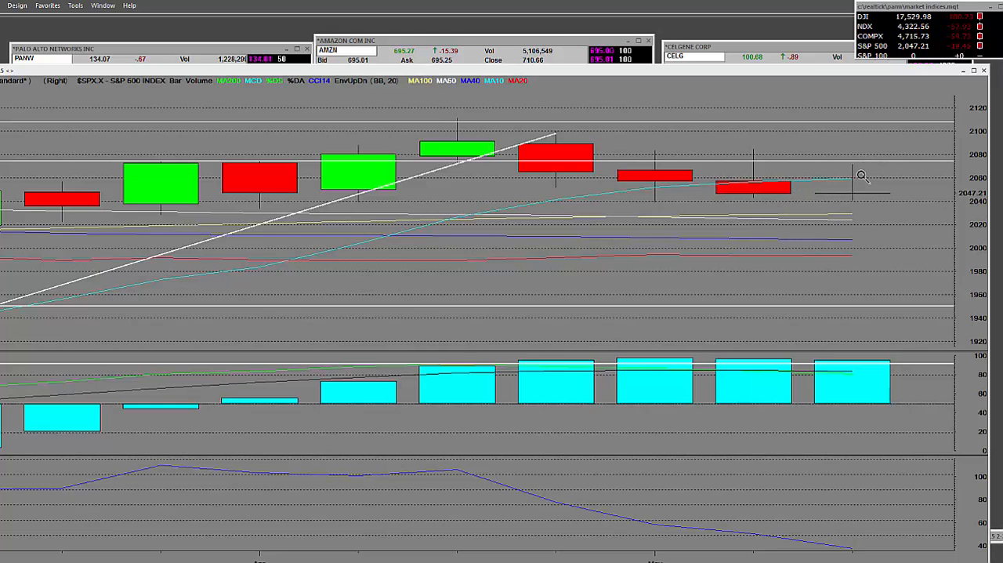
mouse_move(809, 219)
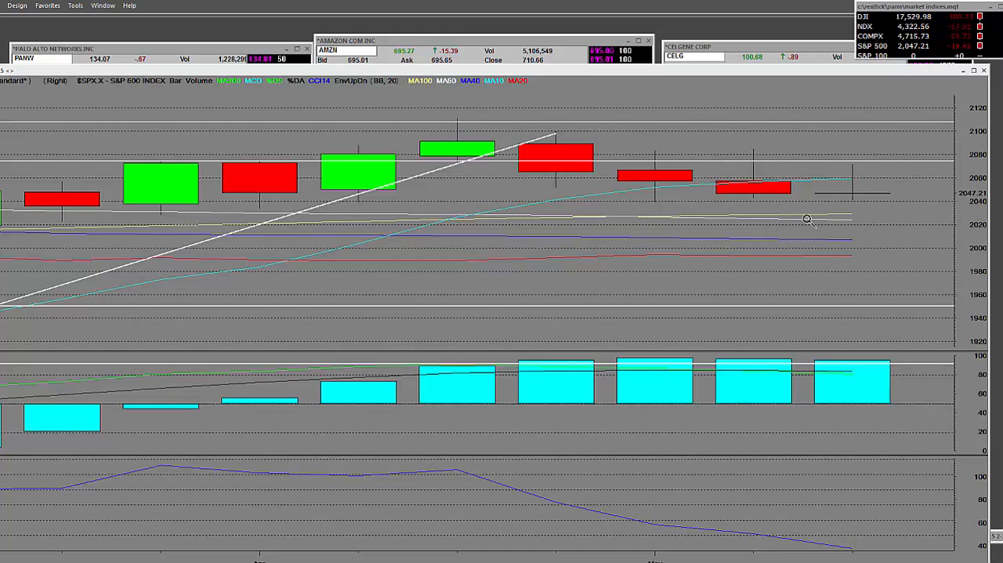
mouse_move(765, 77)
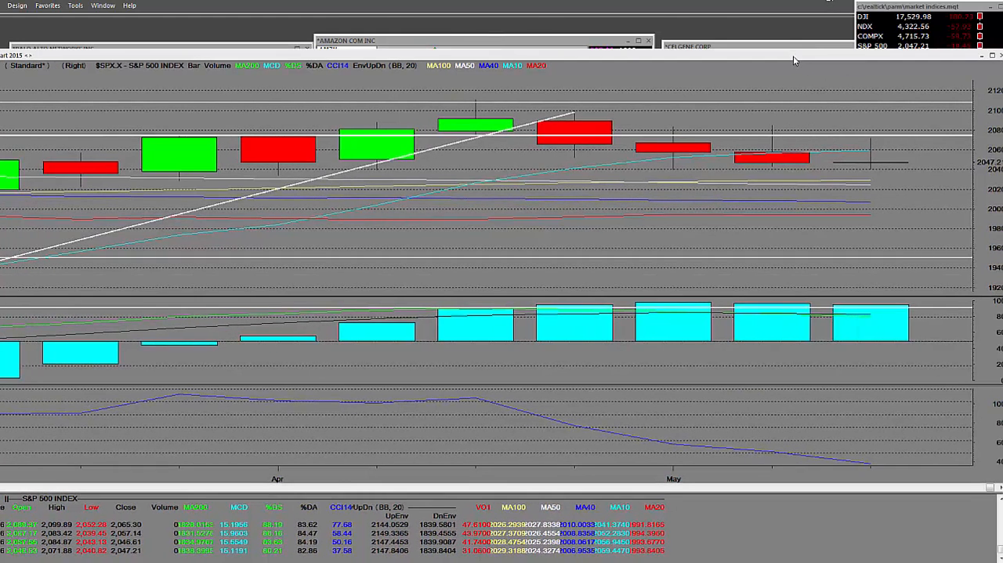
mouse_move(774, 373)
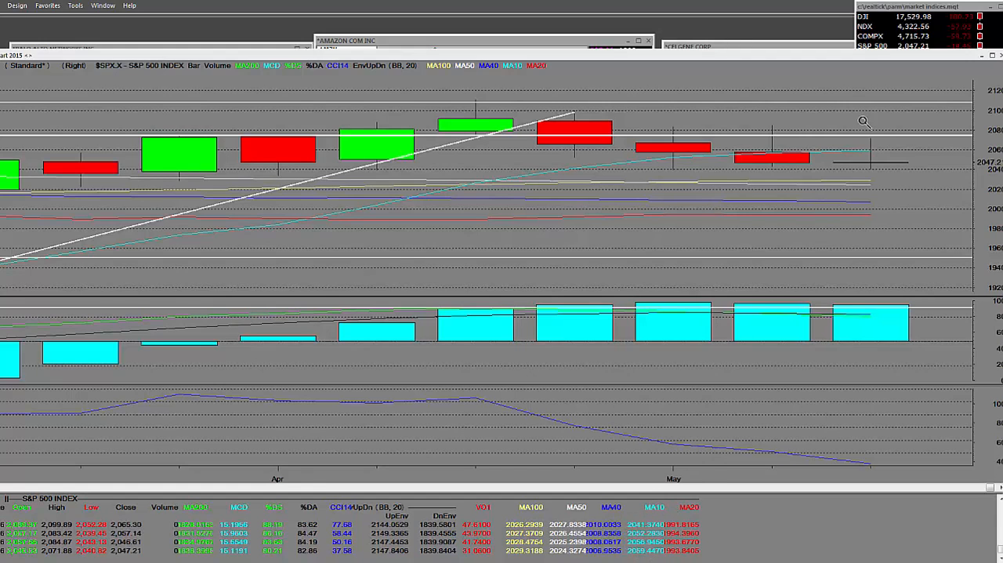
mouse_move(861, 132)
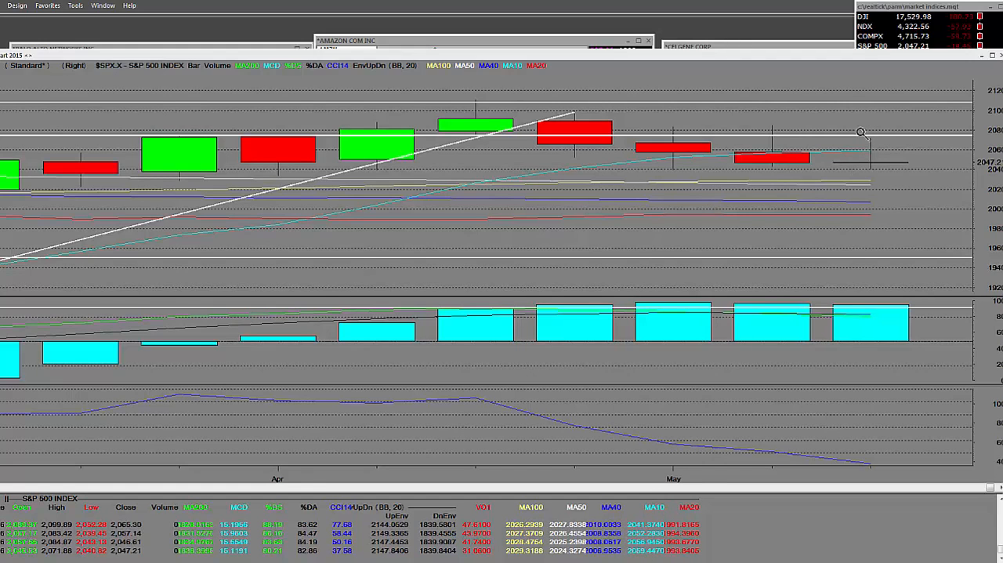
mouse_move(697, 509)
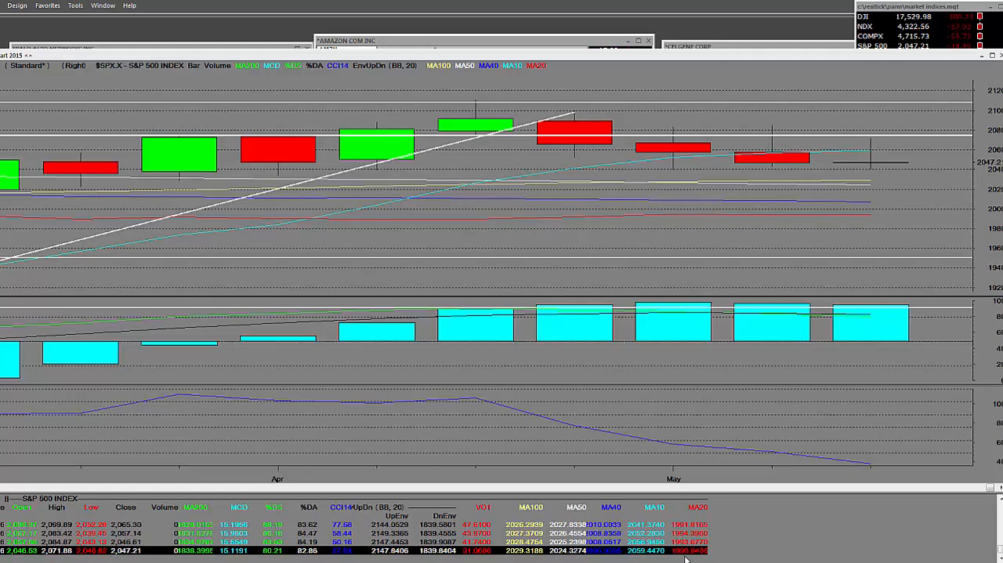
mouse_move(801, 116)
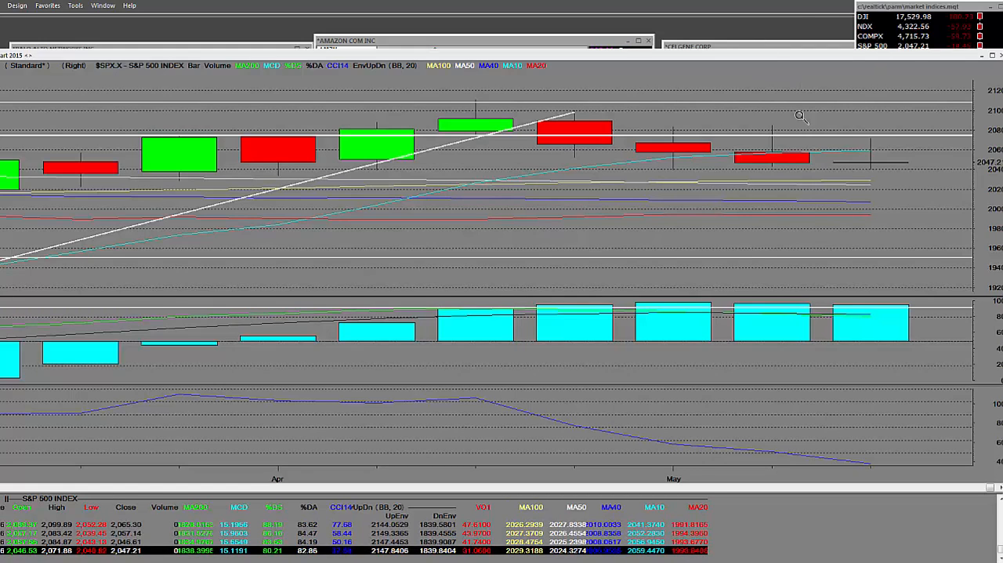
mouse_move(608, 185)
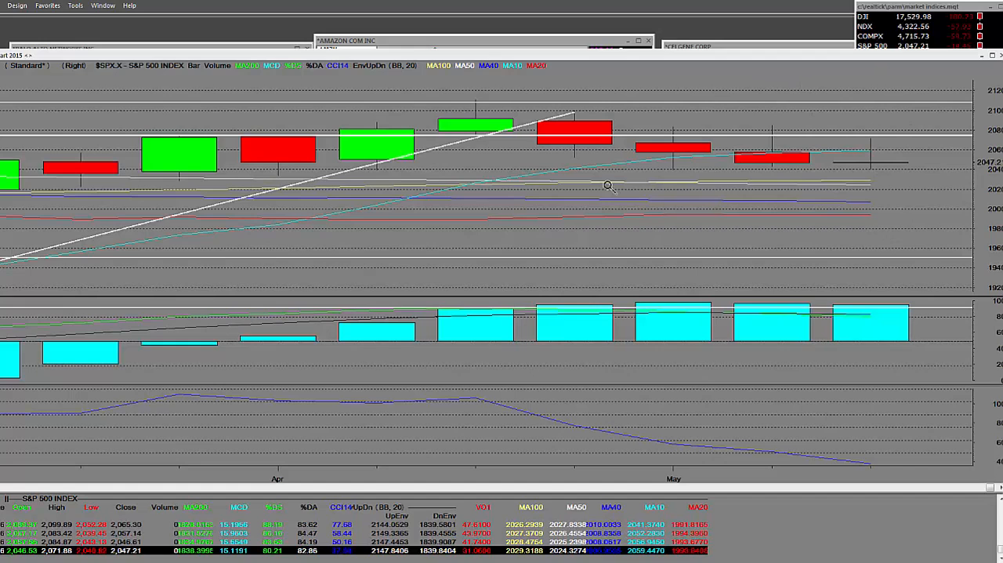
mouse_move(878, 172)
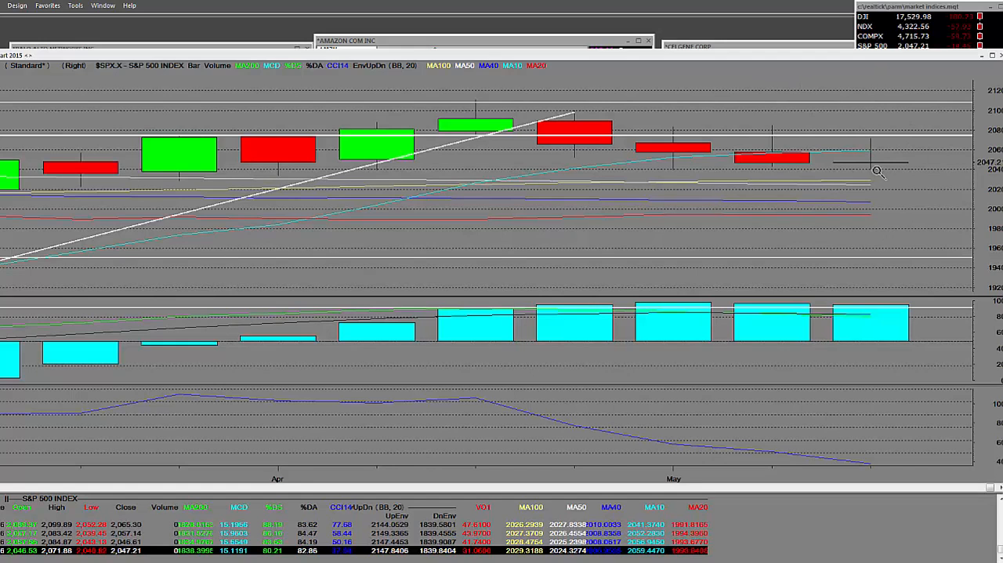
mouse_move(865, 191)
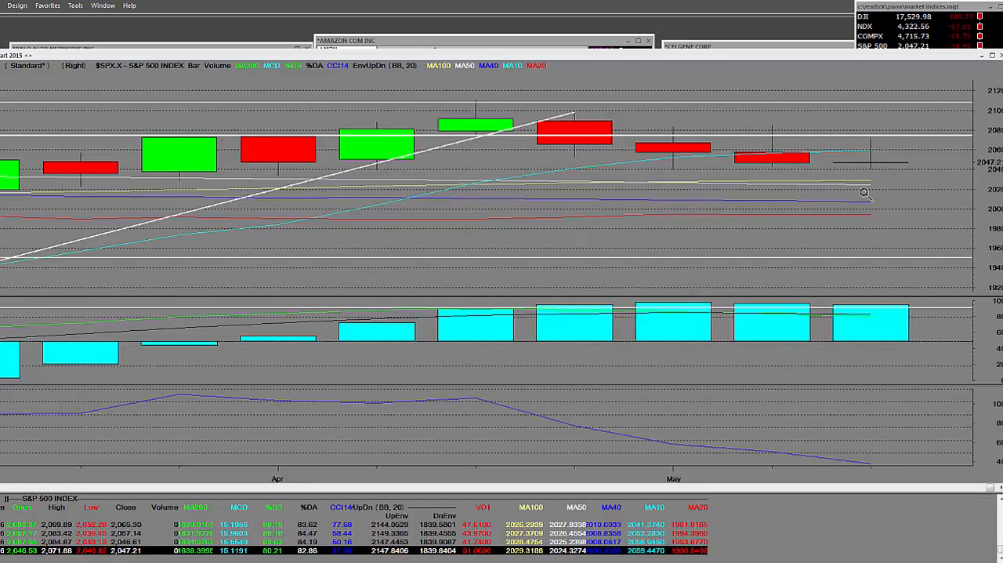
mouse_move(865, 167)
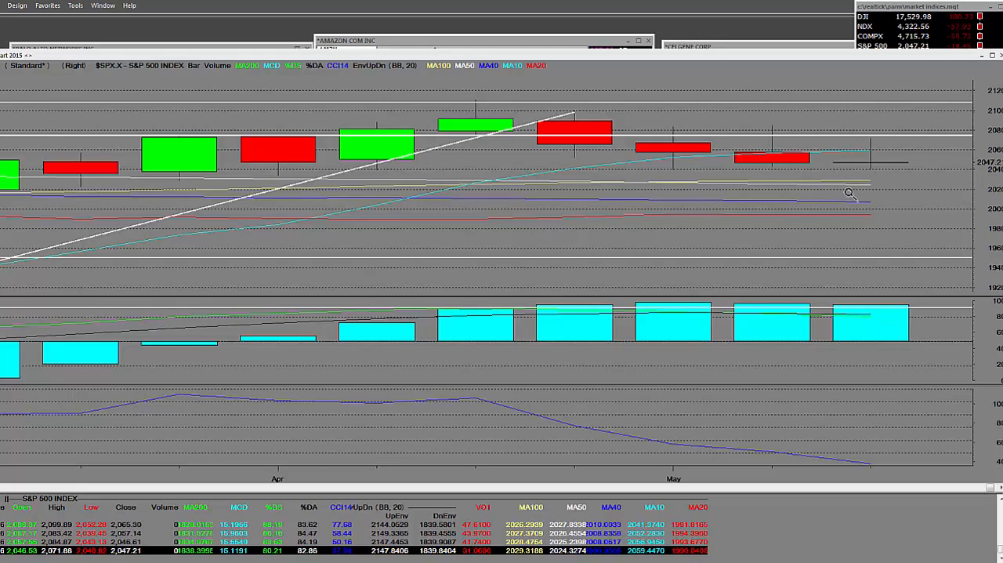
mouse_move(872, 188)
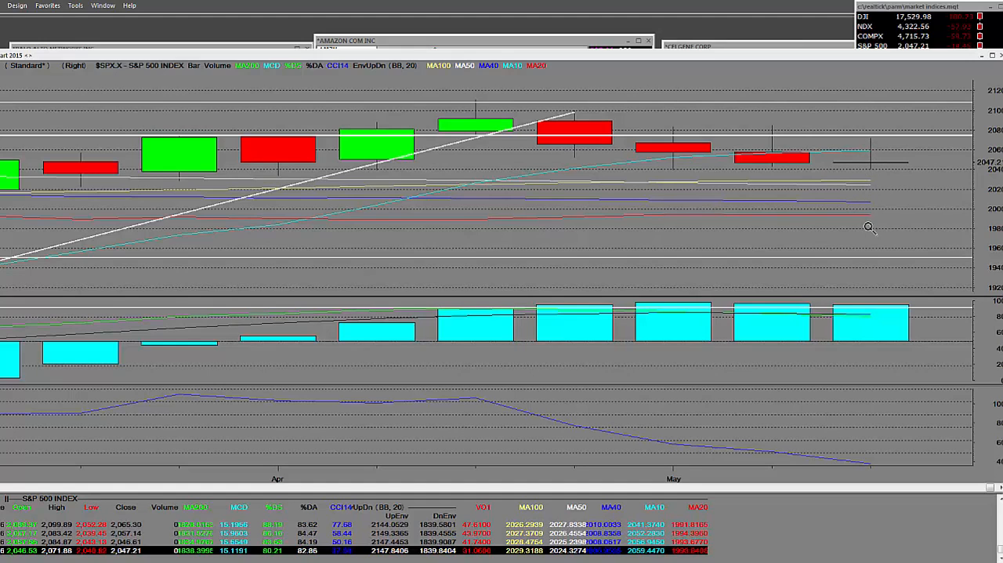
mouse_move(890, 174)
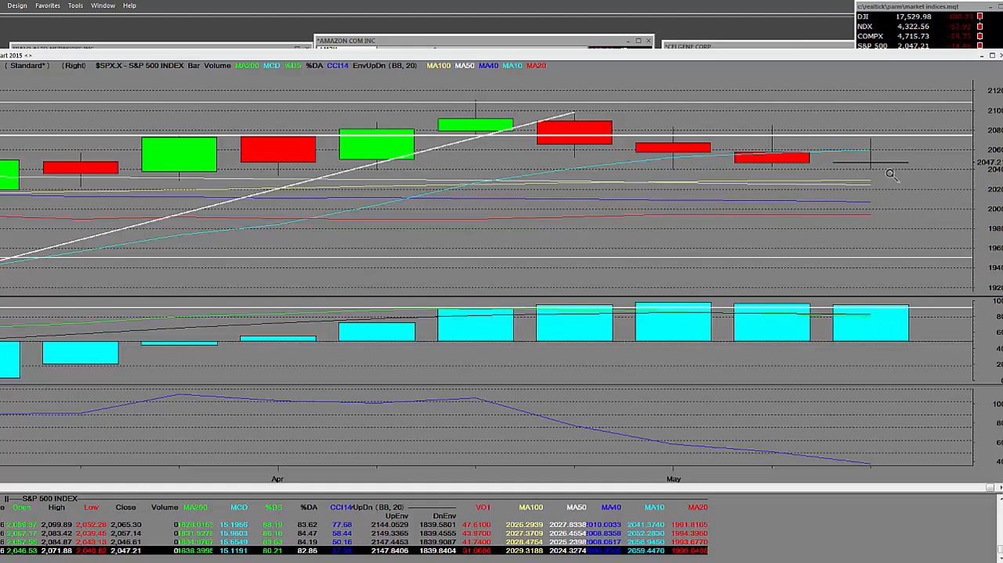
mouse_move(943, 157)
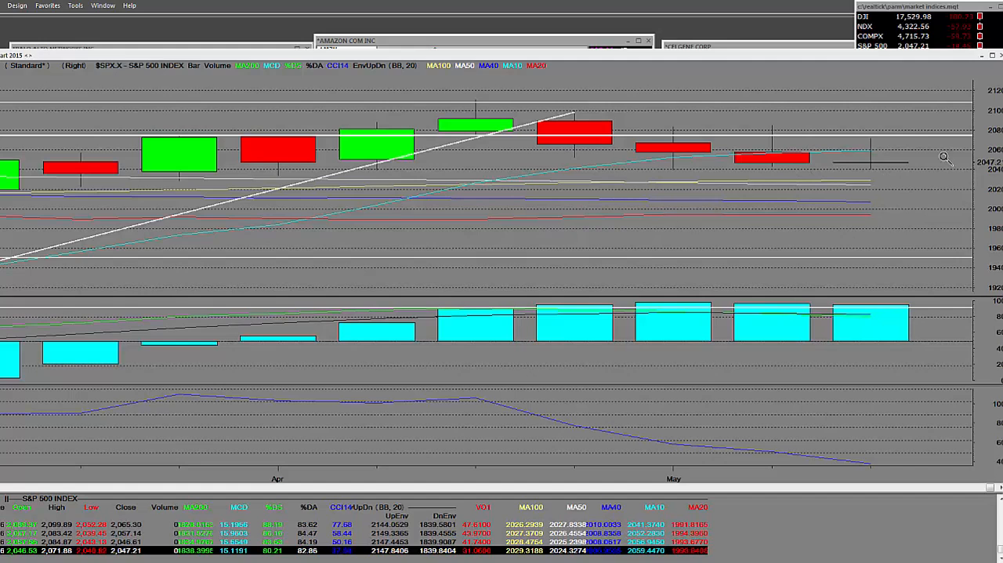
mouse_move(870, 147)
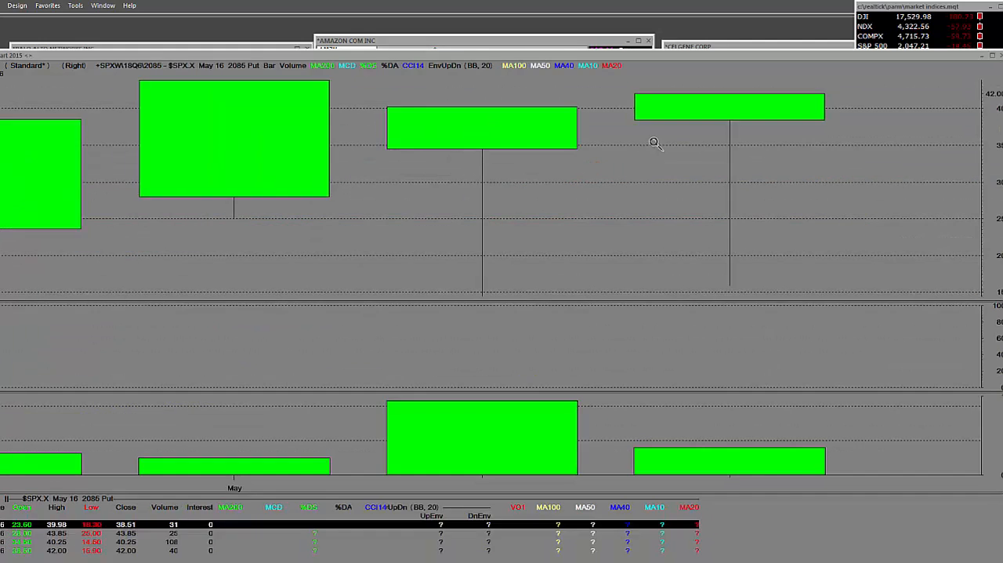
mouse_move(737, 95)
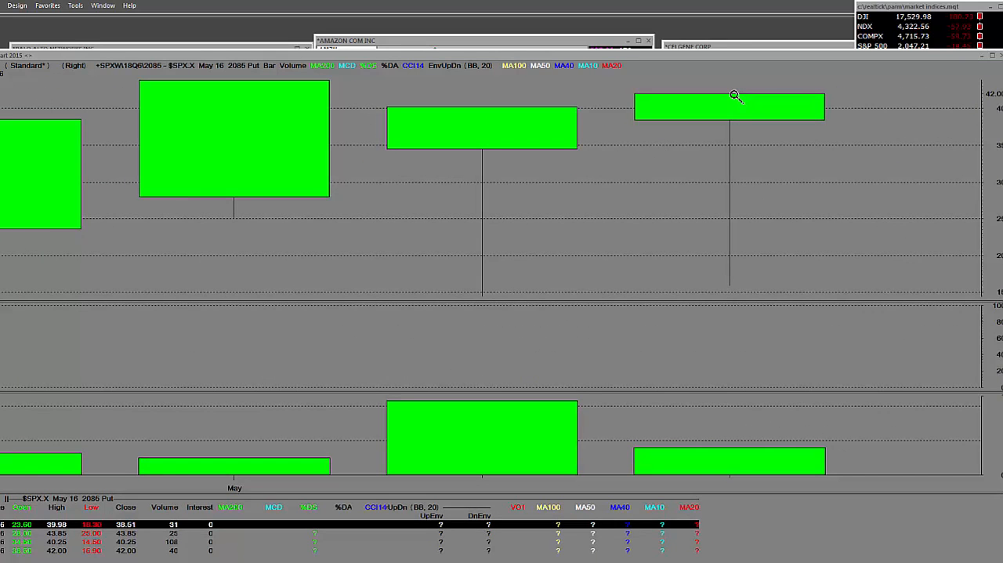
mouse_move(721, 114)
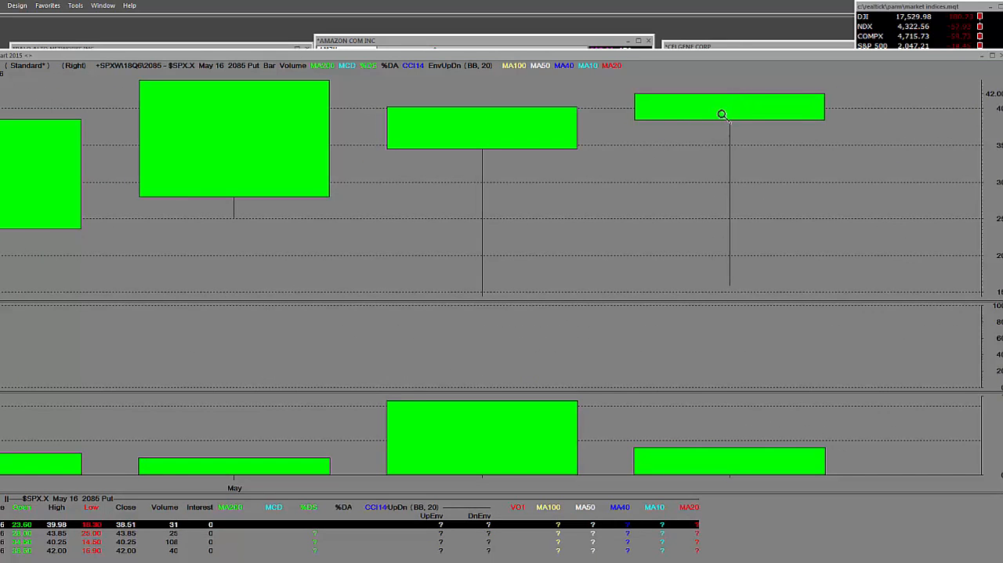
mouse_move(646, 247)
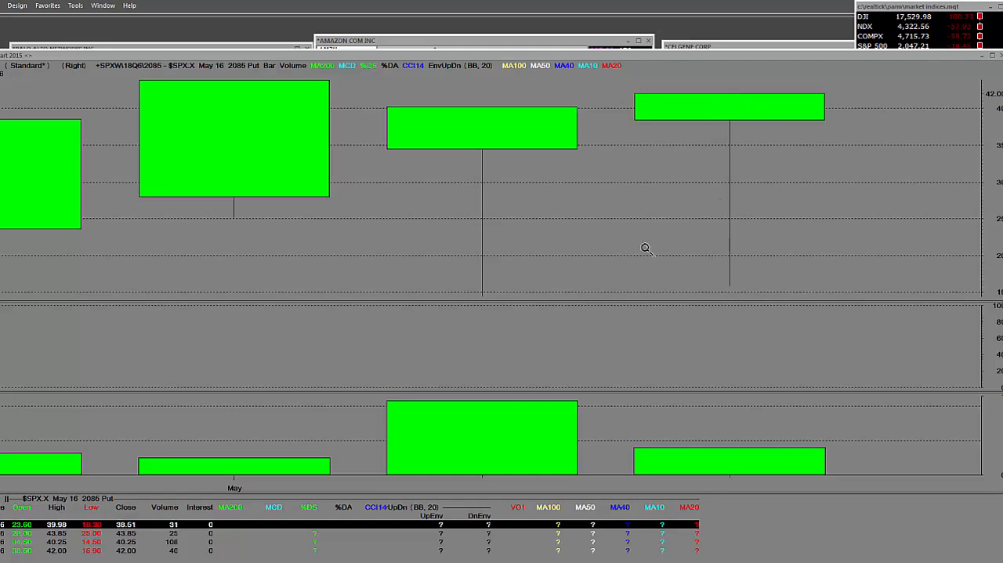
mouse_move(547, 276)
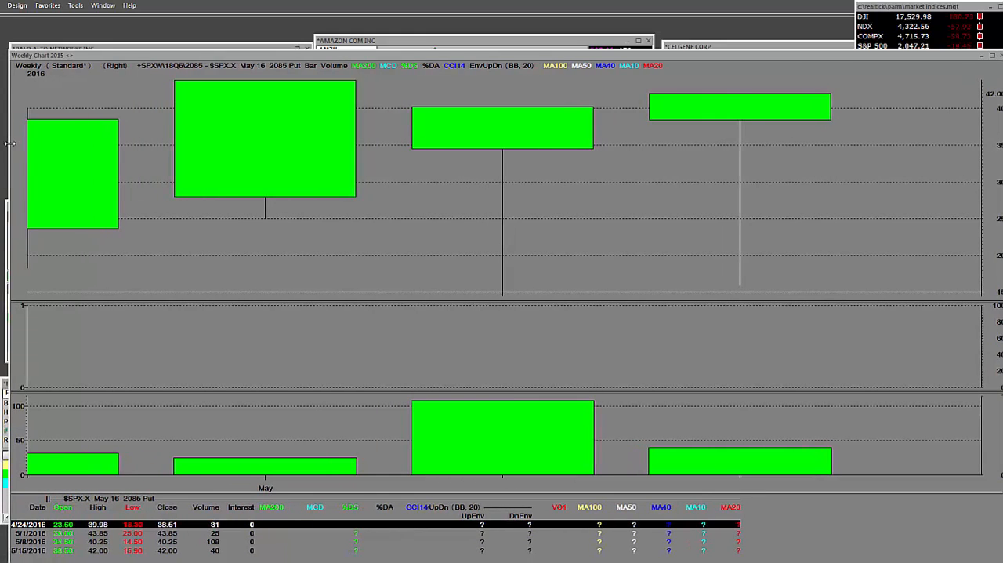
mouse_move(760, 195)
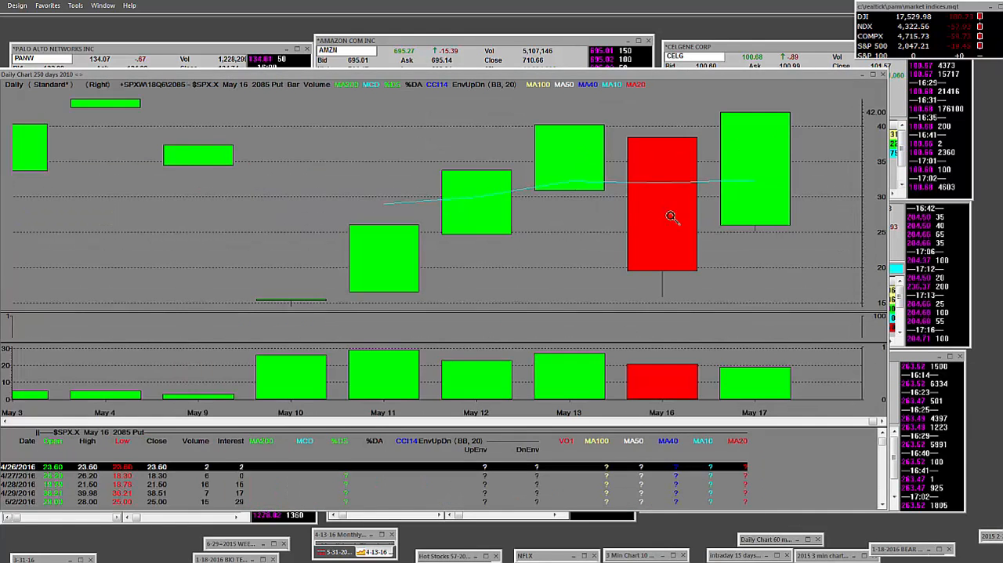
mouse_move(643, 82)
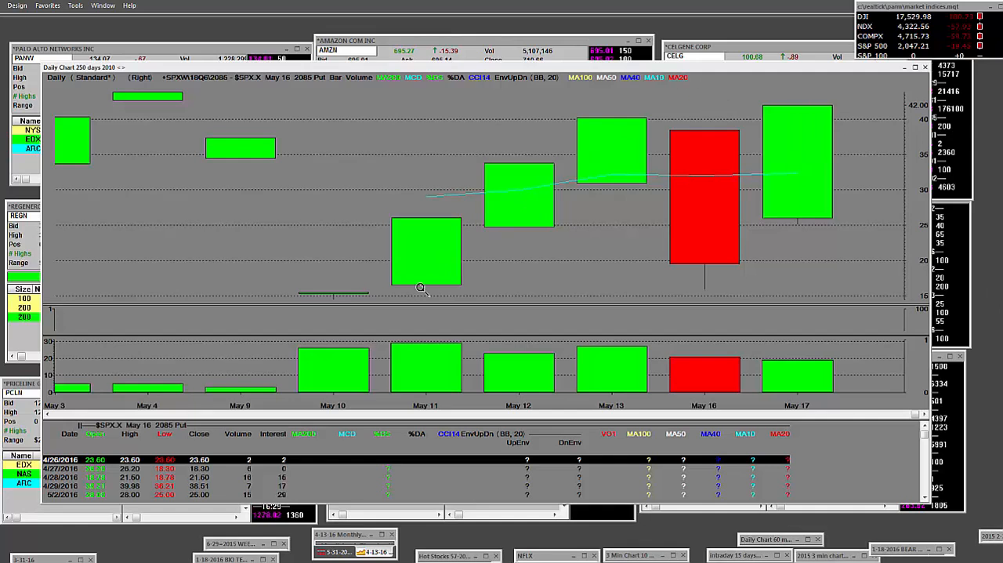
mouse_move(677, 90)
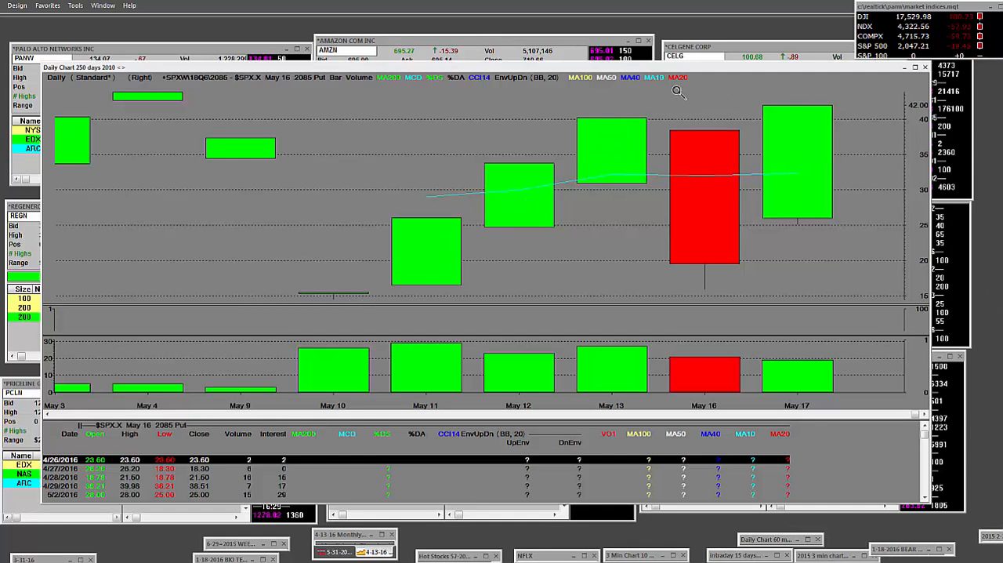
mouse_move(368, 297)
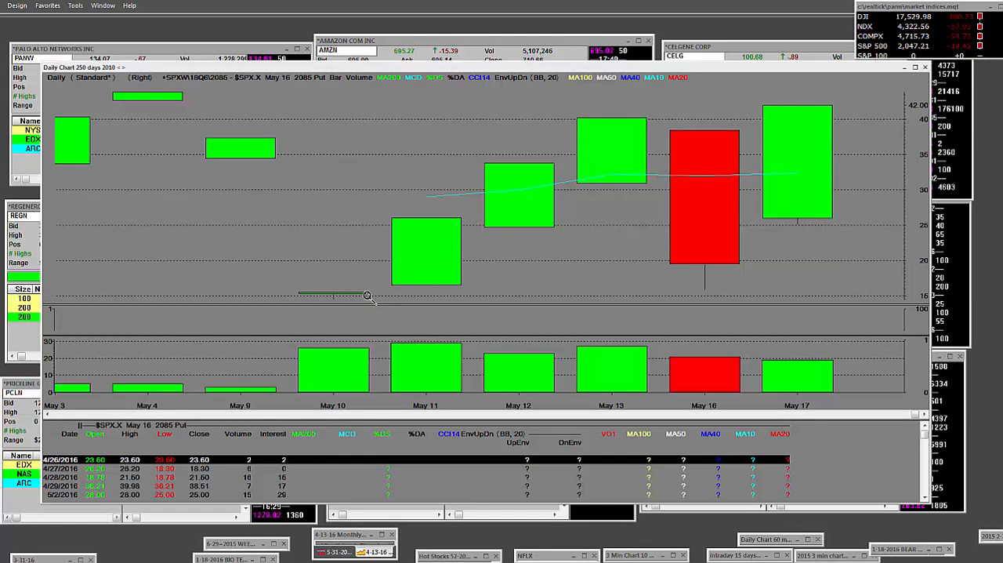
mouse_move(493, 197)
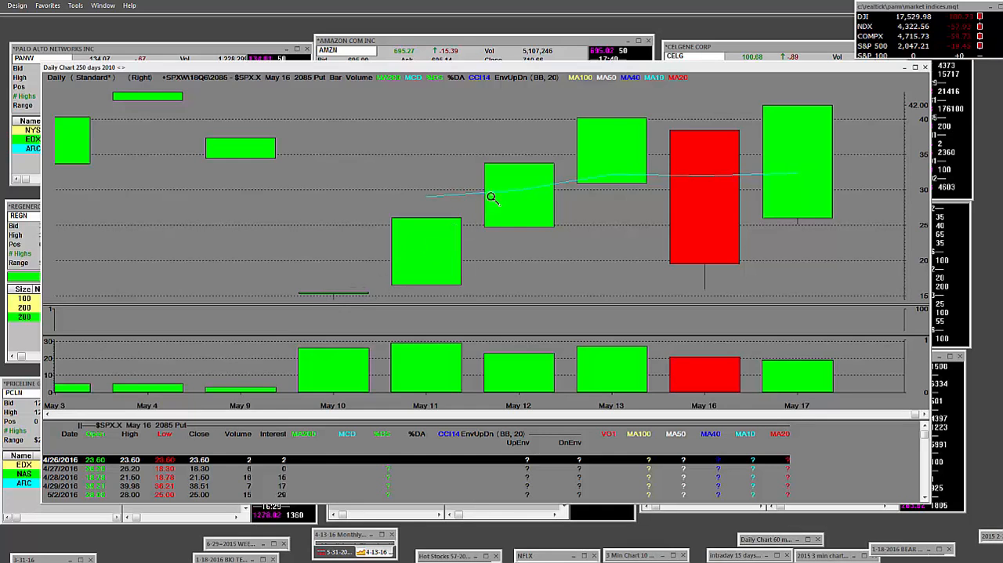
mouse_move(643, 113)
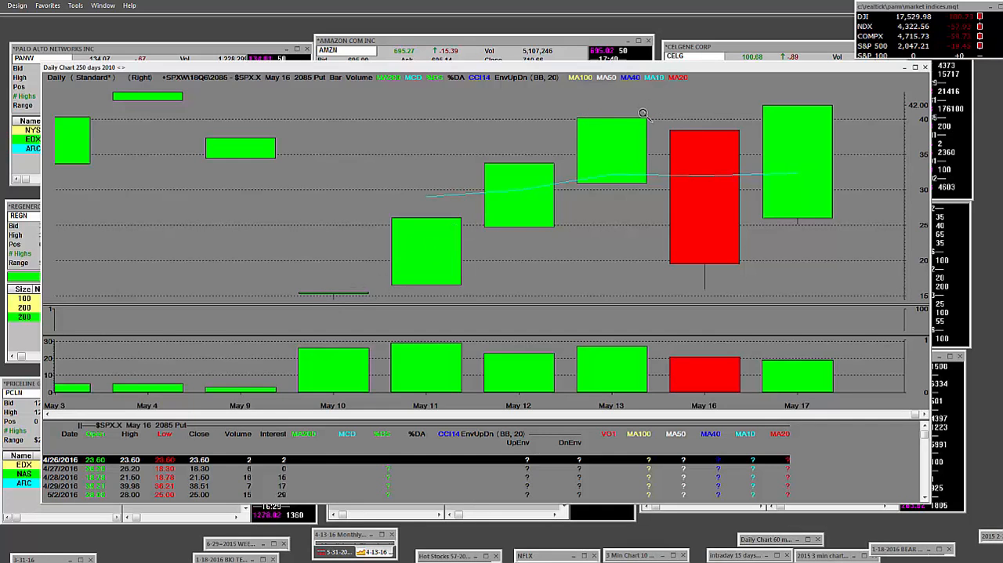
mouse_move(733, 131)
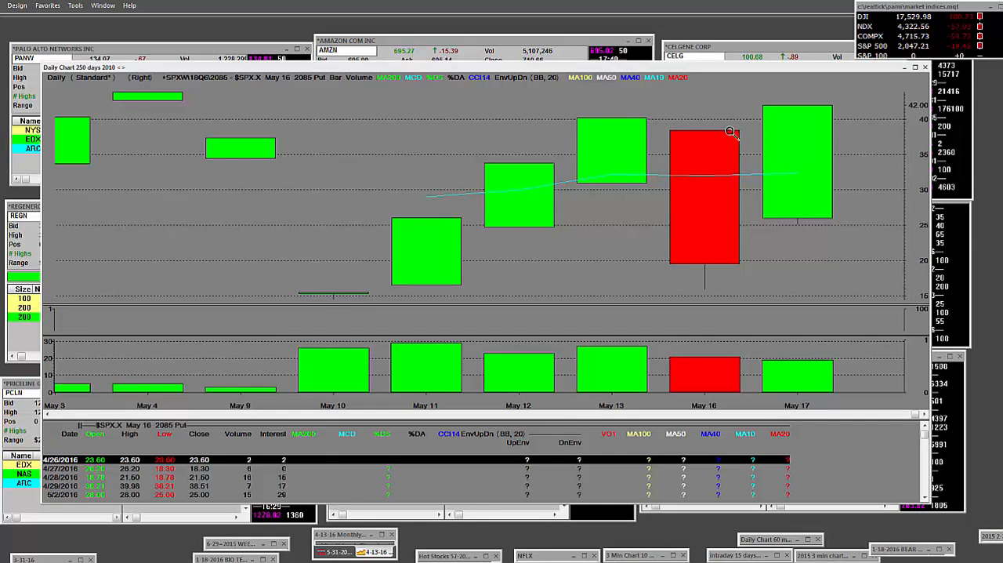
mouse_move(712, 296)
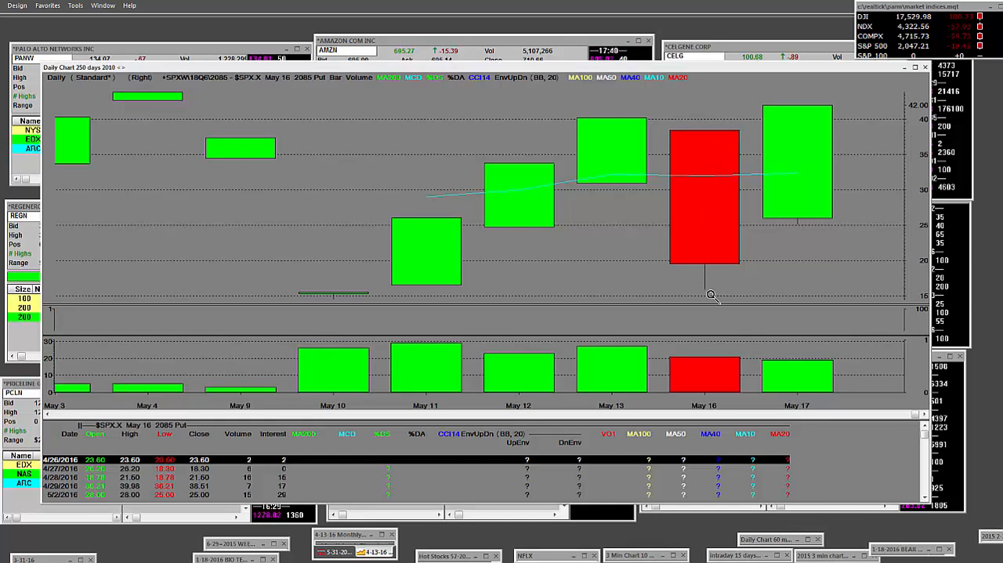
mouse_move(683, 133)
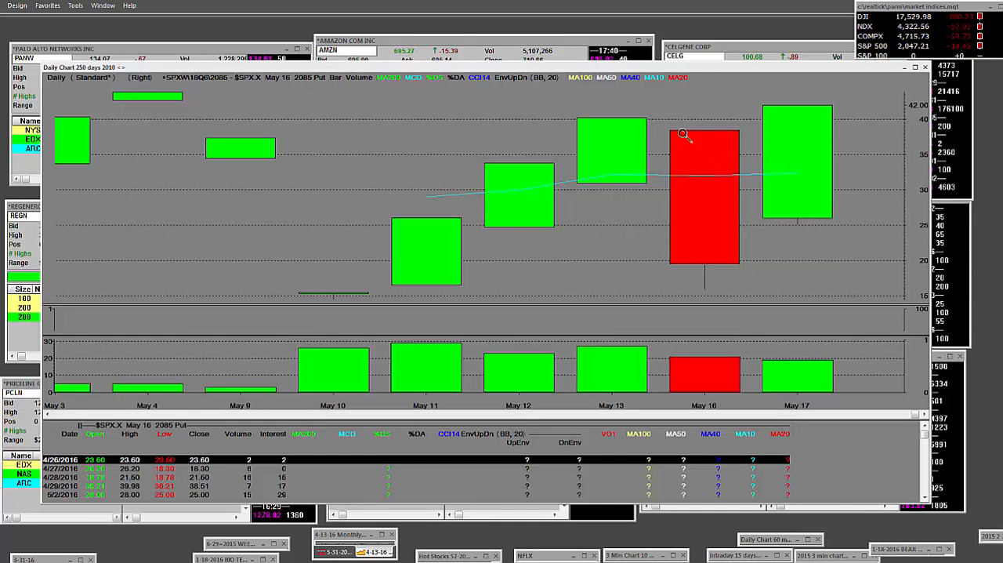
mouse_move(824, 86)
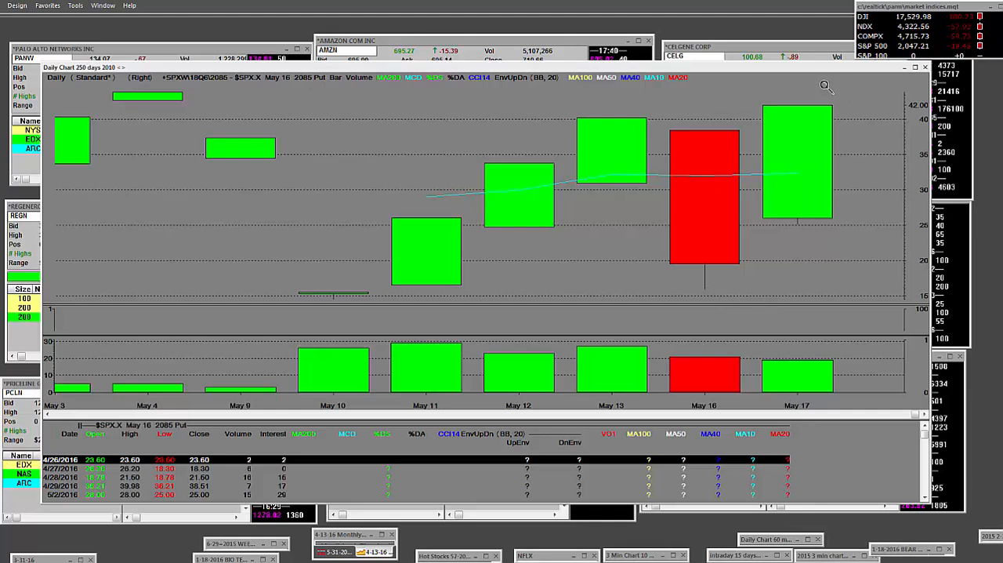
mouse_move(820, 121)
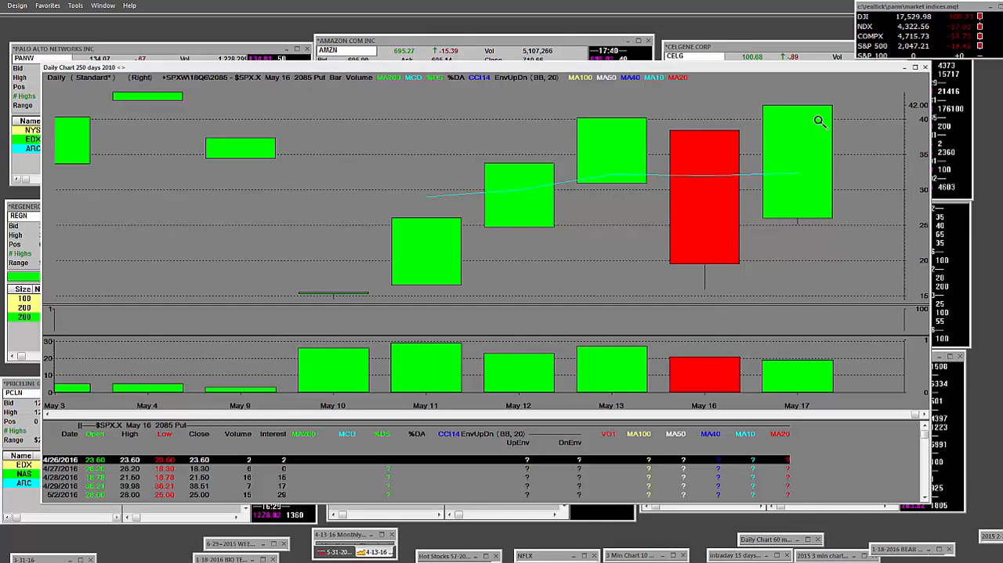
mouse_move(794, 104)
text(.SPXW18Q62070)
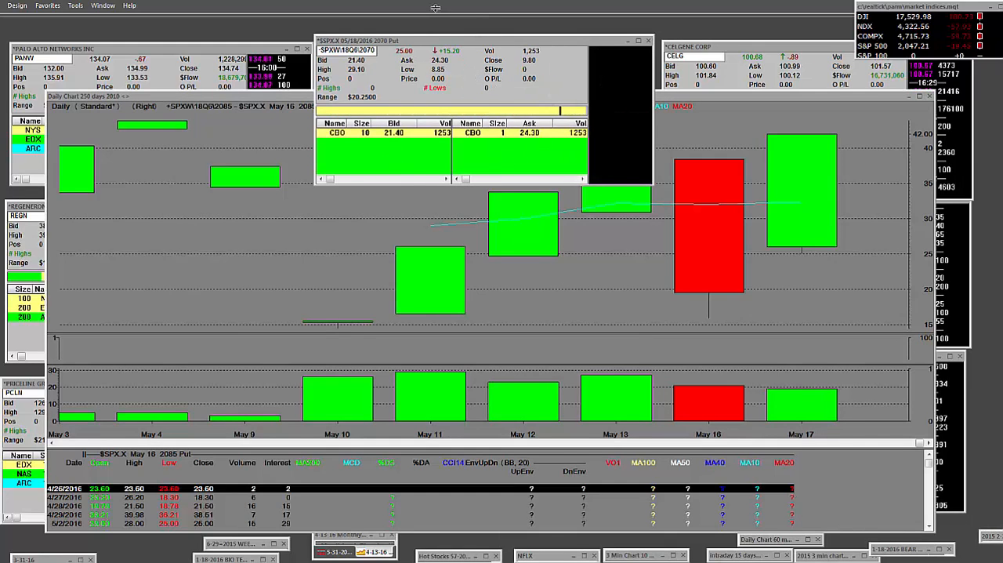
mouse_move(373, 106)
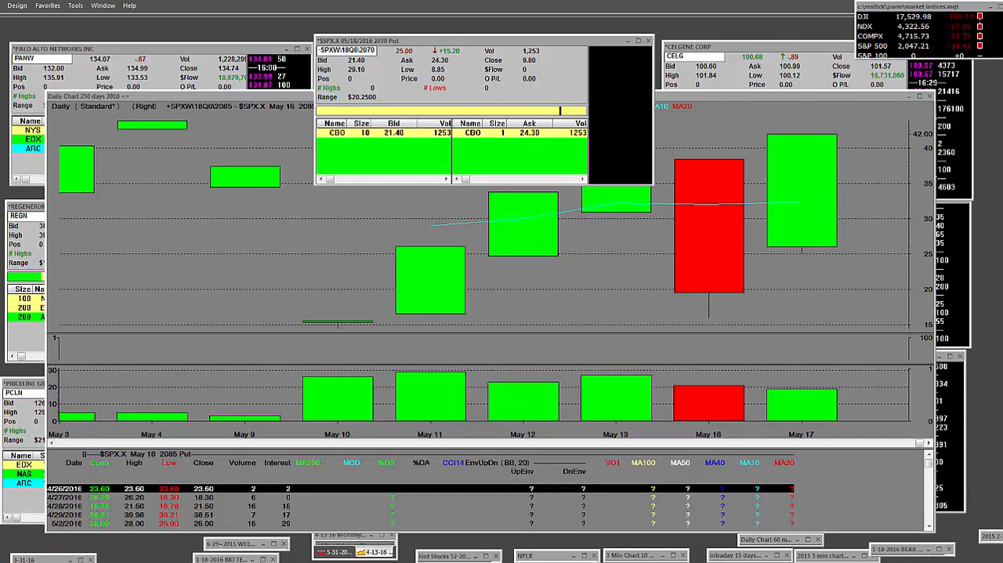
mouse_move(555, 245)
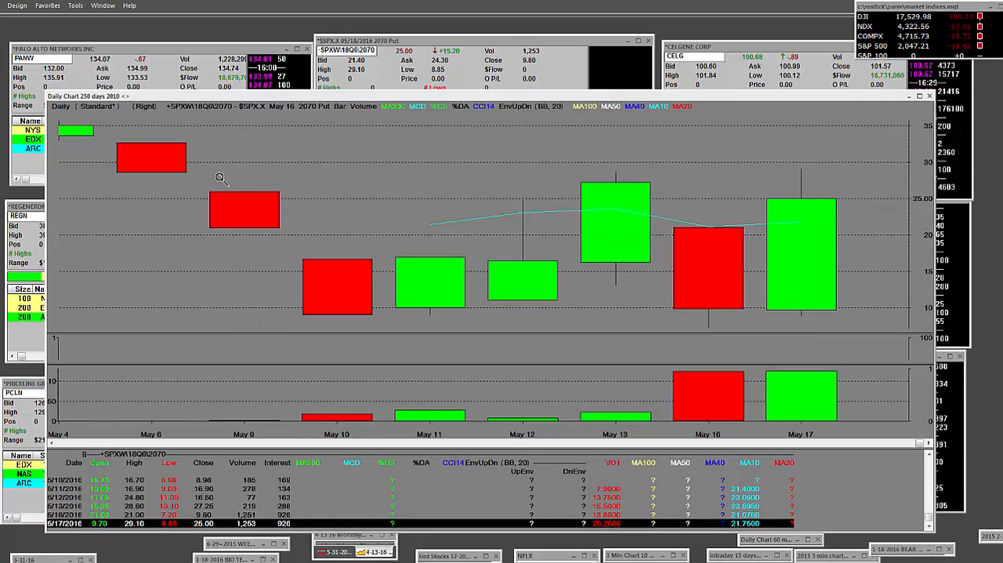
mouse_move(647, 338)
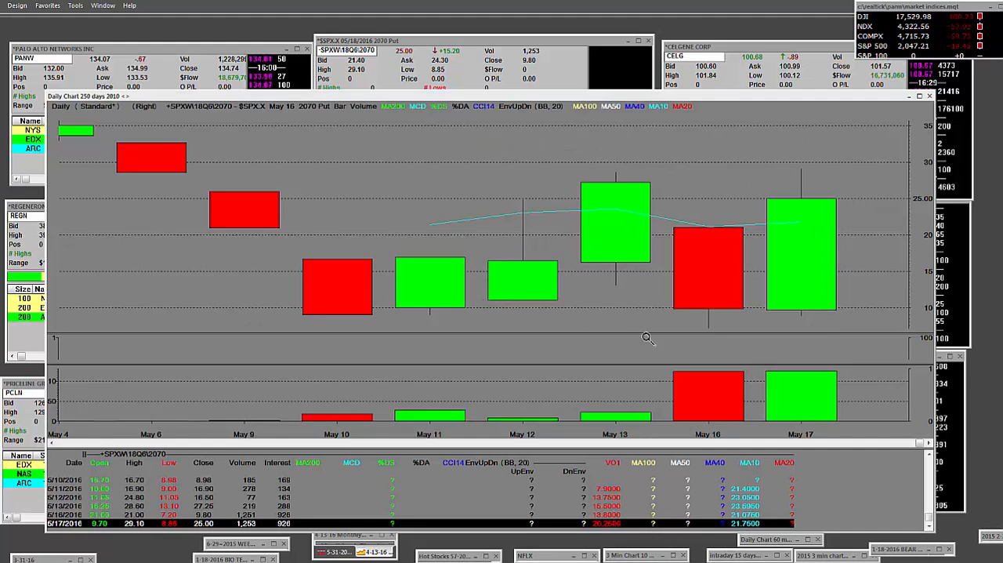
mouse_move(814, 155)
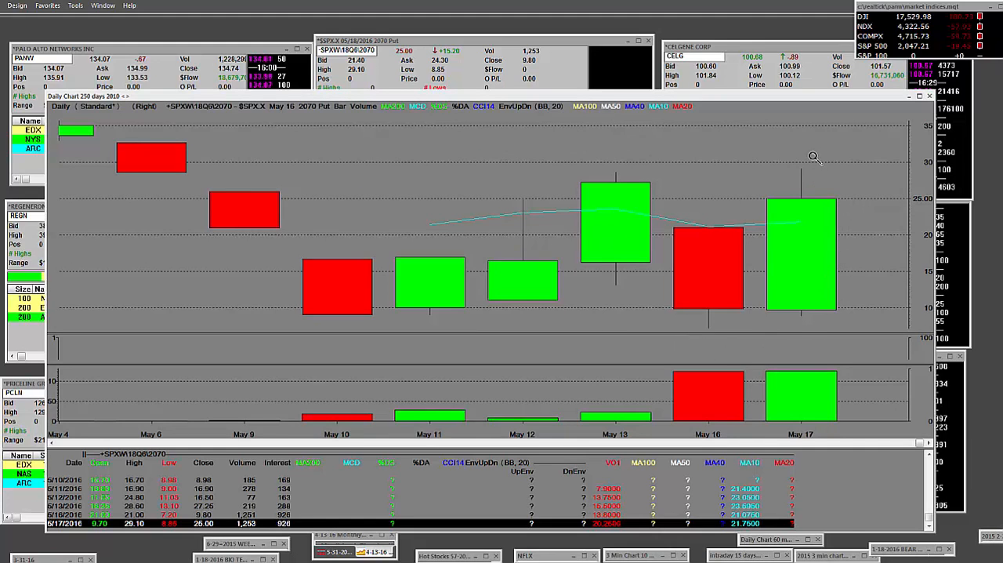
mouse_move(514, 94)
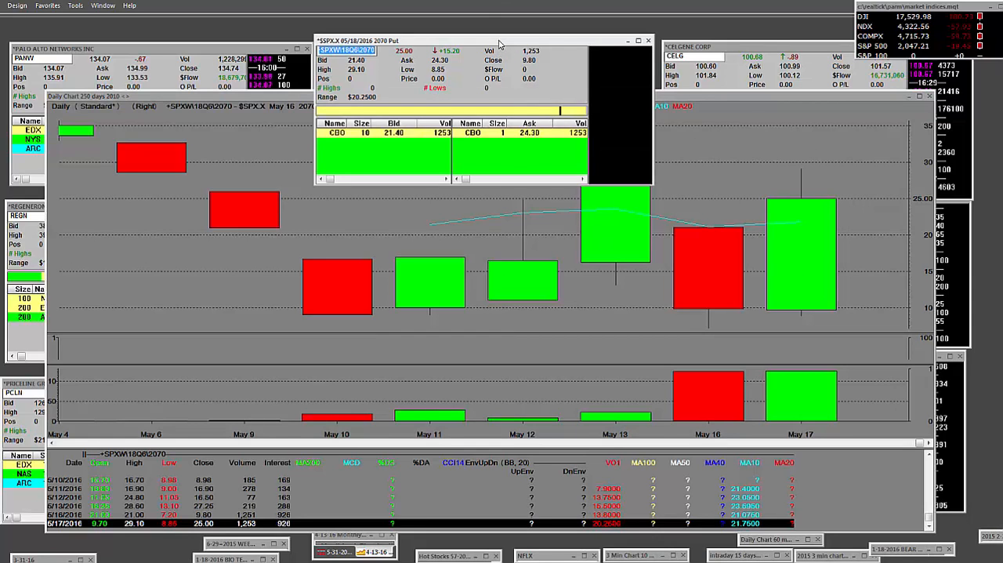
mouse_move(433, 75)
text(6)
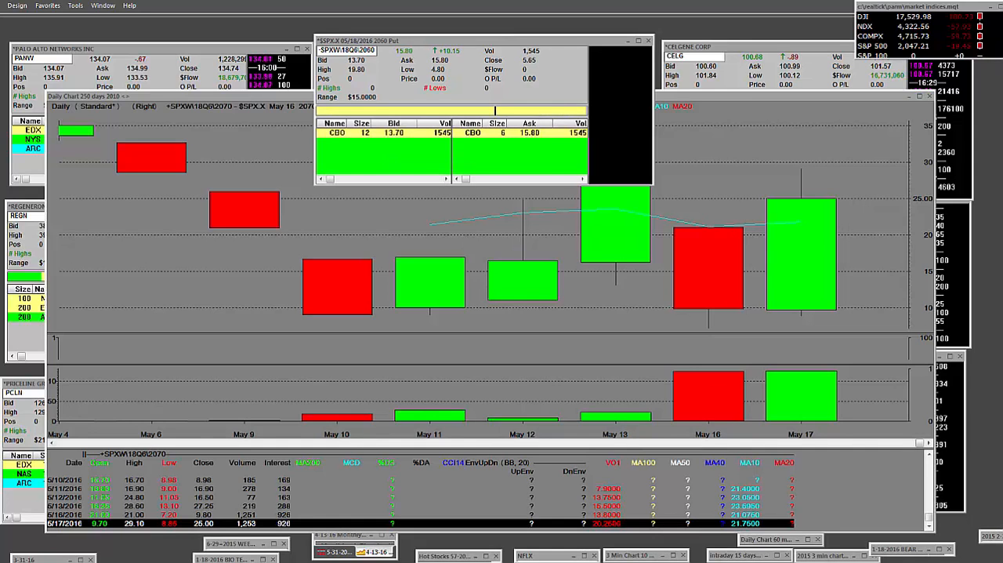
mouse_move(471, 222)
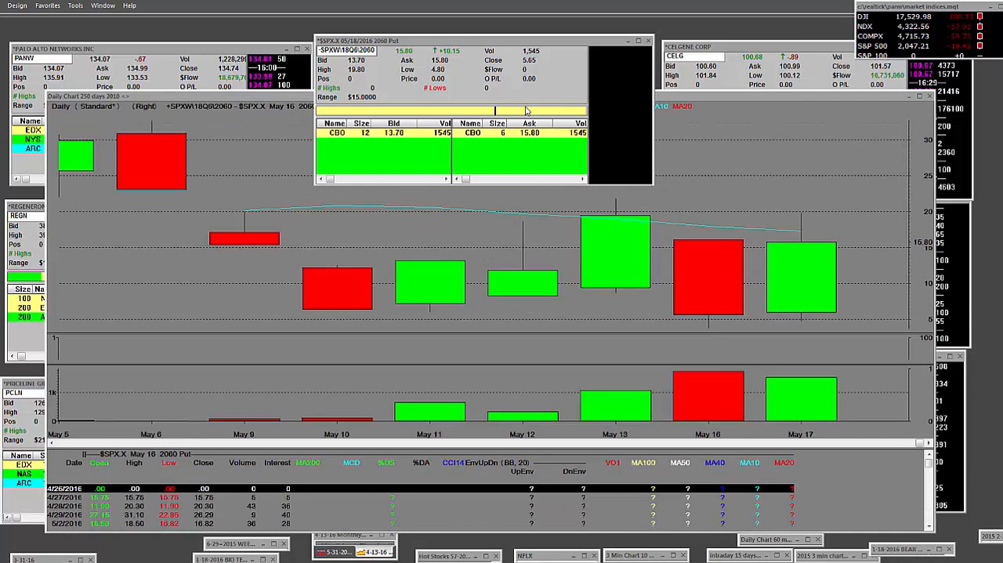
mouse_move(455, 72)
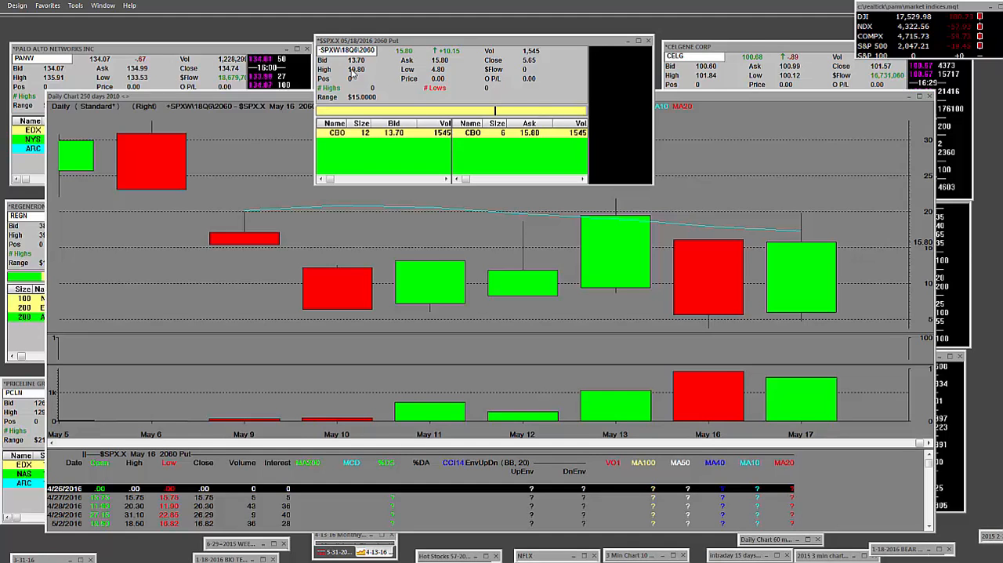
mouse_move(464, 66)
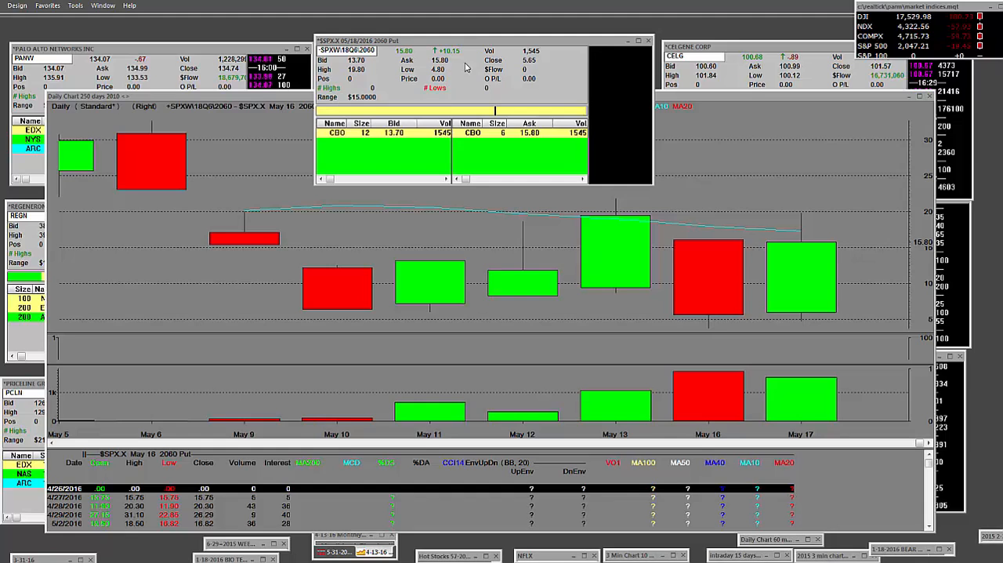
mouse_move(351, 63)
text(8)
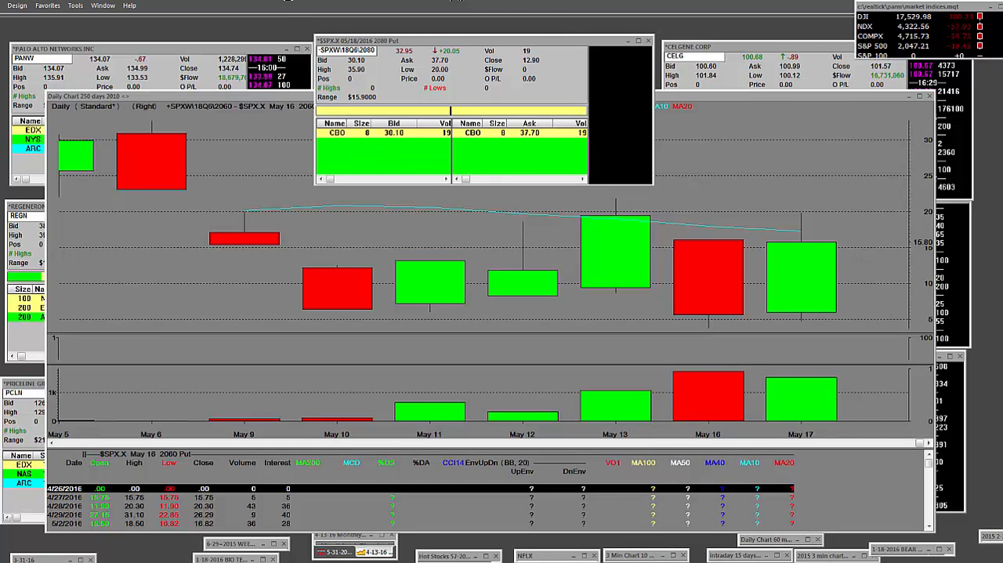
mouse_move(756, 185)
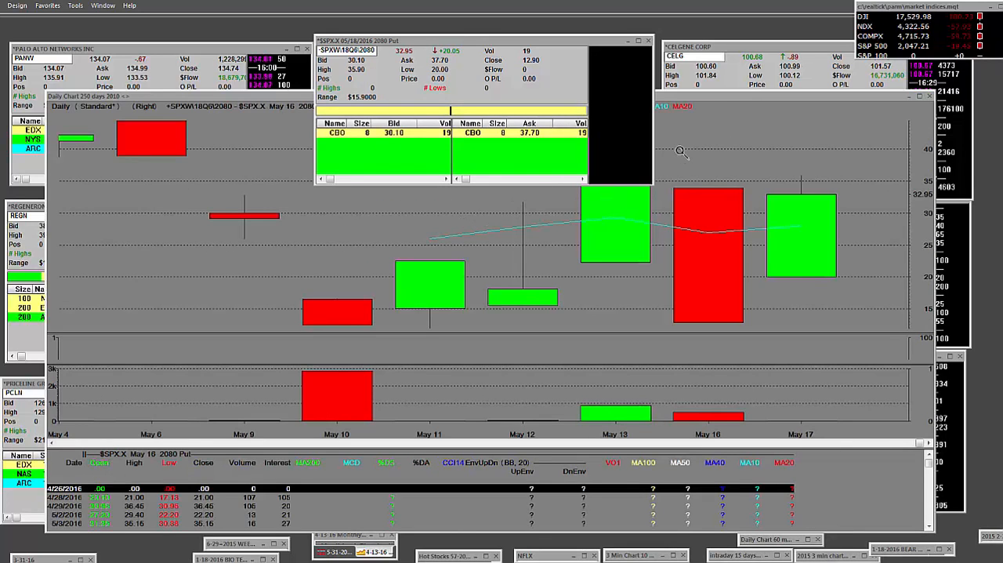
mouse_move(455, 82)
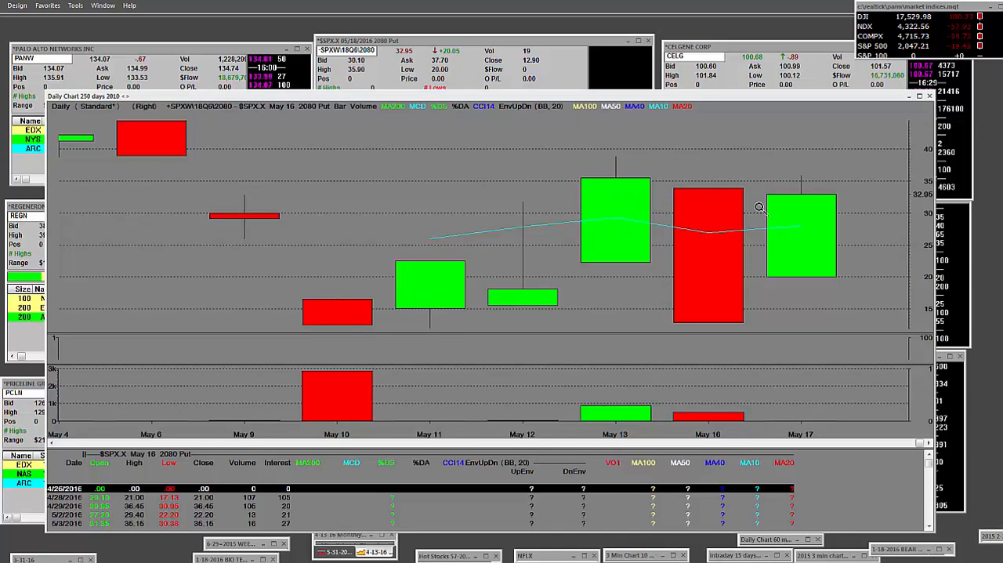
mouse_move(702, 328)
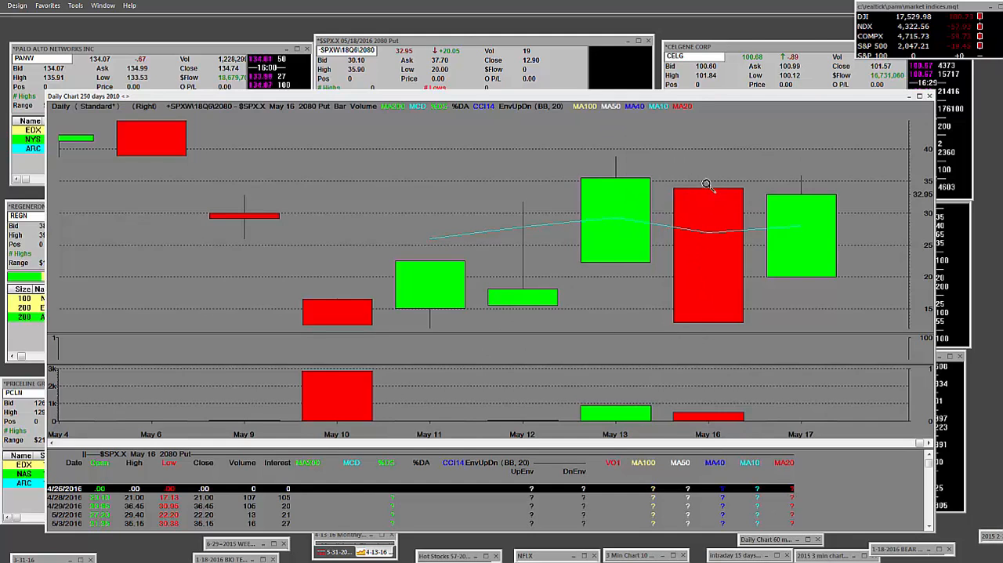
mouse_move(812, 315)
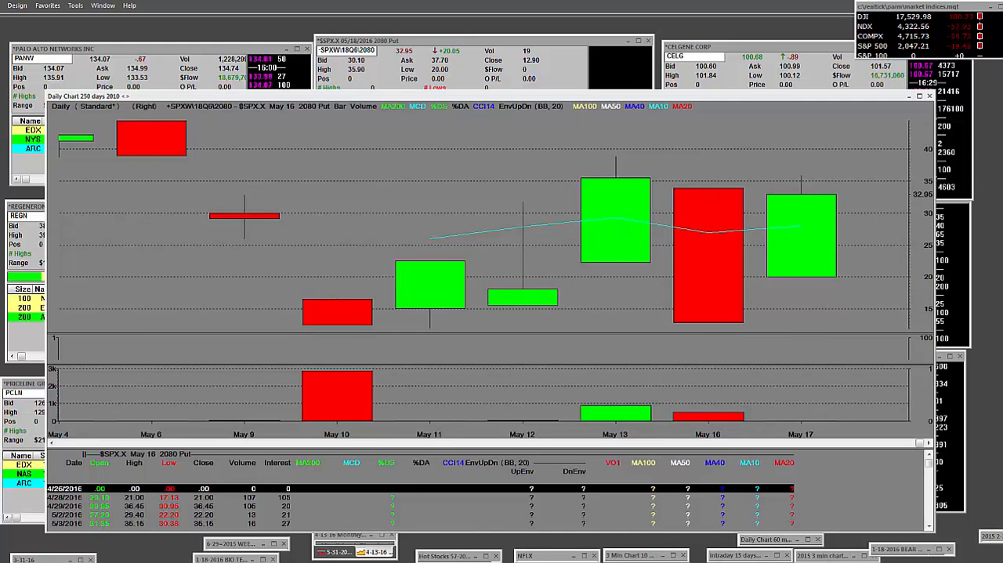
mouse_move(411, 179)
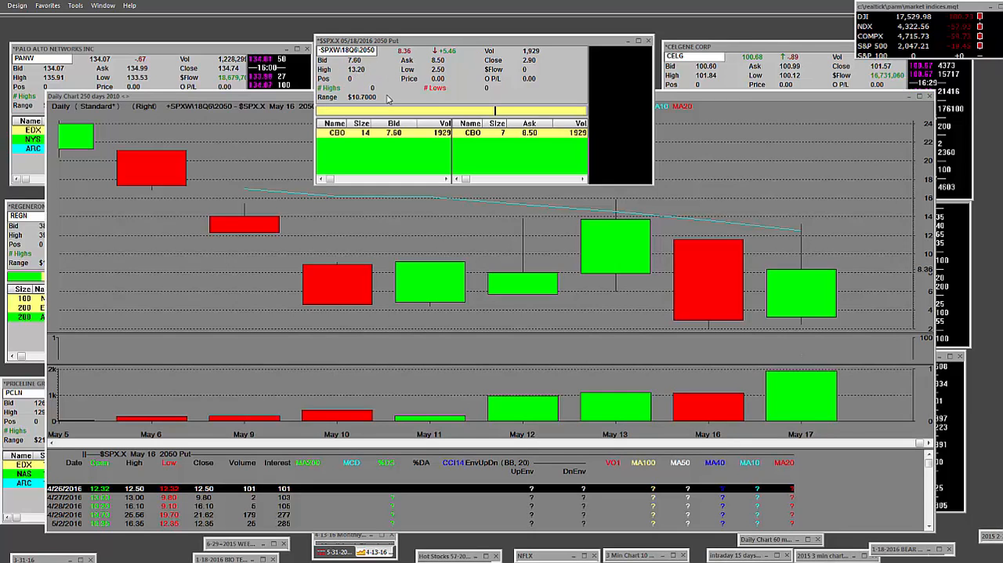
mouse_move(367, 104)
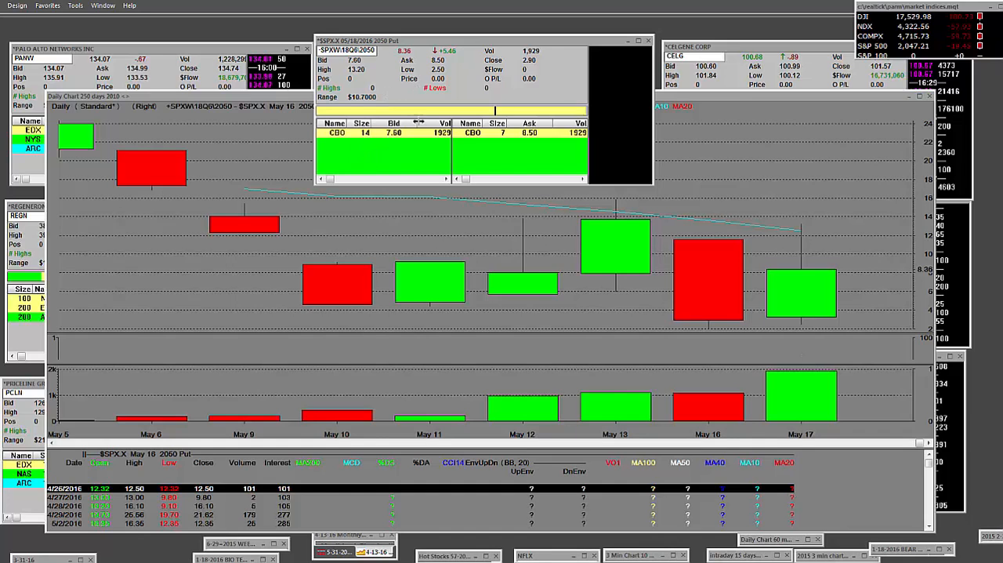
mouse_move(800, 192)
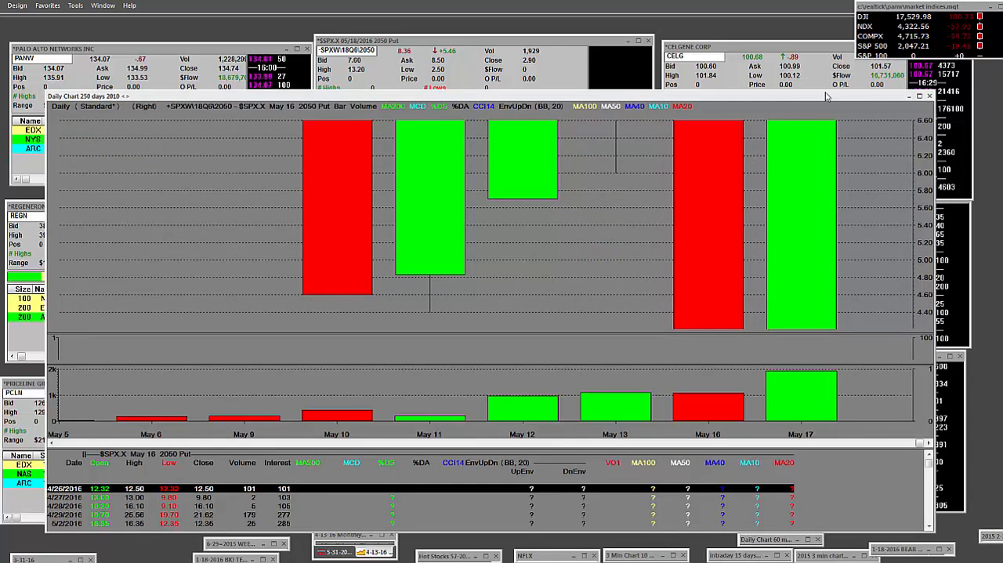
mouse_move(542, 211)
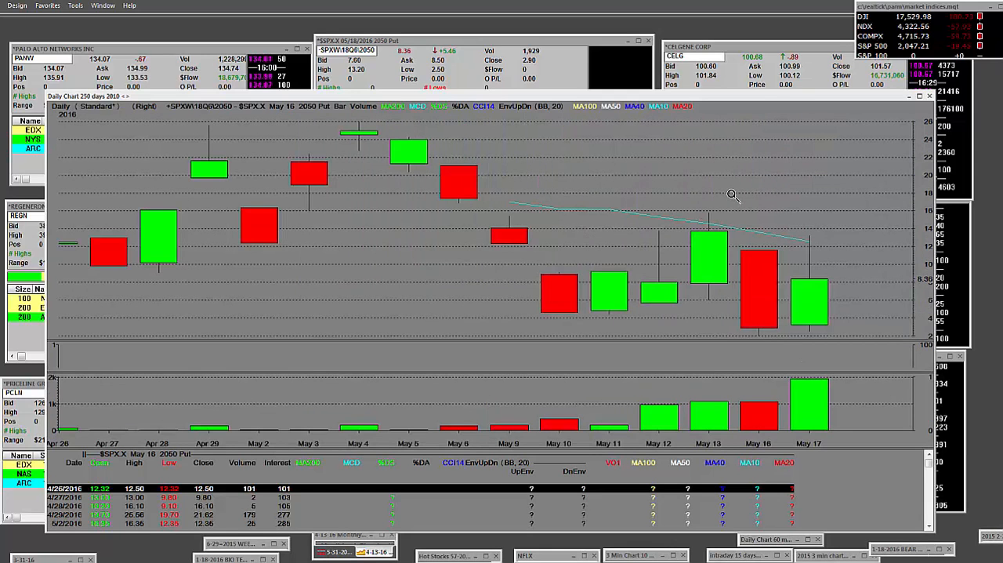
mouse_move(320, 119)
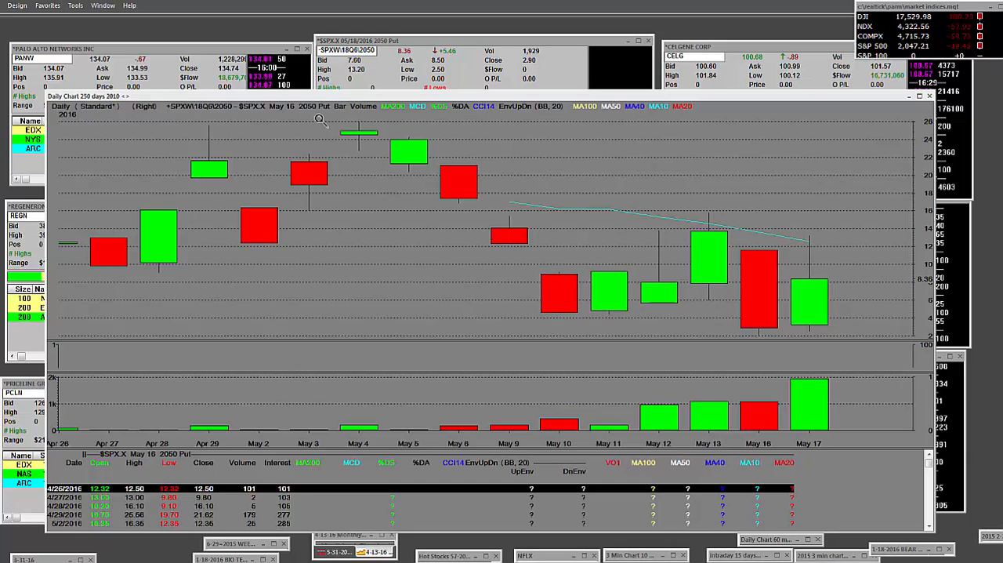
mouse_move(732, 188)
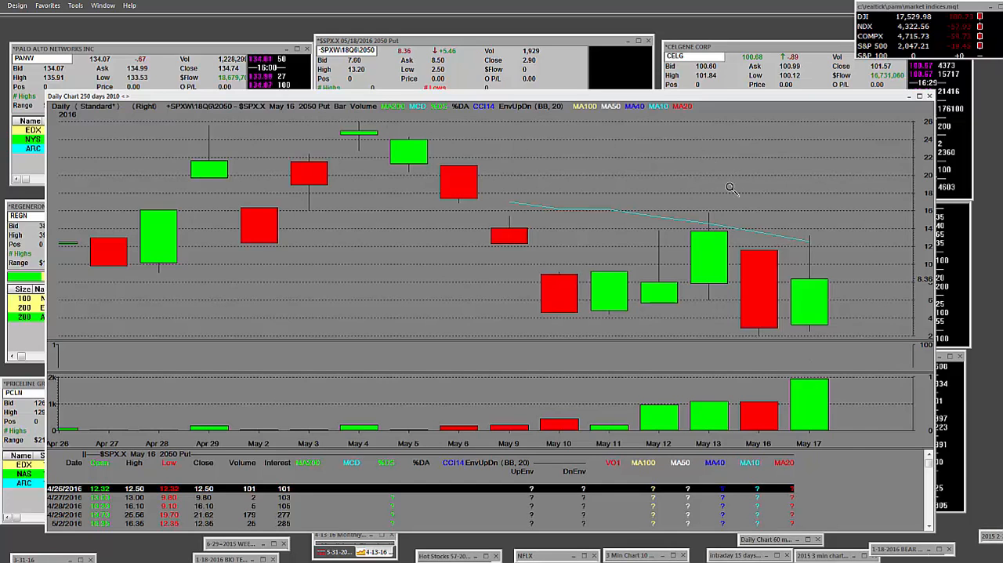
mouse_move(845, 274)
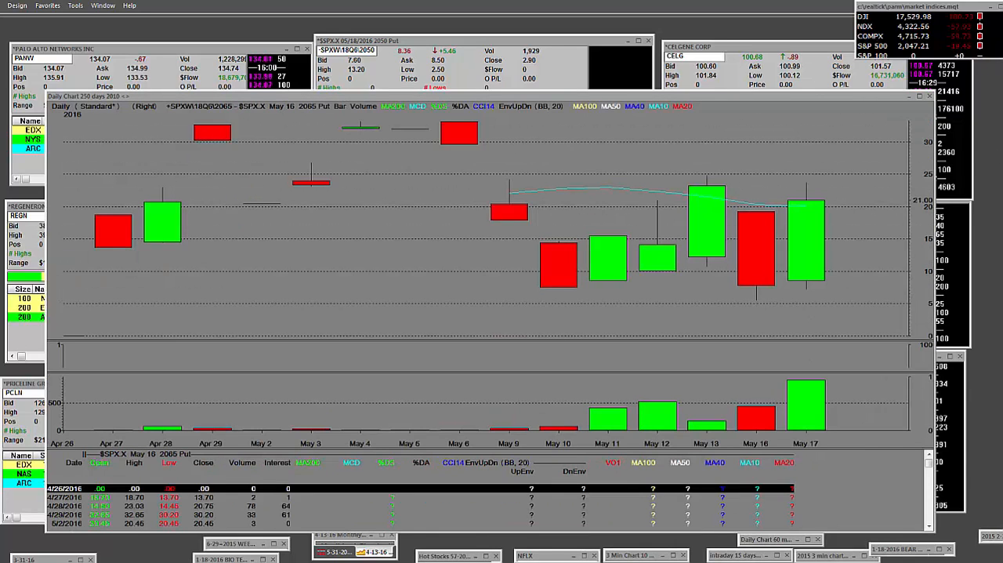
mouse_move(716, 155)
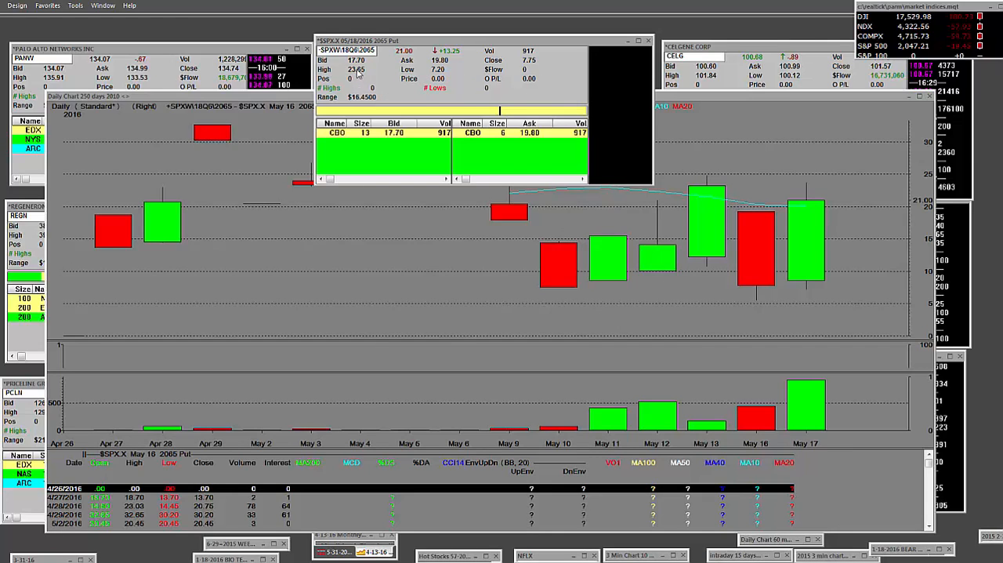
mouse_move(377, 106)
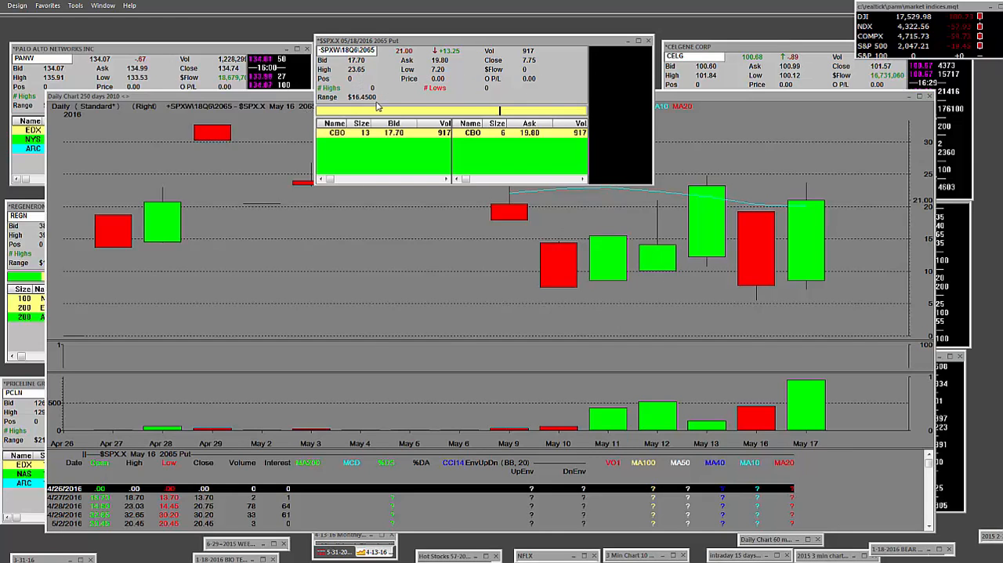
mouse_move(373, 107)
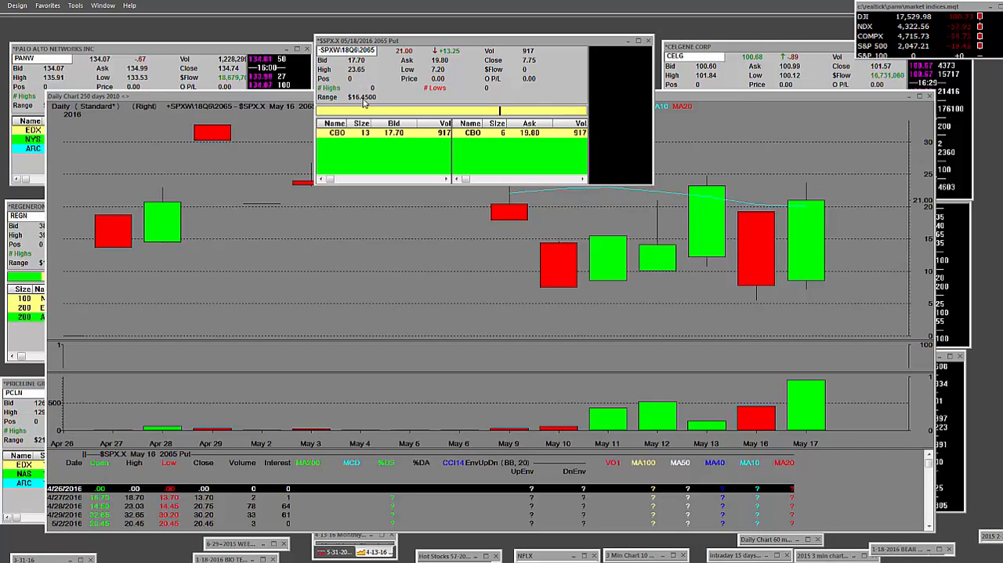
mouse_move(587, 187)
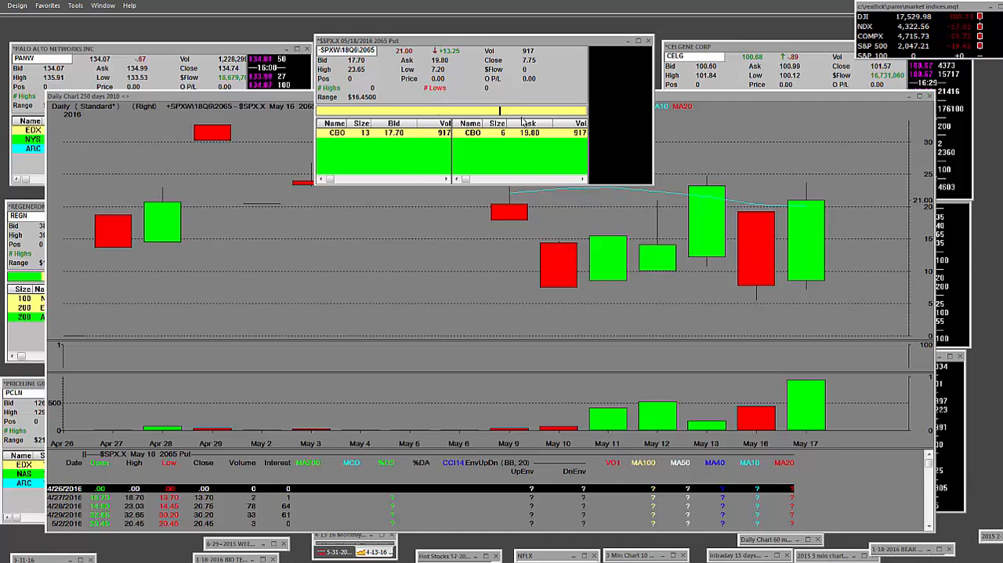
mouse_move(401, 138)
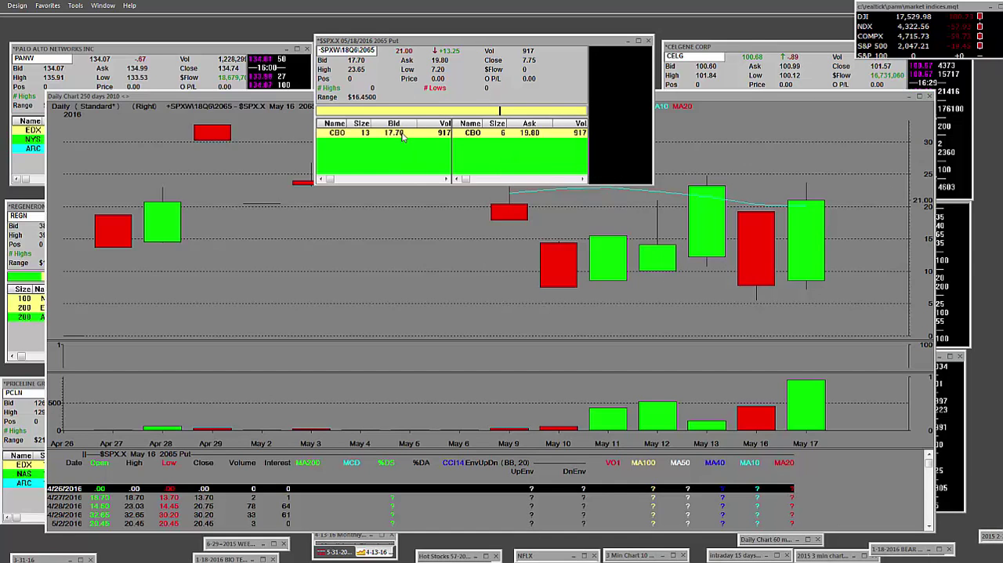
mouse_move(815, 185)
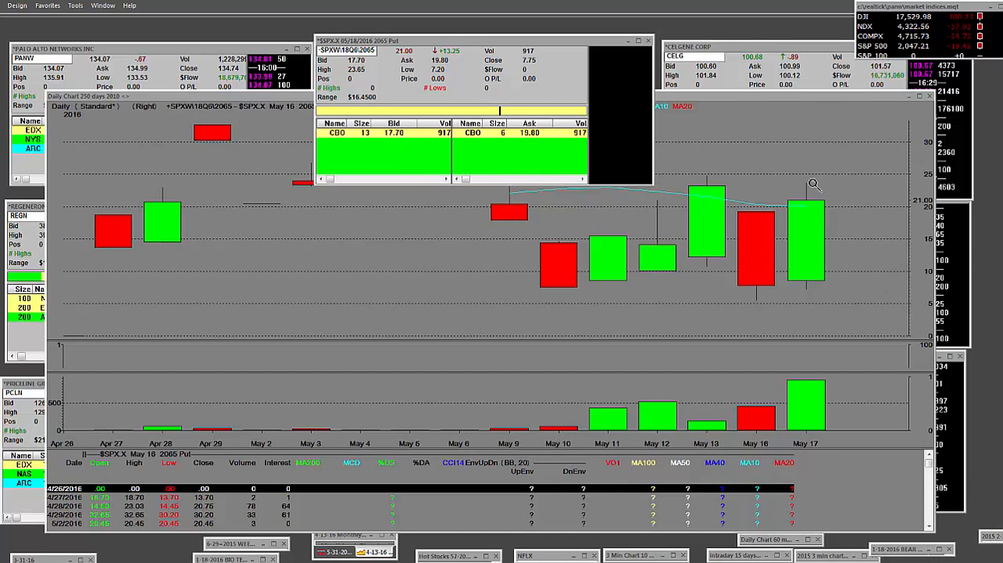
mouse_move(457, 144)
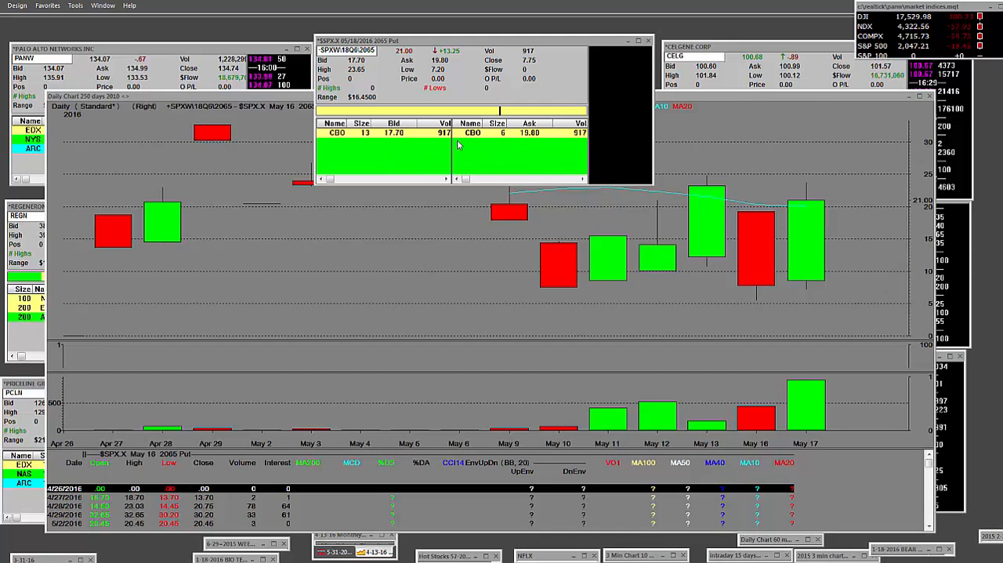
mouse_move(770, 256)
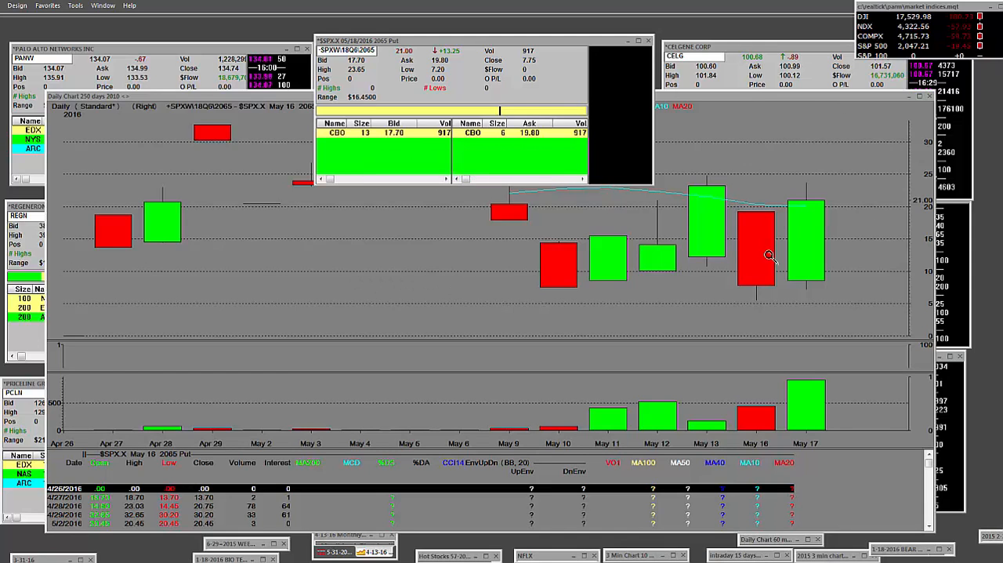
mouse_move(550, 275)
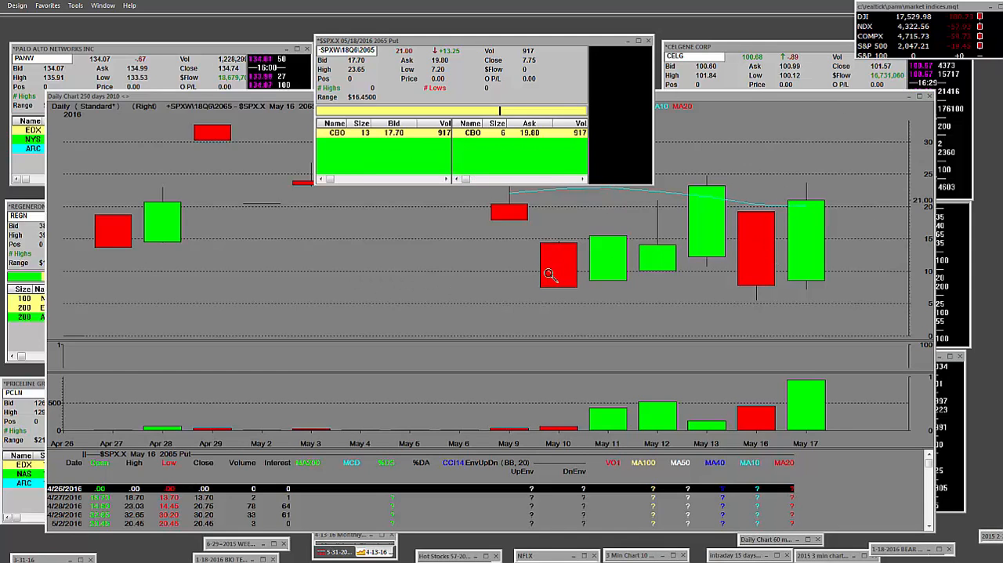
mouse_move(548, 274)
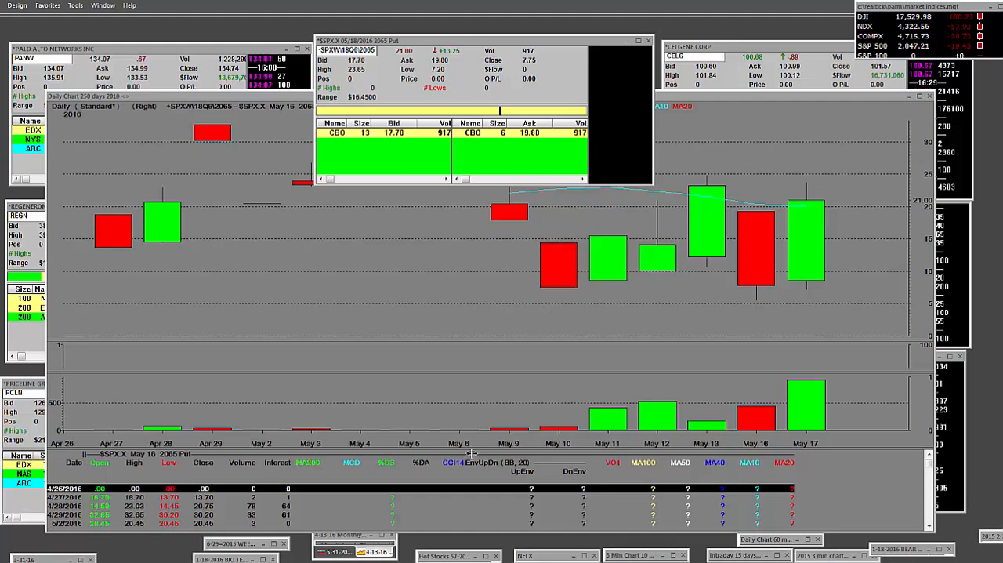
mouse_move(313, 295)
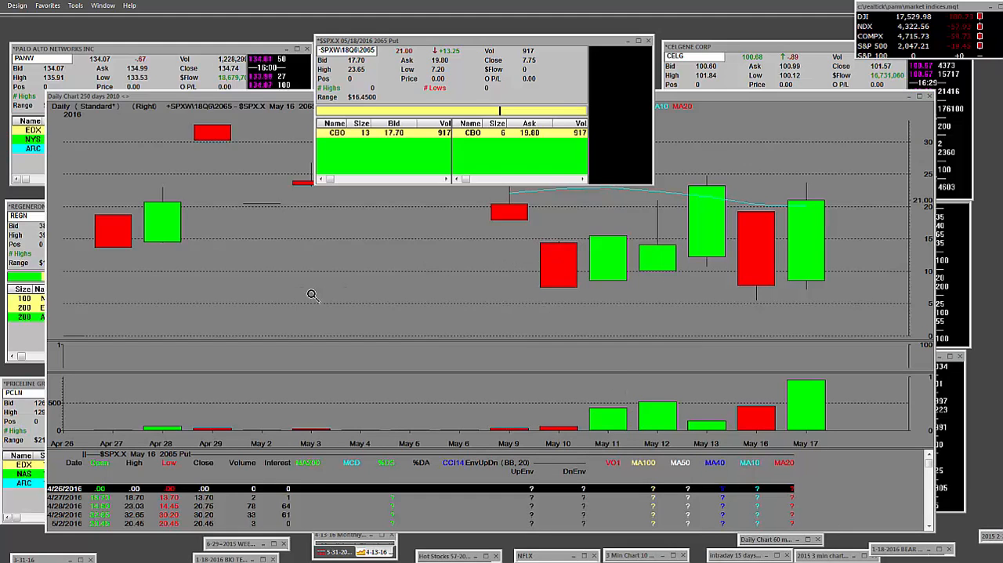
mouse_move(150, 220)
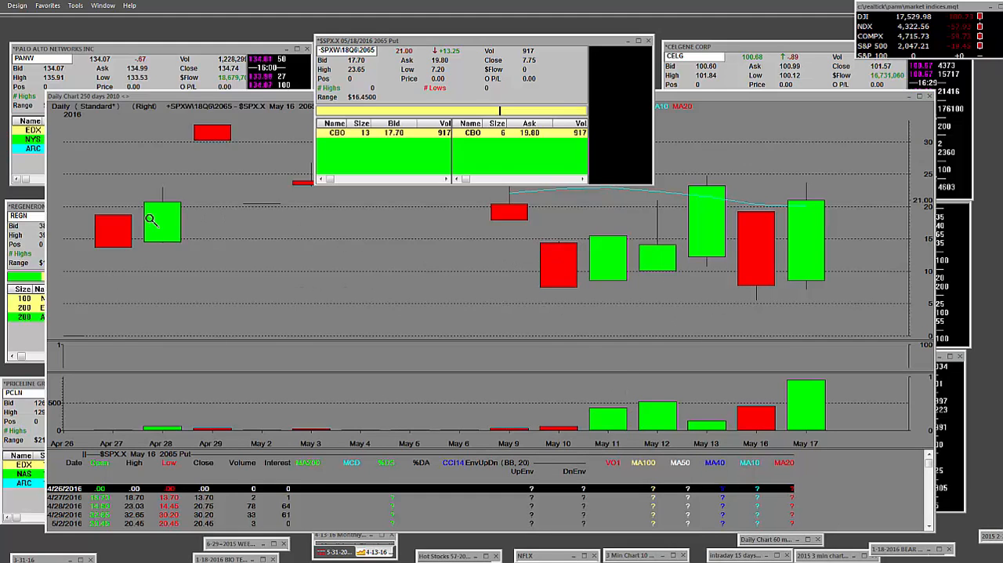
mouse_move(731, 270)
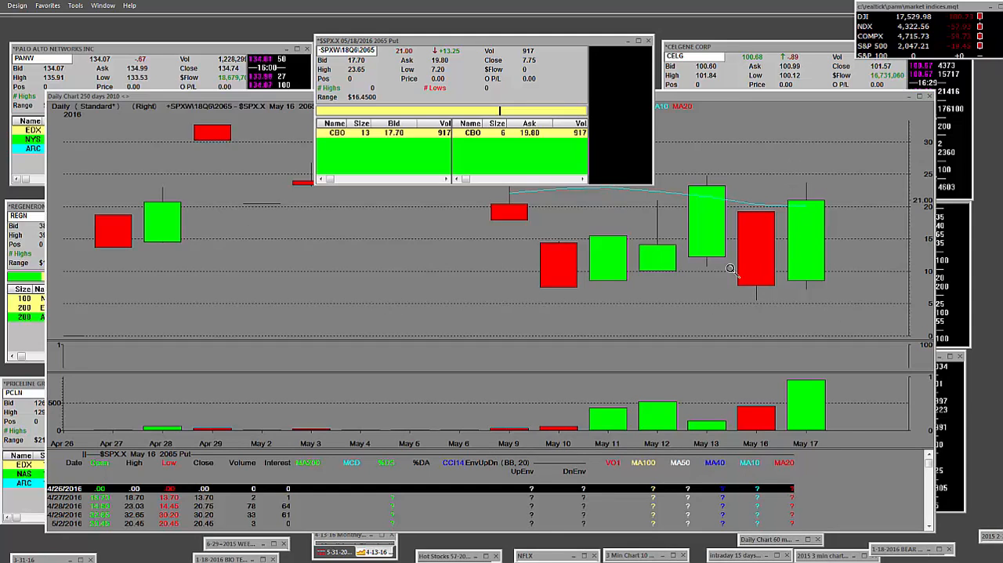
mouse_move(730, 270)
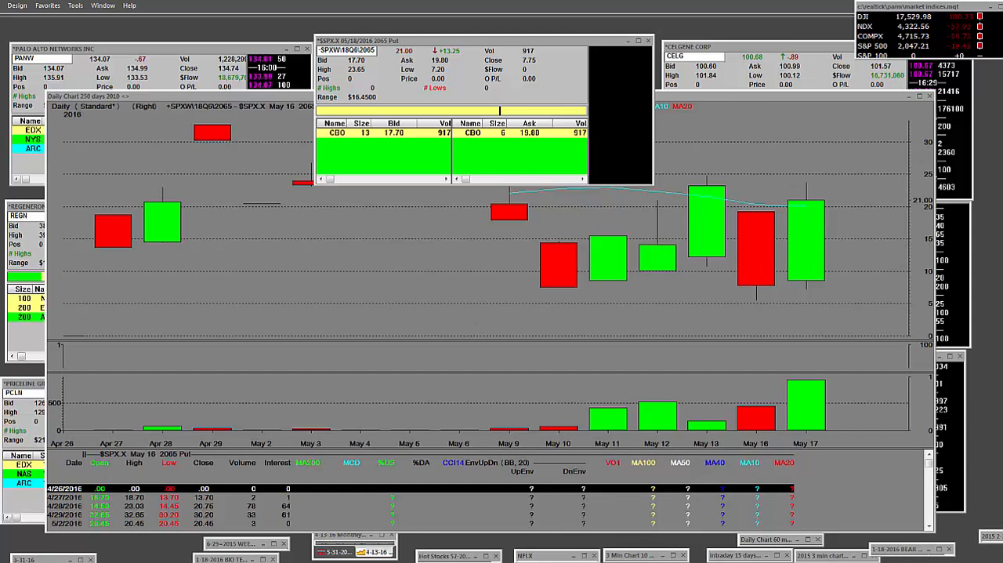